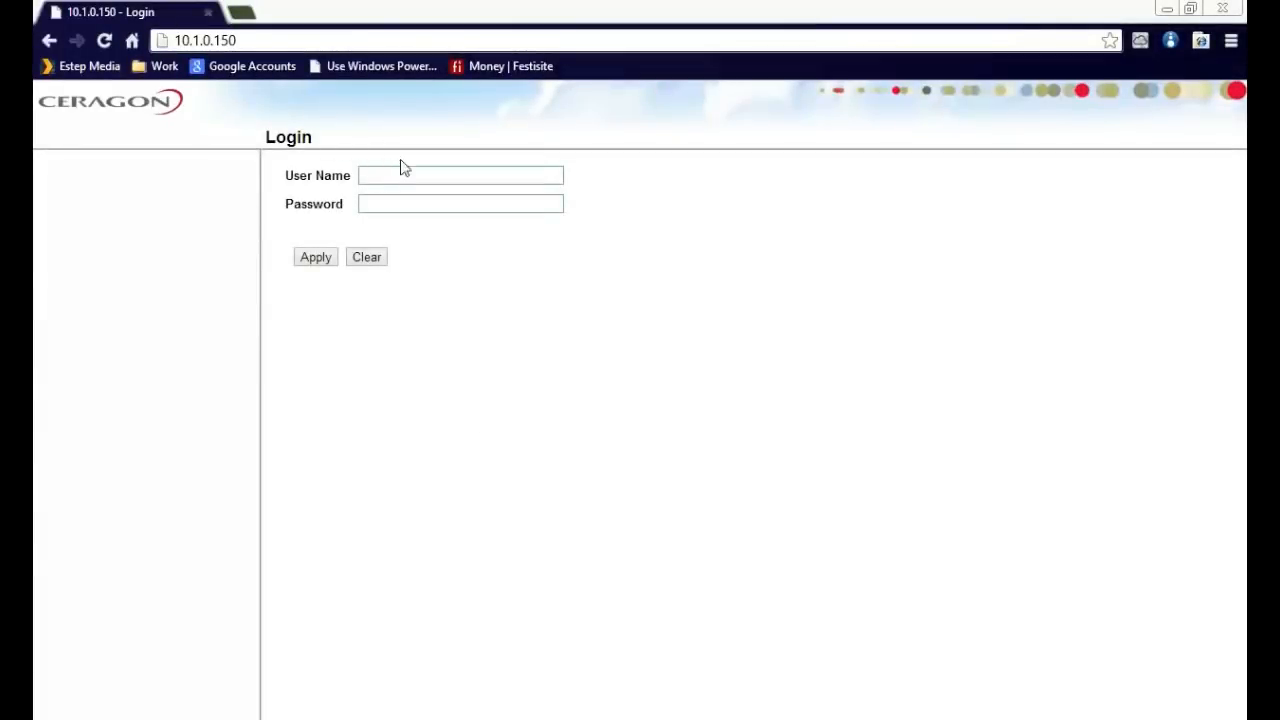
# - Log in as admin to reach the Main View for Site A
pyautogui.write('admin')
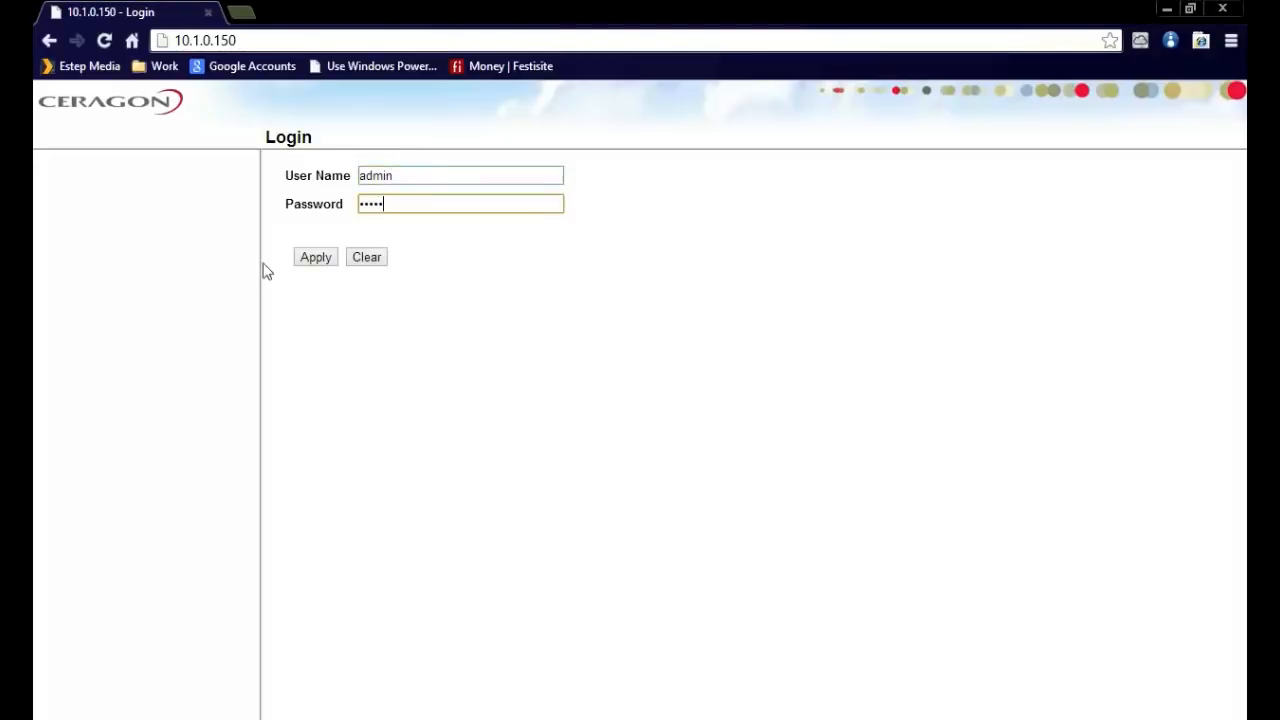
pyautogui.click(316, 256)
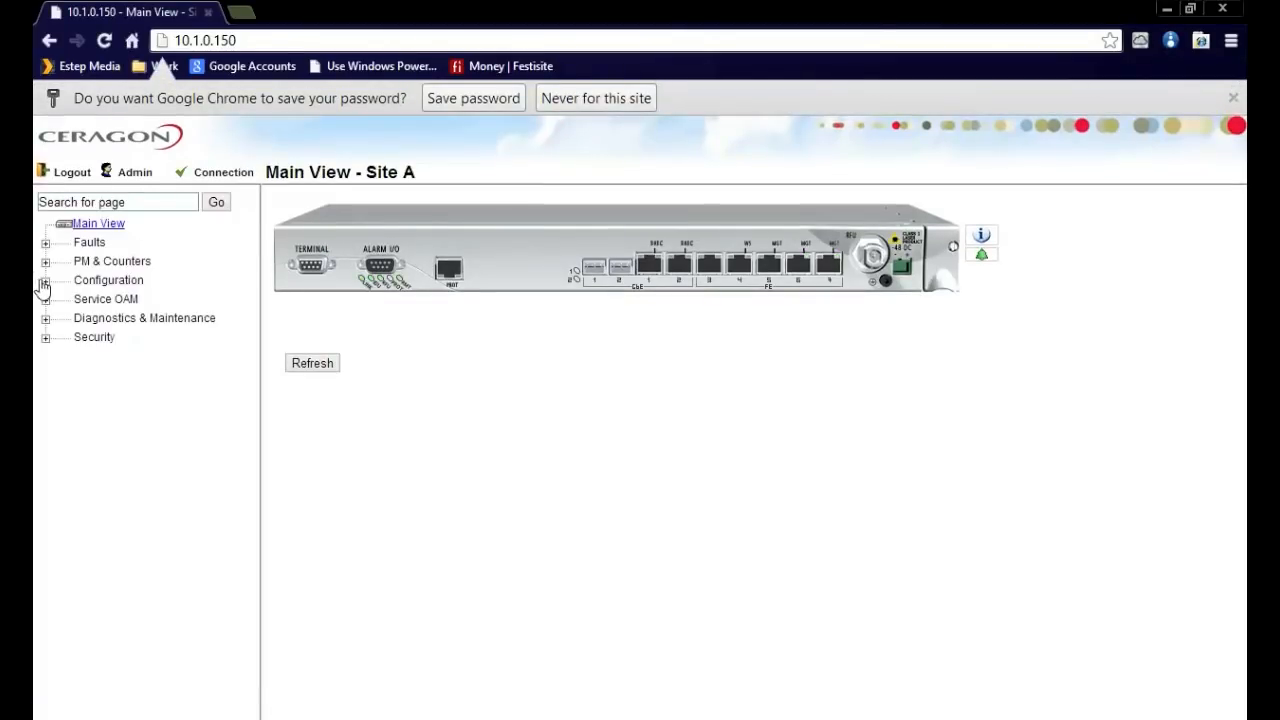
# - Open Configuration > General > Unit Parameters and review system, time and serial-number details
pyautogui.click(44, 280)
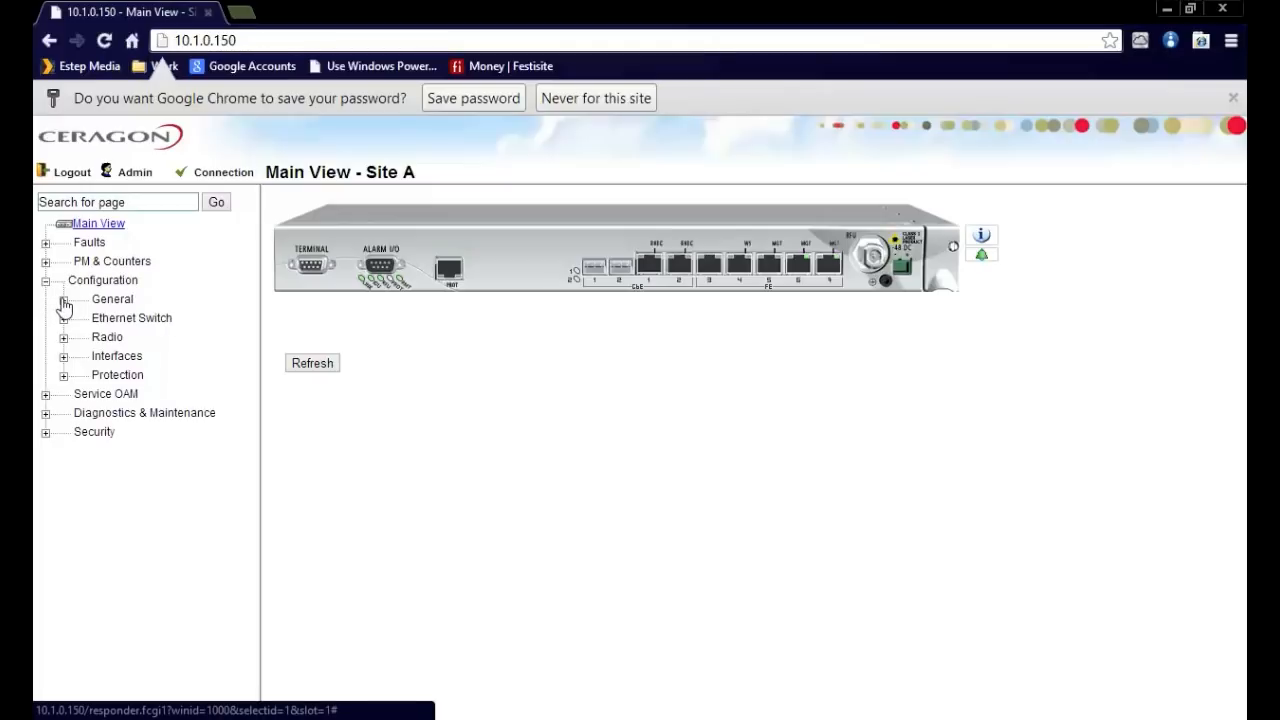
pyautogui.click(64, 300)
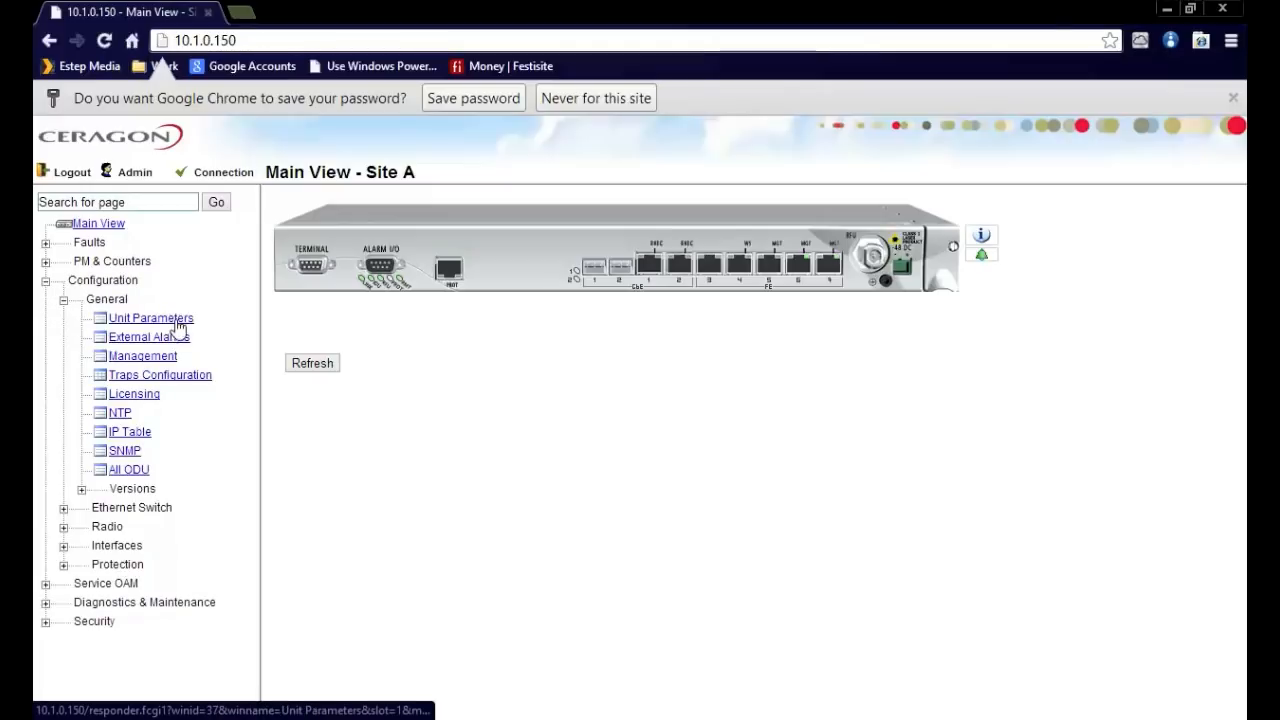
pyautogui.click(148, 316)
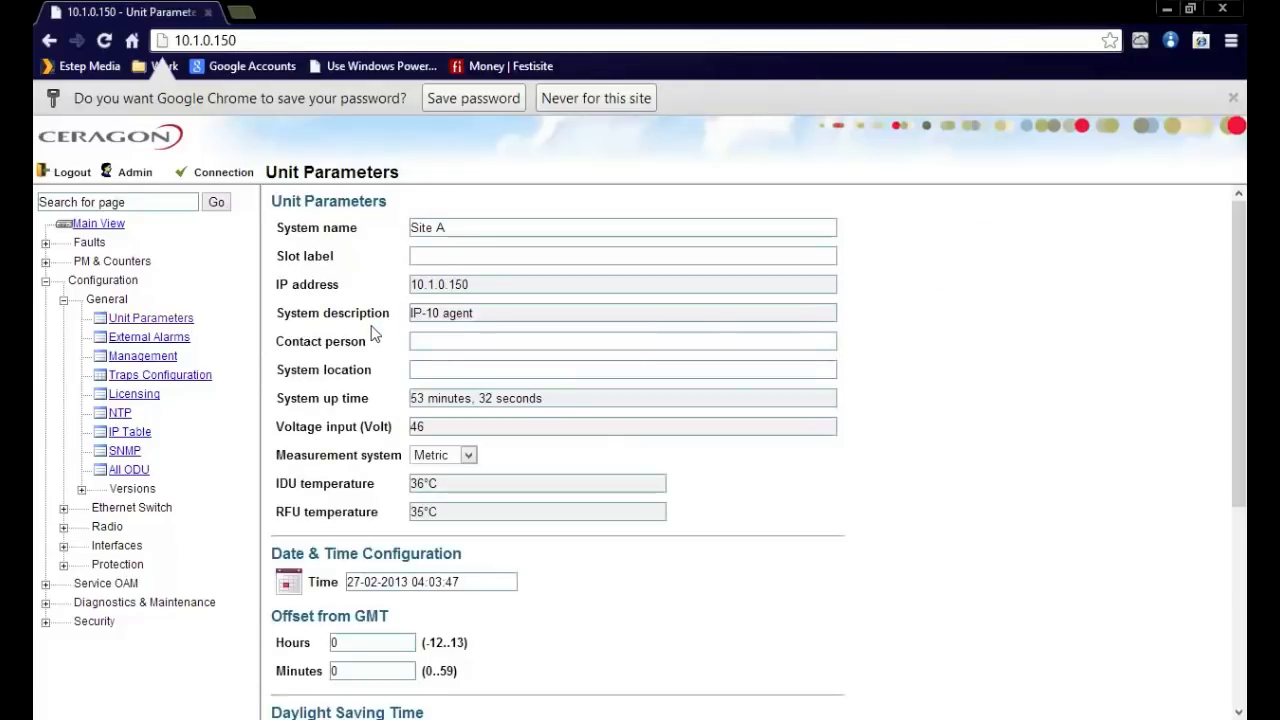
pyautogui.moveTo(376, 318)
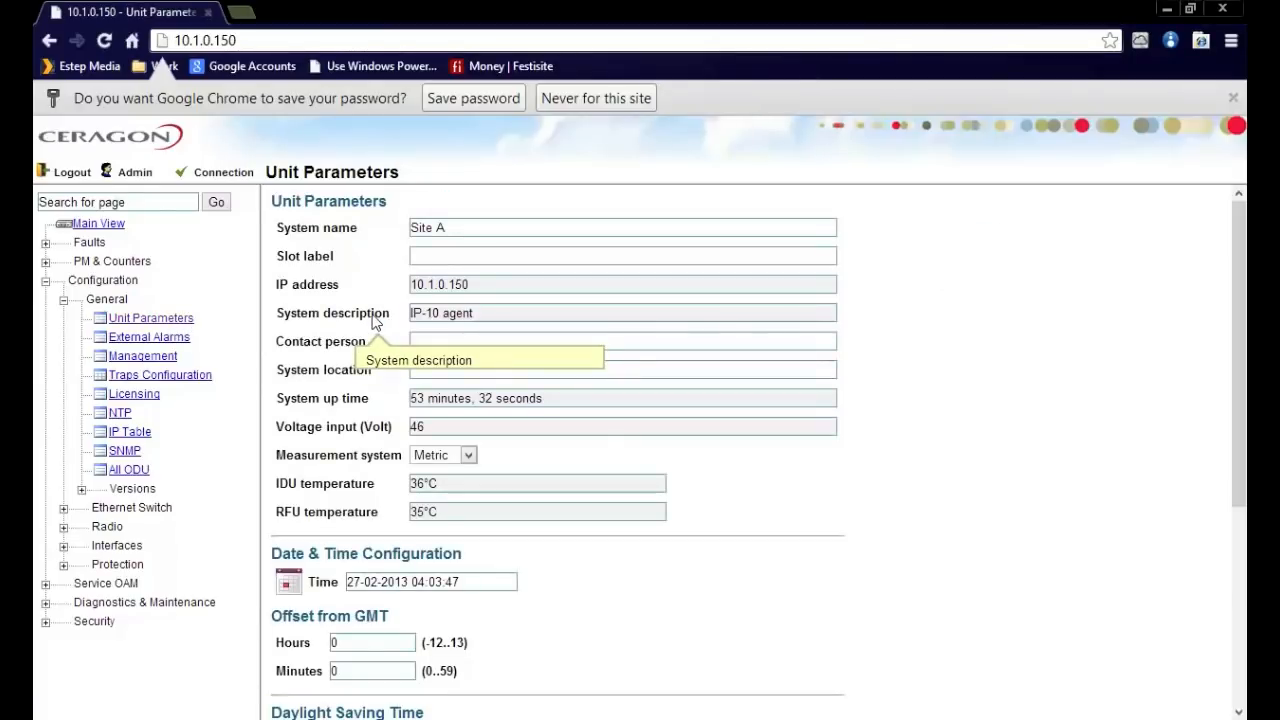
pyautogui.moveTo(532, 364)
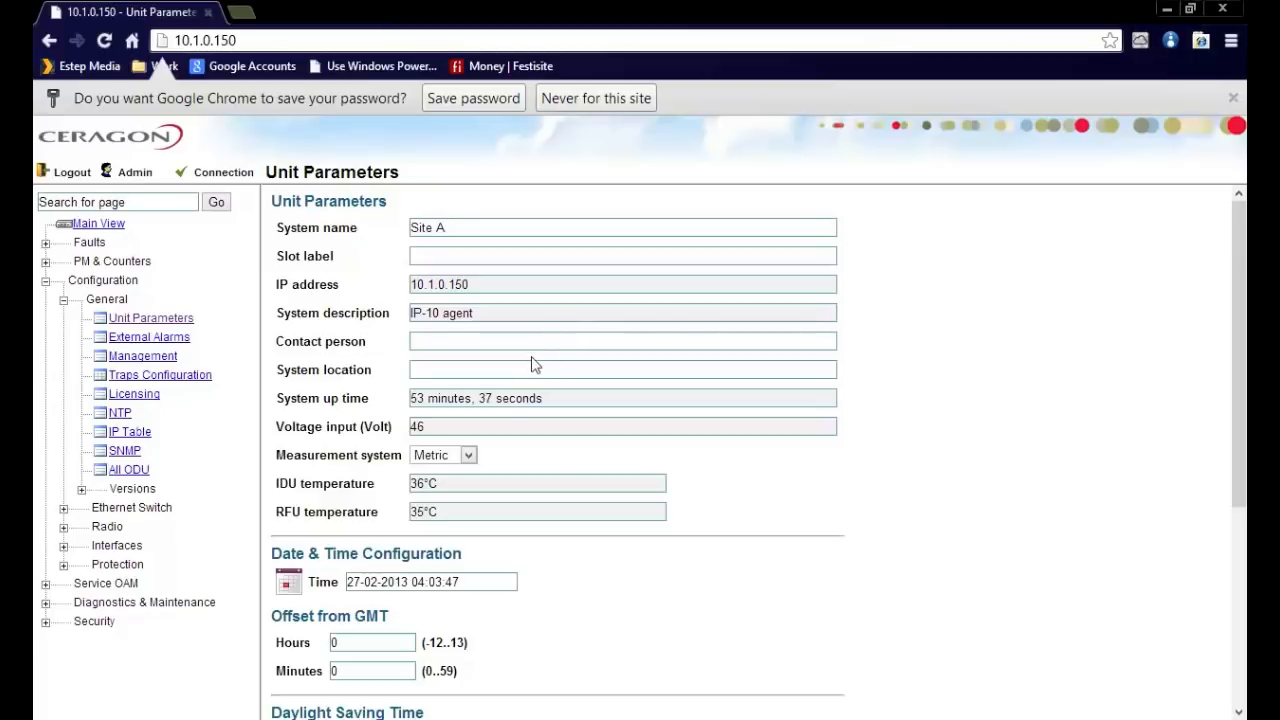
pyautogui.moveTo(384, 512)
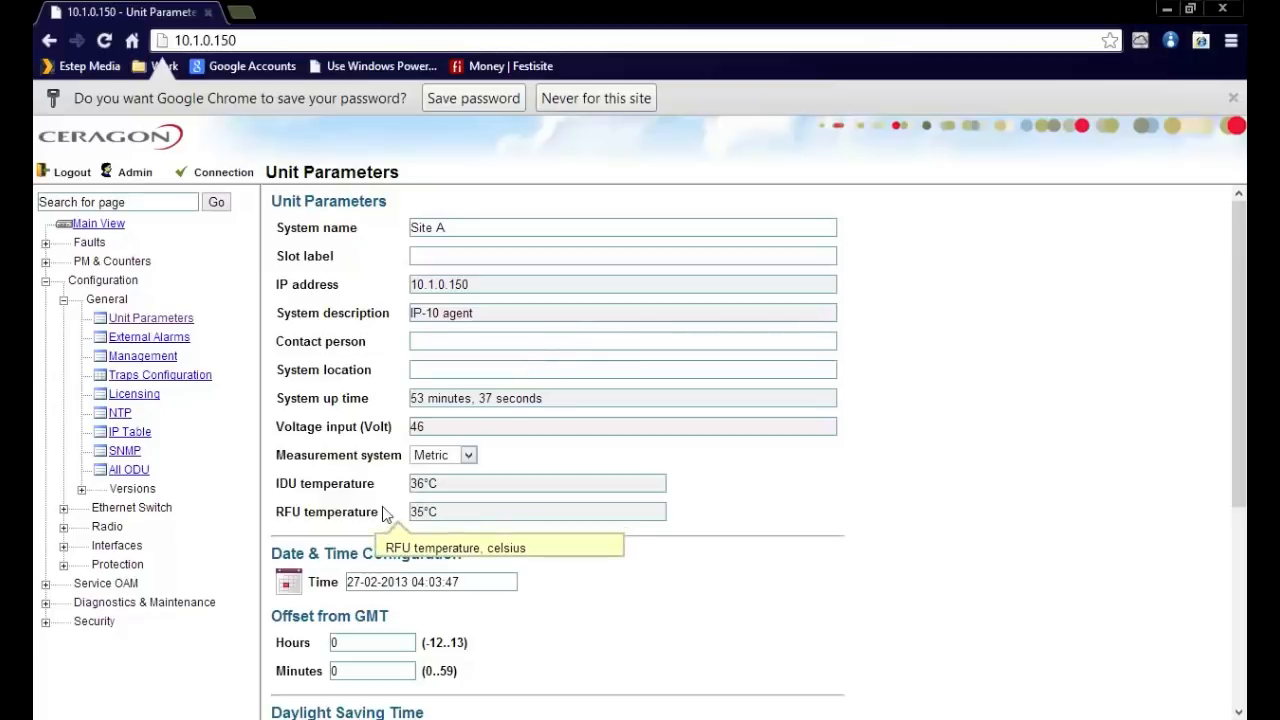
pyautogui.moveTo(450, 472)
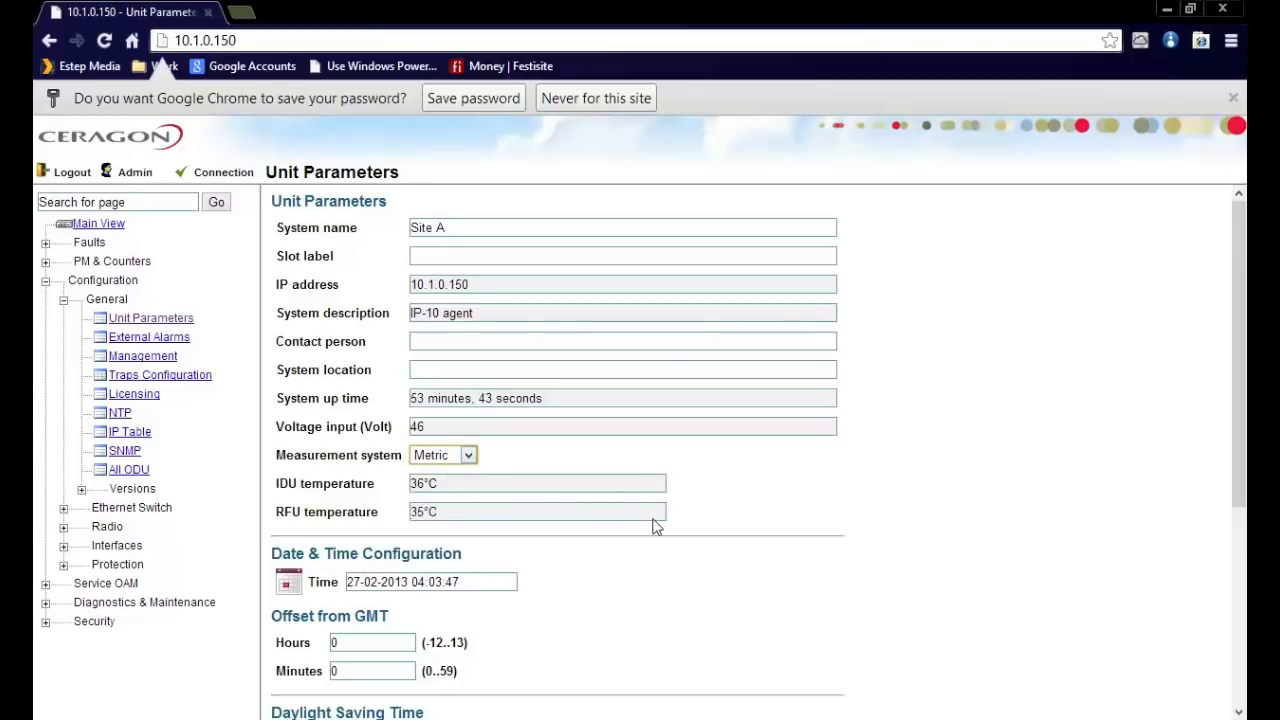
pyautogui.scroll(-3)
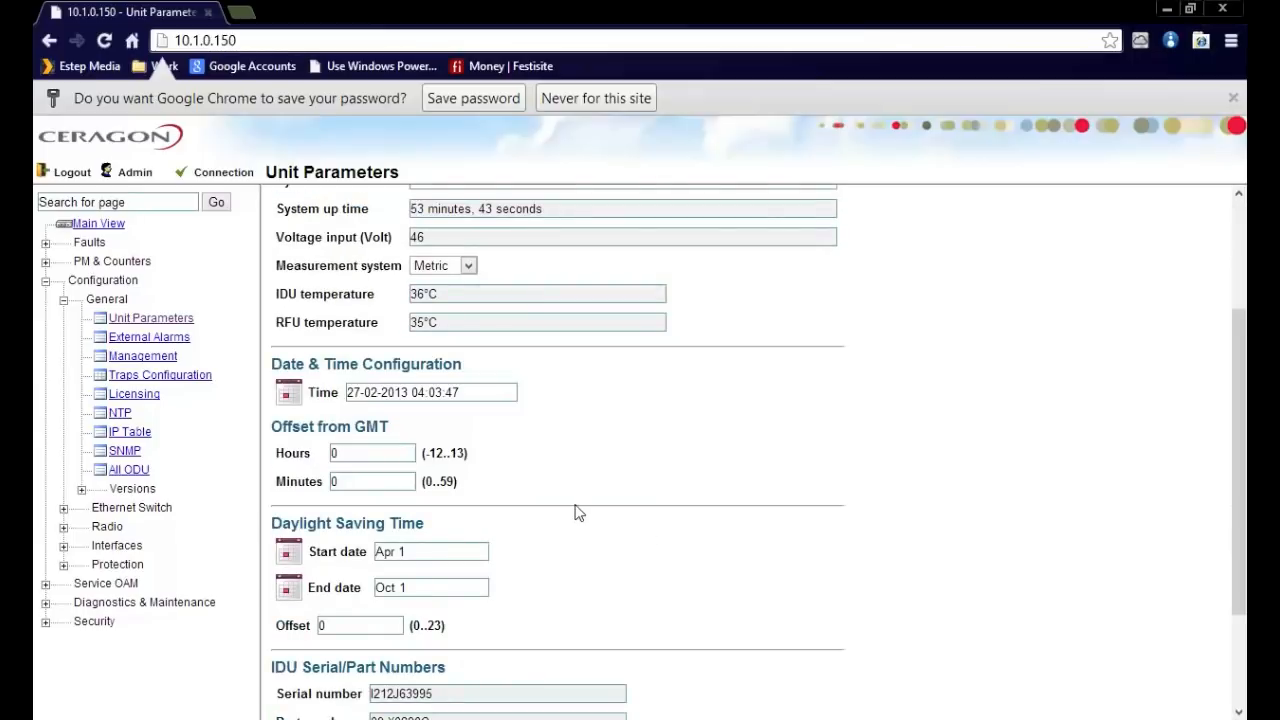
pyautogui.moveTo(404, 476)
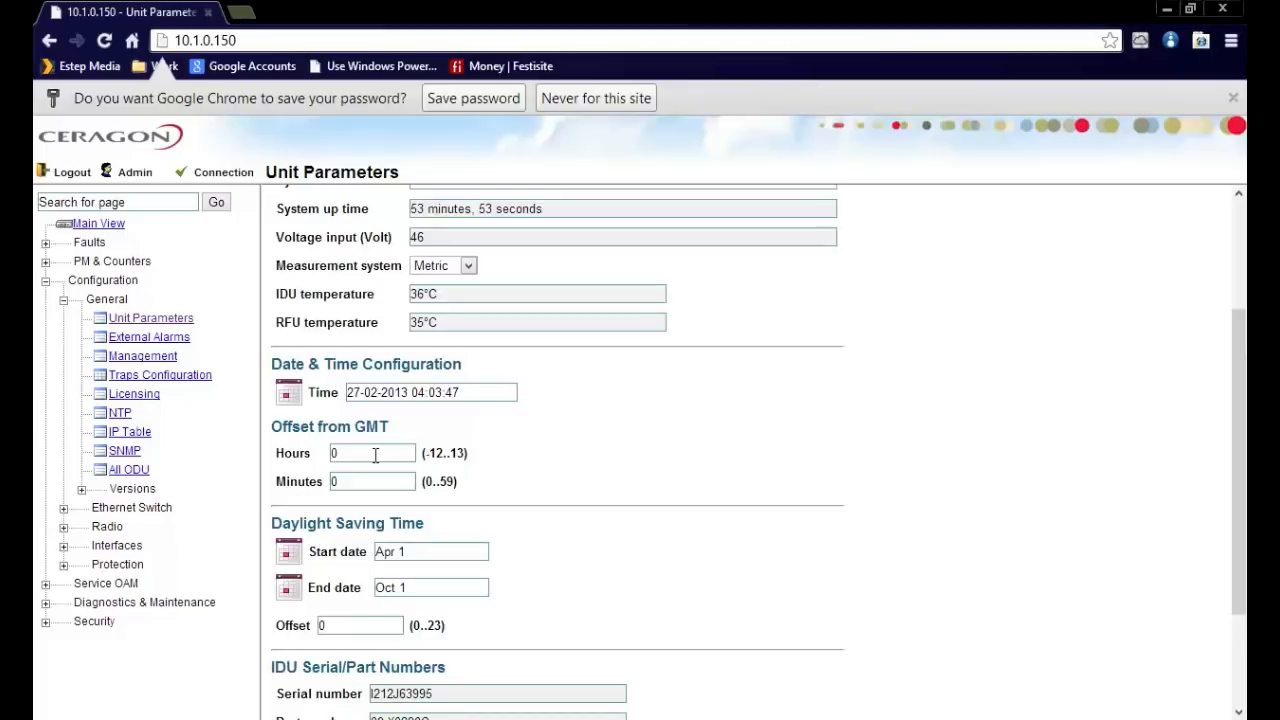
pyautogui.scroll(-3)
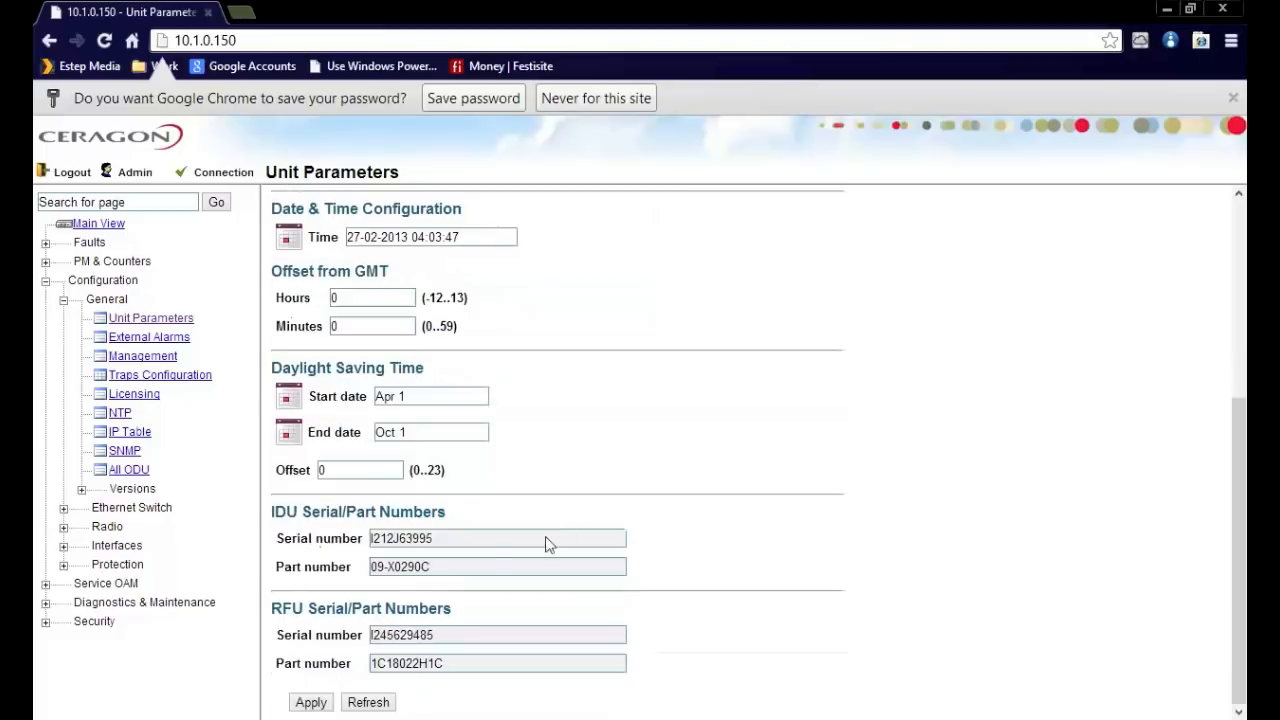
pyautogui.moveTo(396, 608)
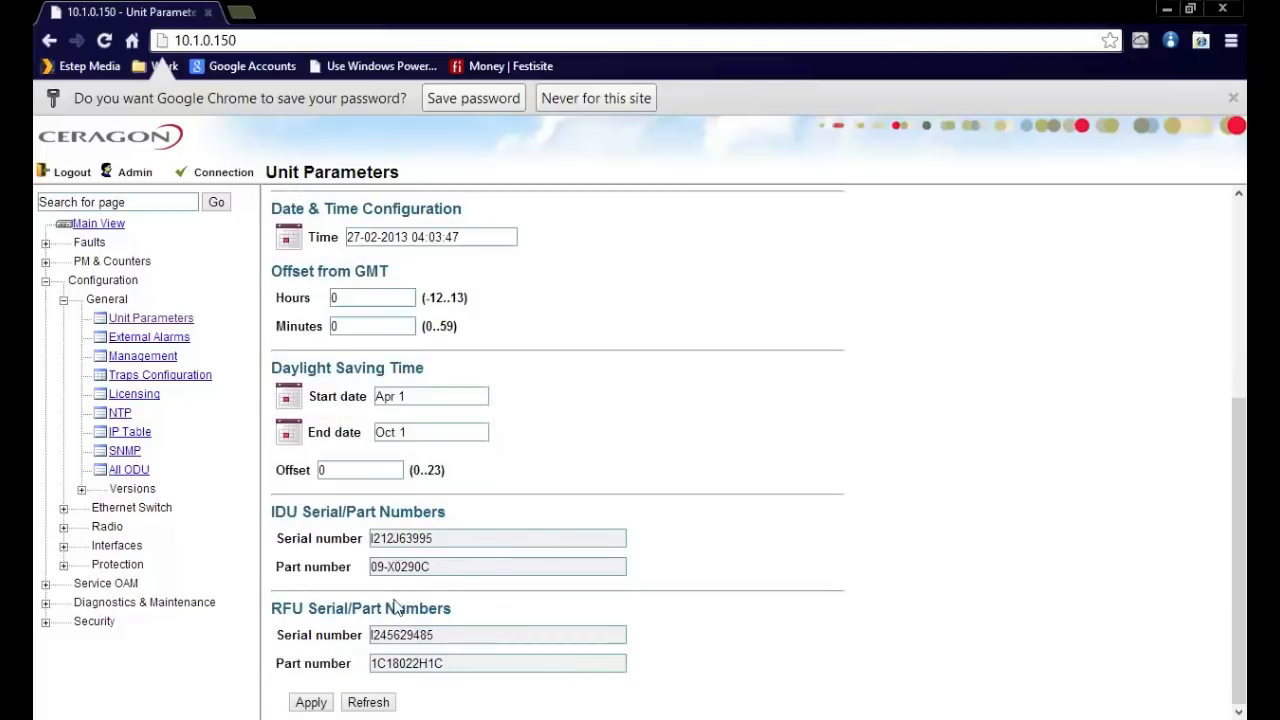
# - Review External Alarms with alarm input 1 expanded, then move to the Management page
pyautogui.click(148, 336)
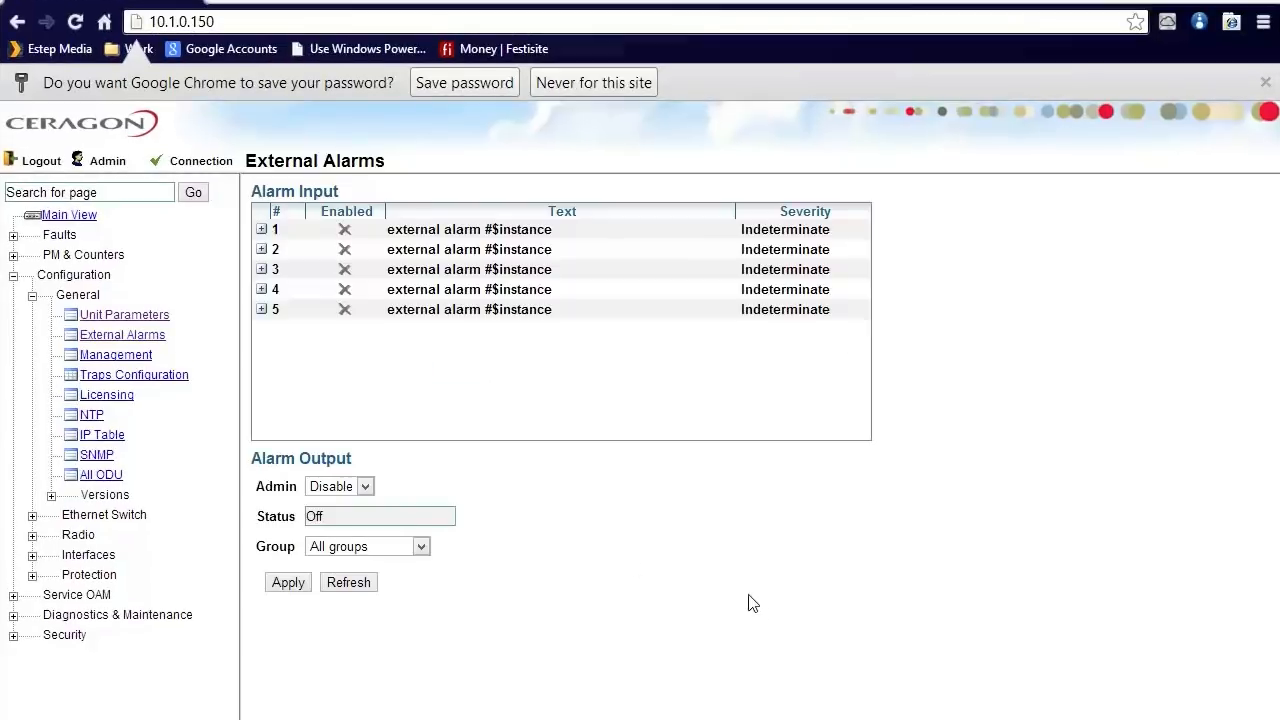
pyautogui.moveTo(110, 340)
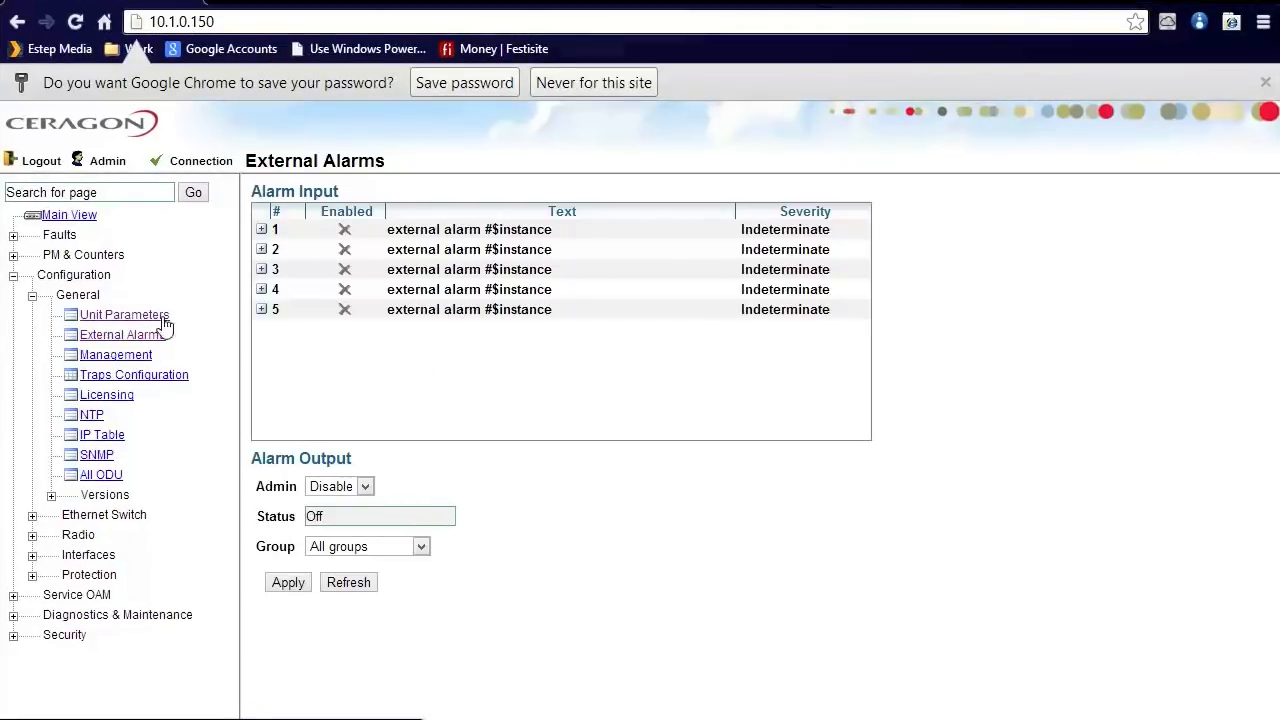
pyautogui.click(260, 228)
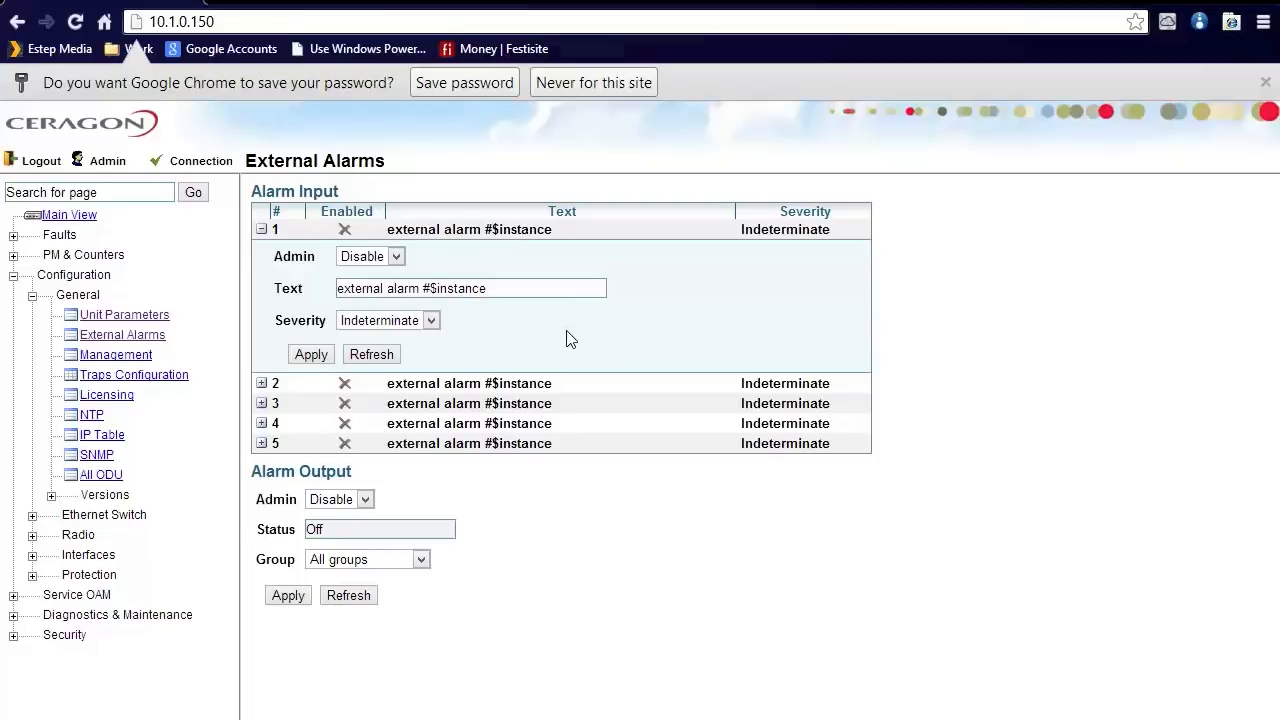
pyautogui.click(114, 354)
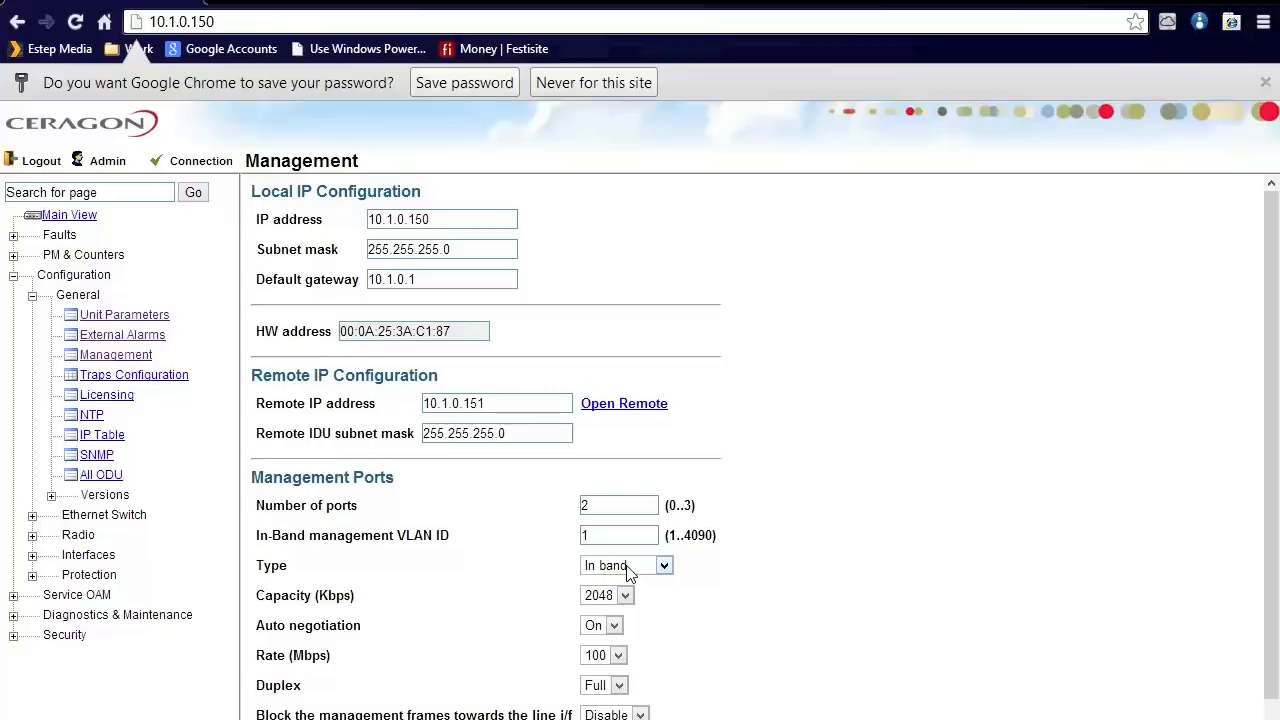
pyautogui.moveTo(316, 404)
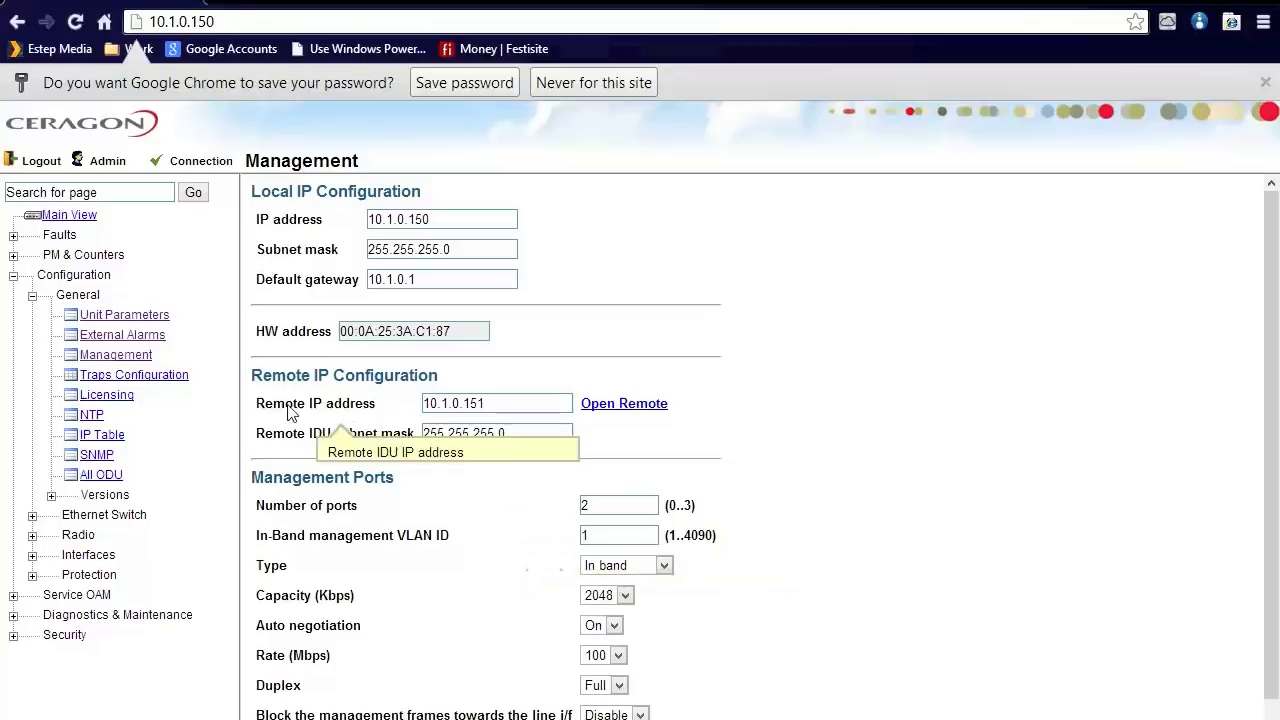
# - Bring up the Traps Configuration list of four trap managers
pyautogui.click(132, 374)
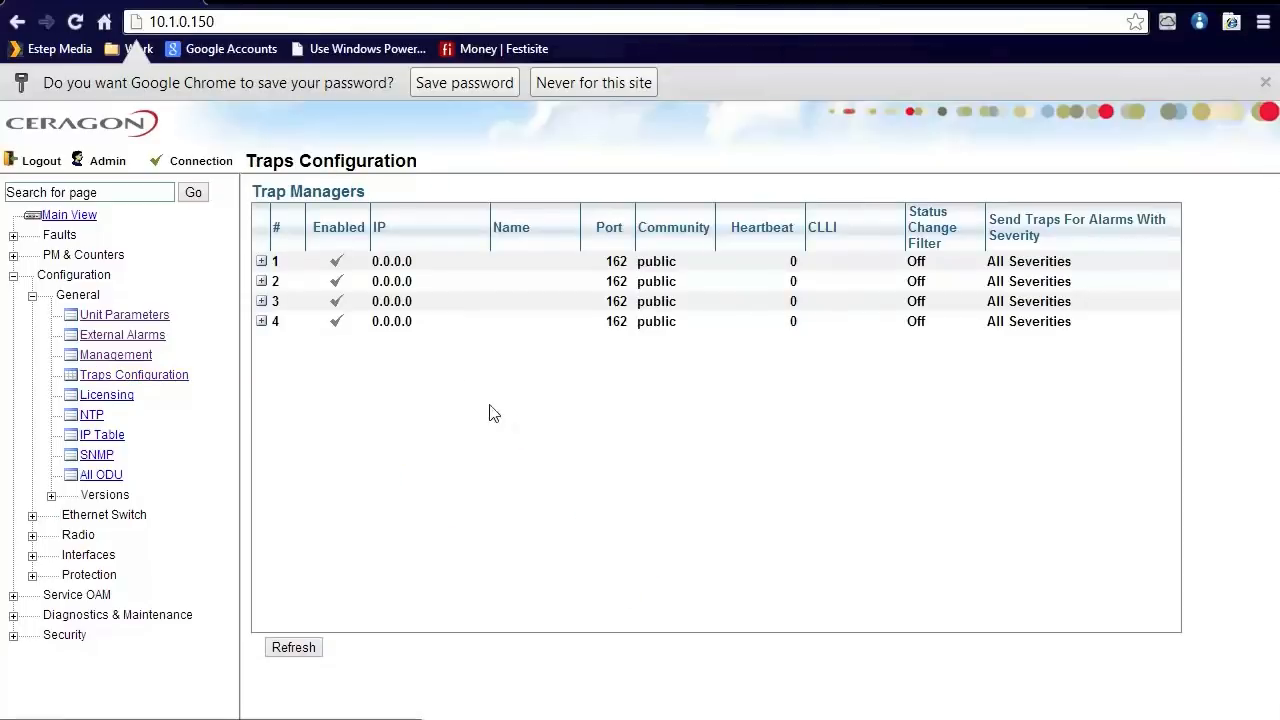
# - Expand trap manager 1 to show its port, community, heartbeat and severity settings
pyautogui.click(260, 260)
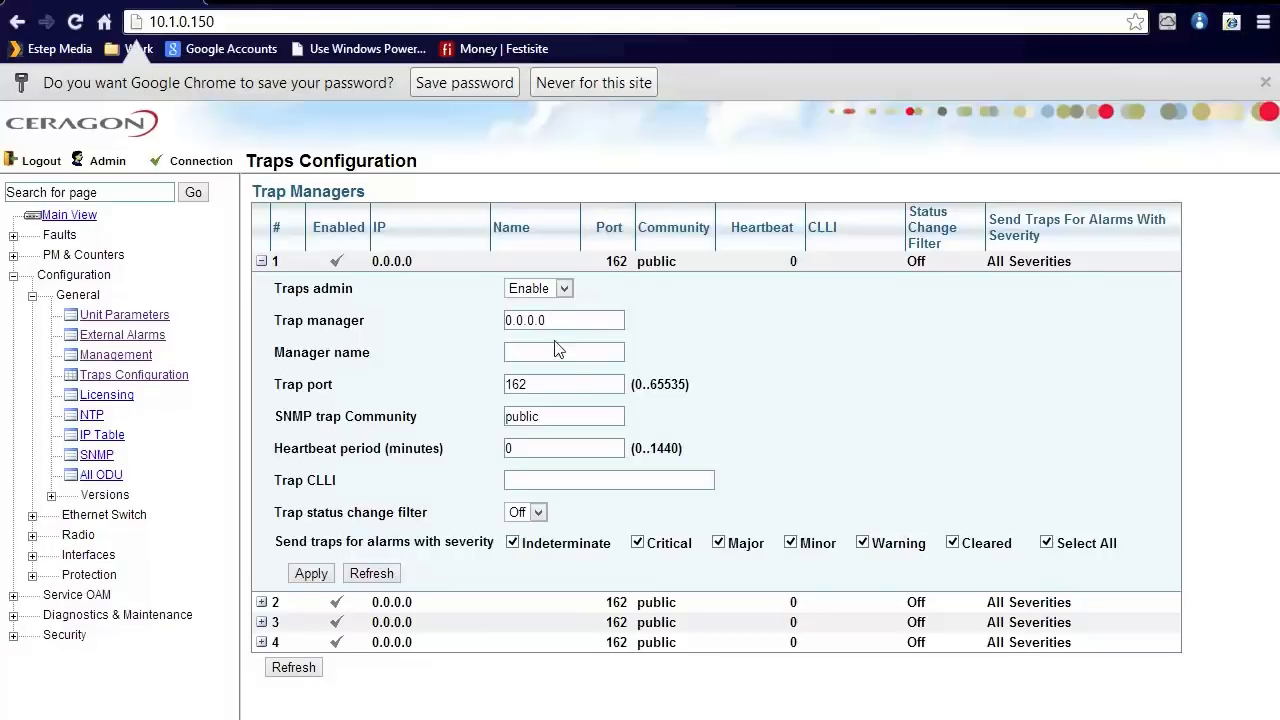
pyautogui.moveTo(376, 476)
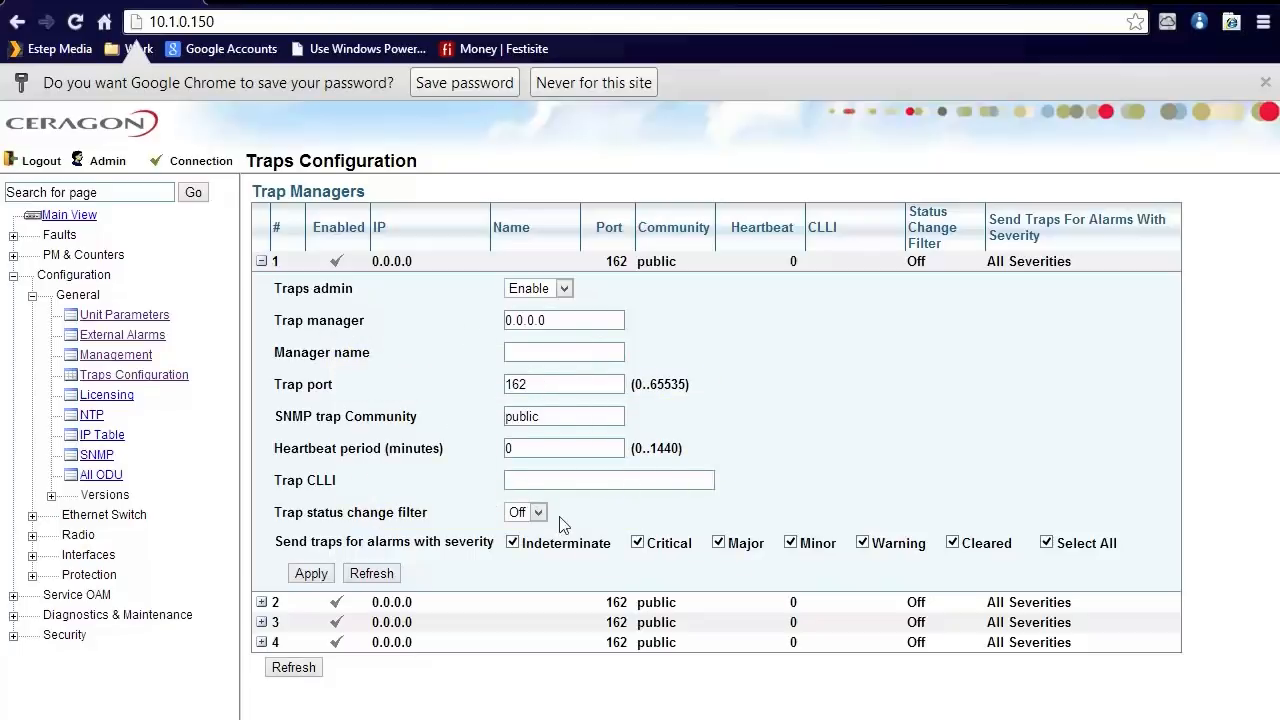
pyautogui.moveTo(424, 552)
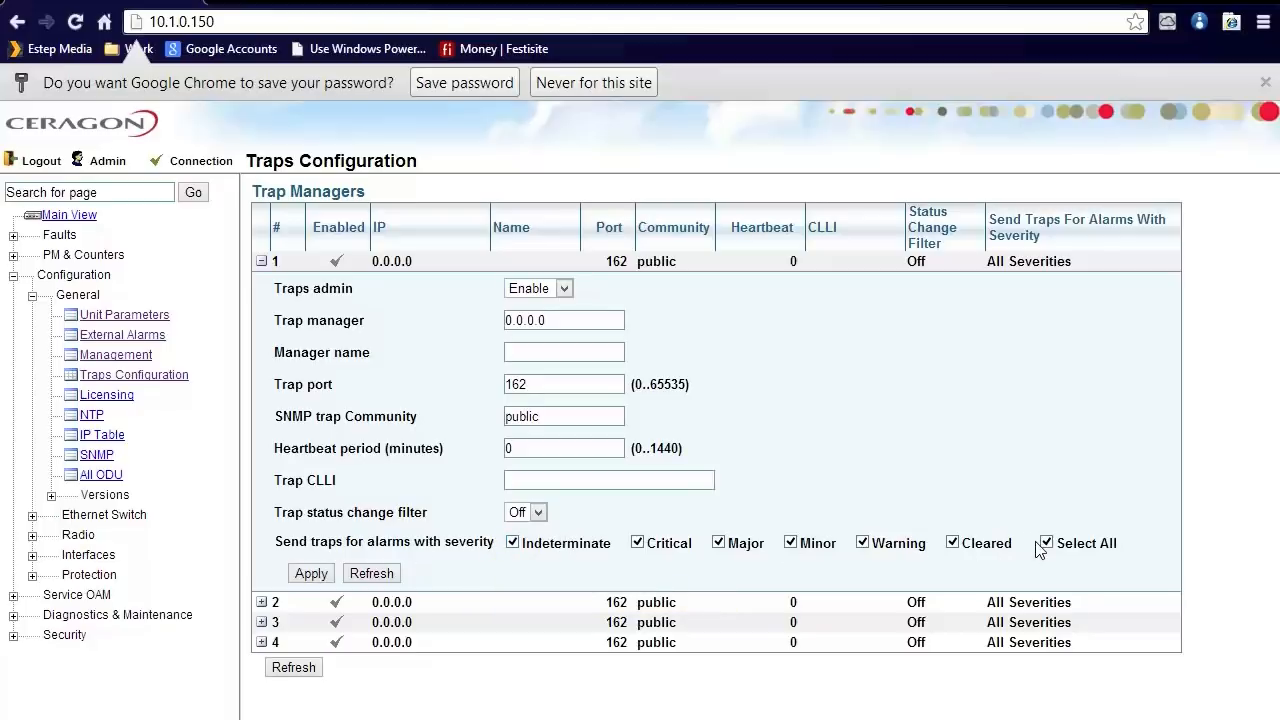
pyautogui.moveTo(410, 462)
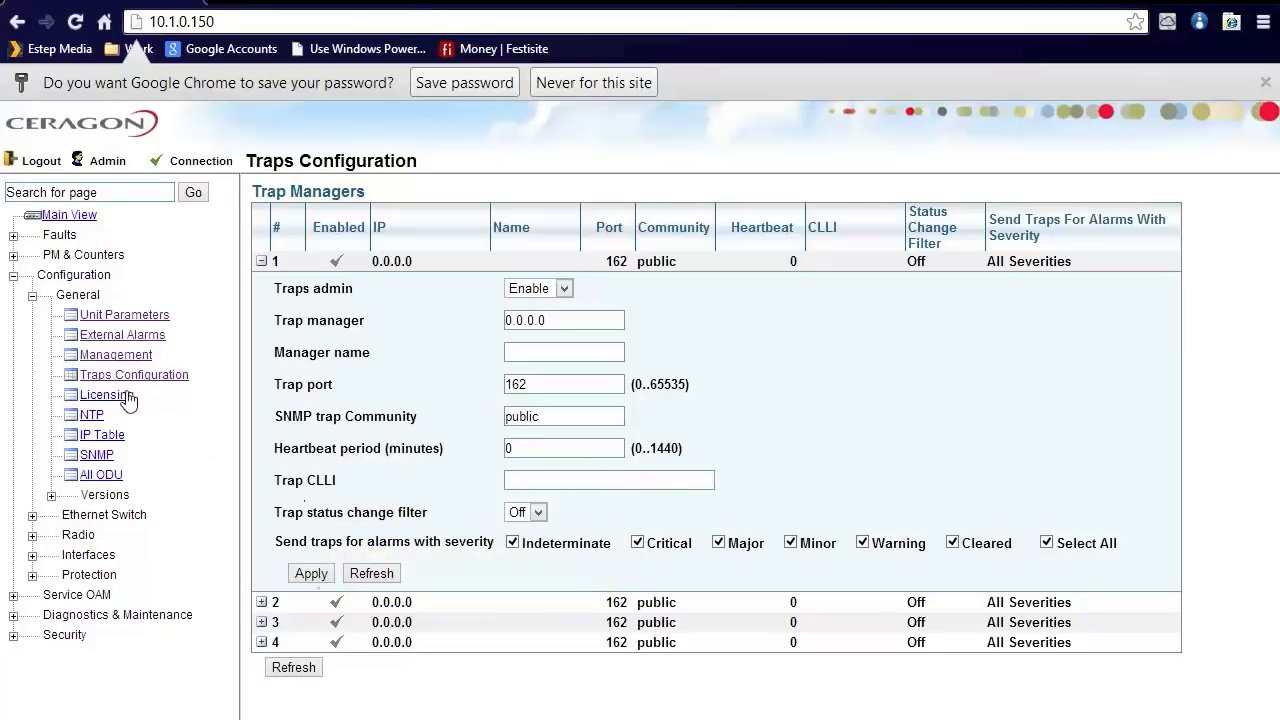
# - Show the Licensing page with current license, demo license and license features
pyautogui.click(104, 394)
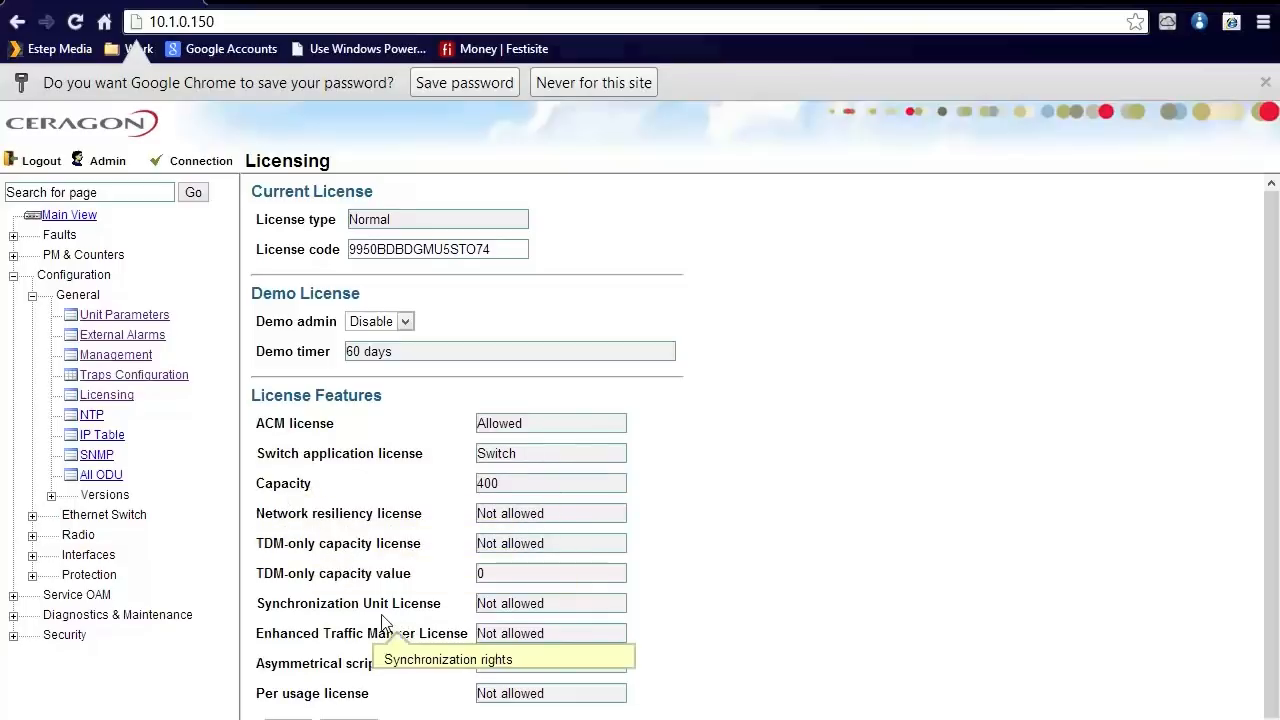
pyautogui.moveTo(250, 504)
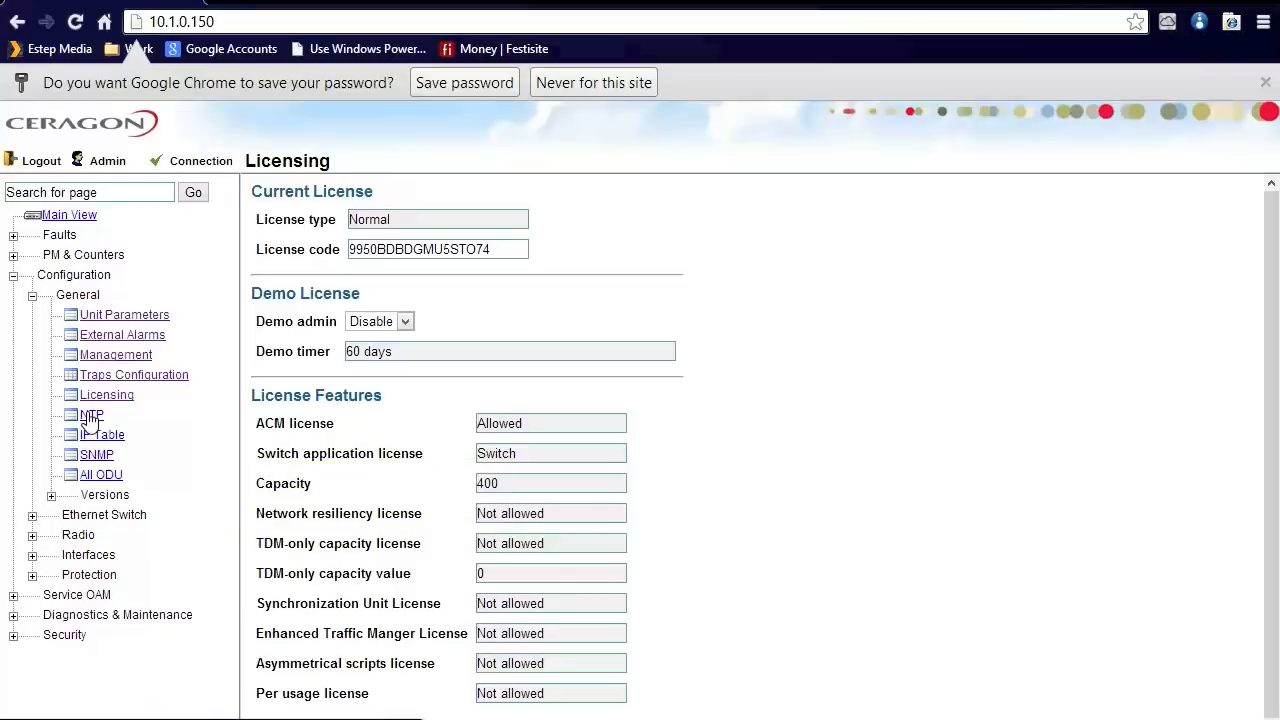
# - Review the NTP server settings, then the SNMP version, communities and V3 user settings
pyautogui.click(90, 414)
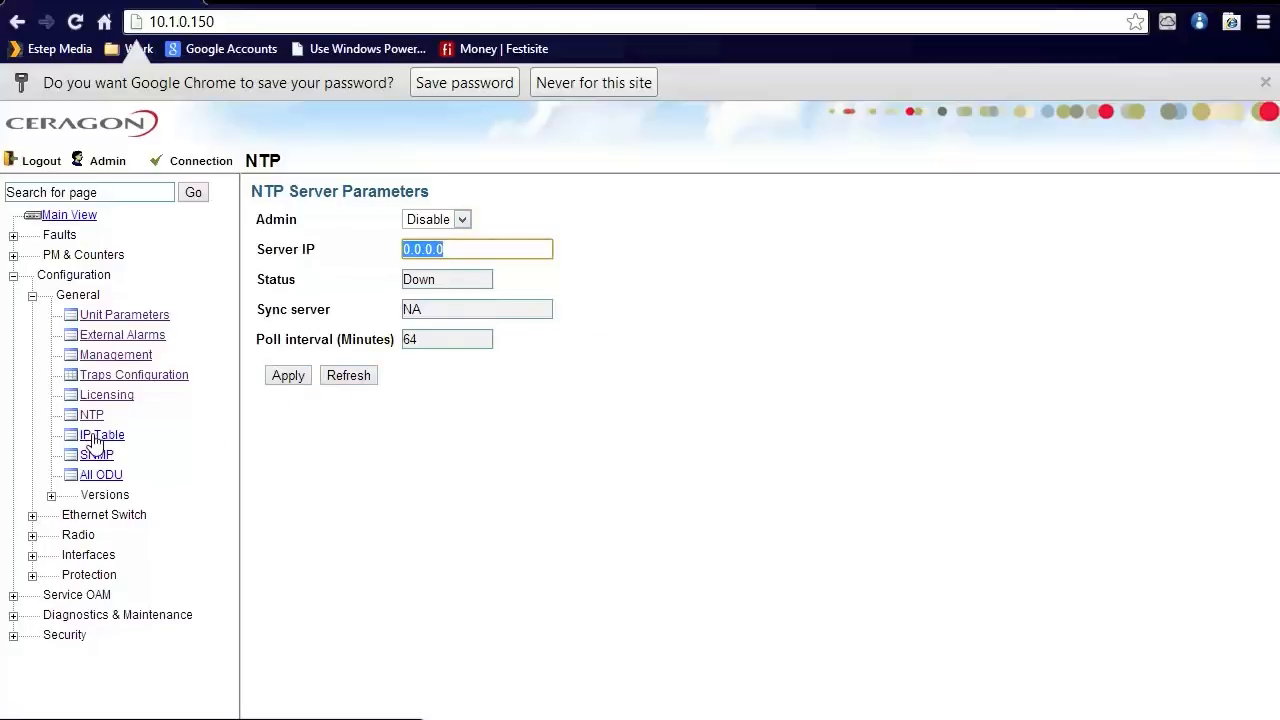
pyautogui.click(96, 454)
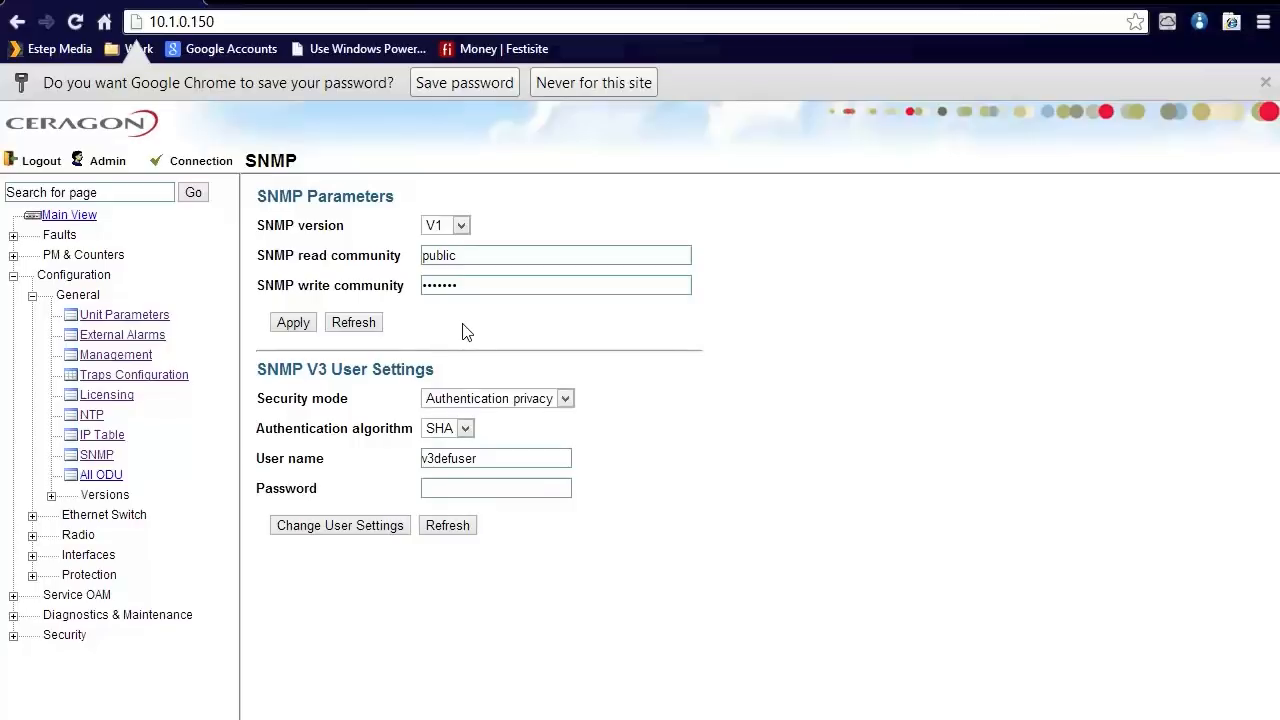
pyautogui.moveTo(456, 332)
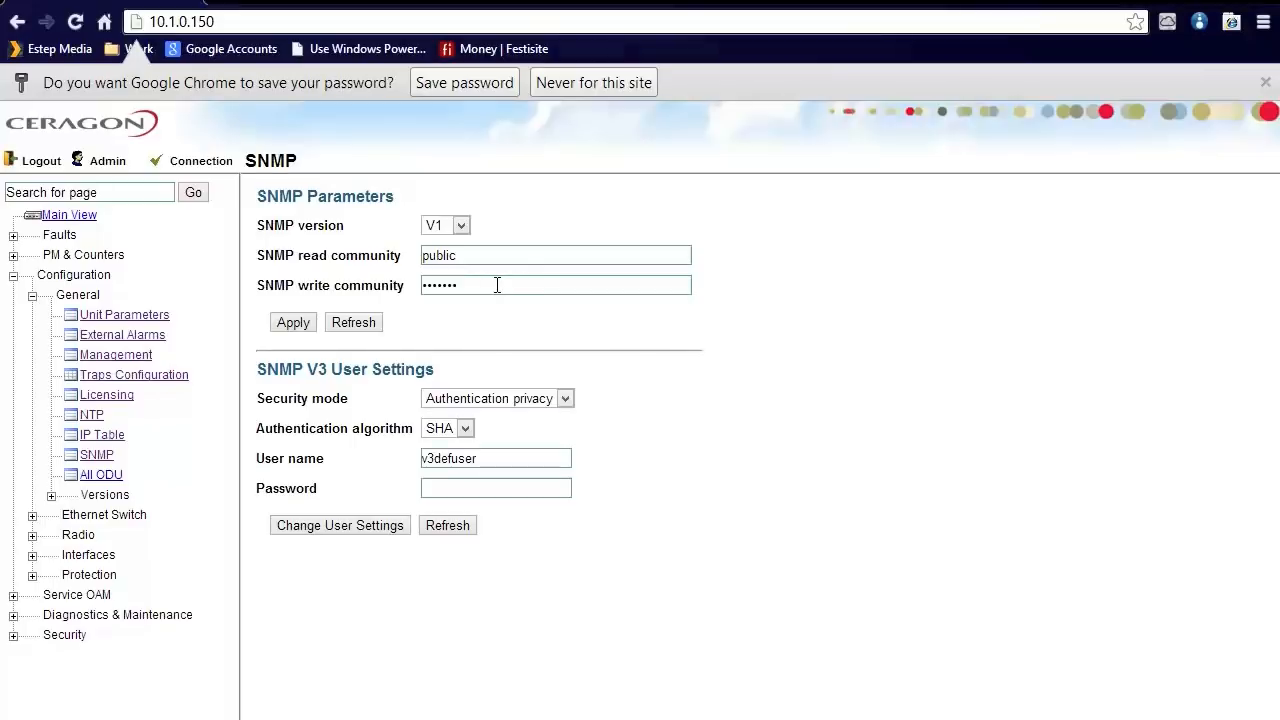
pyautogui.moveTo(440, 430)
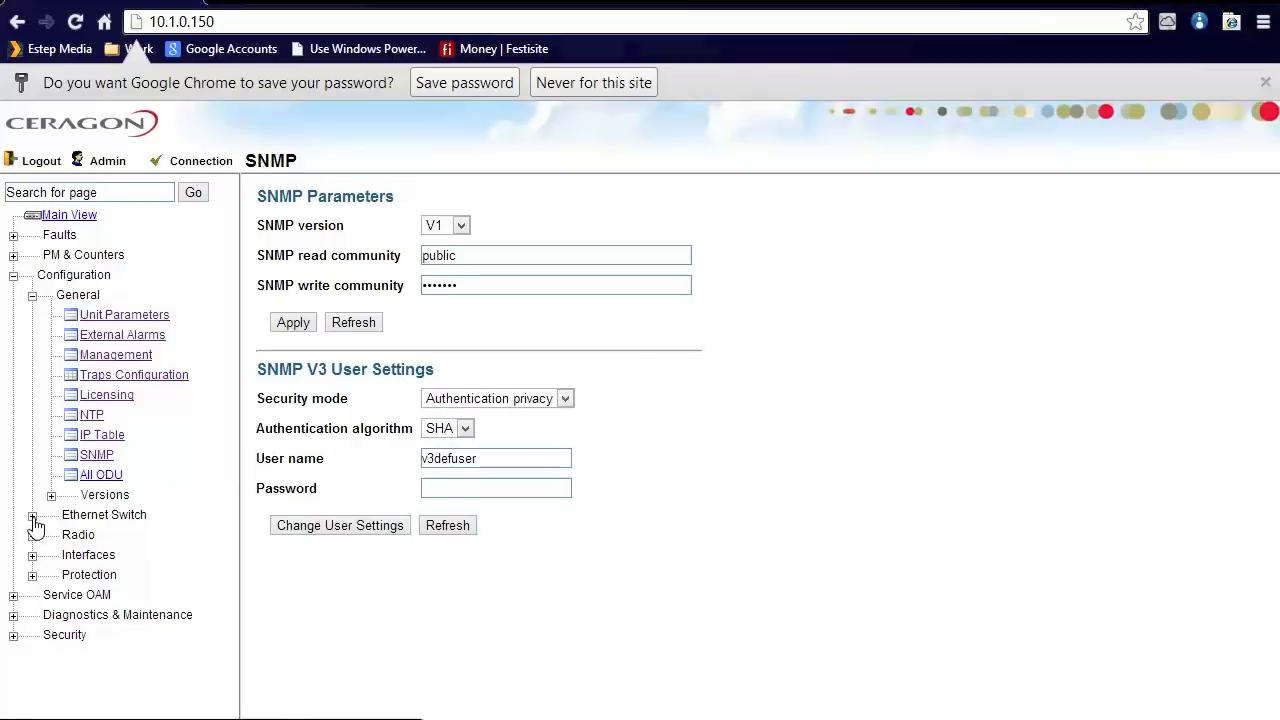
# - Review the IDU package versions and the RFU versions, then expand Ethernet Switch
pyautogui.click(52, 496)
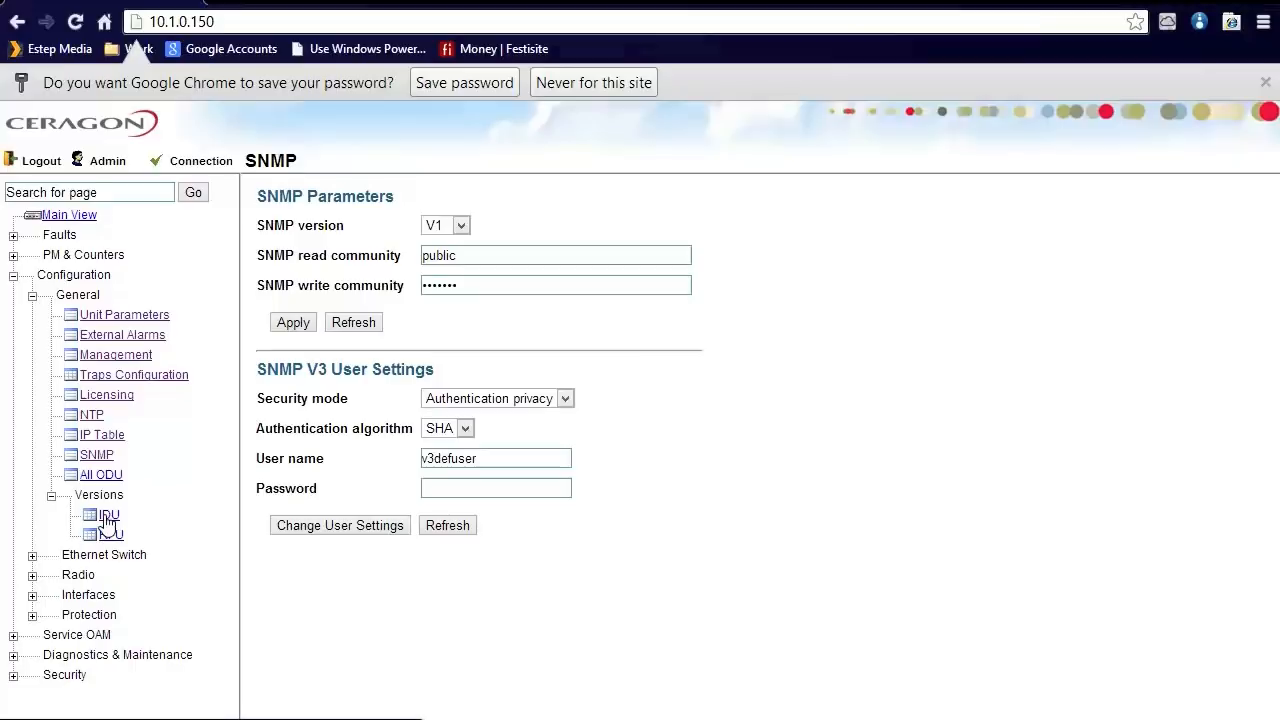
pyautogui.click(108, 514)
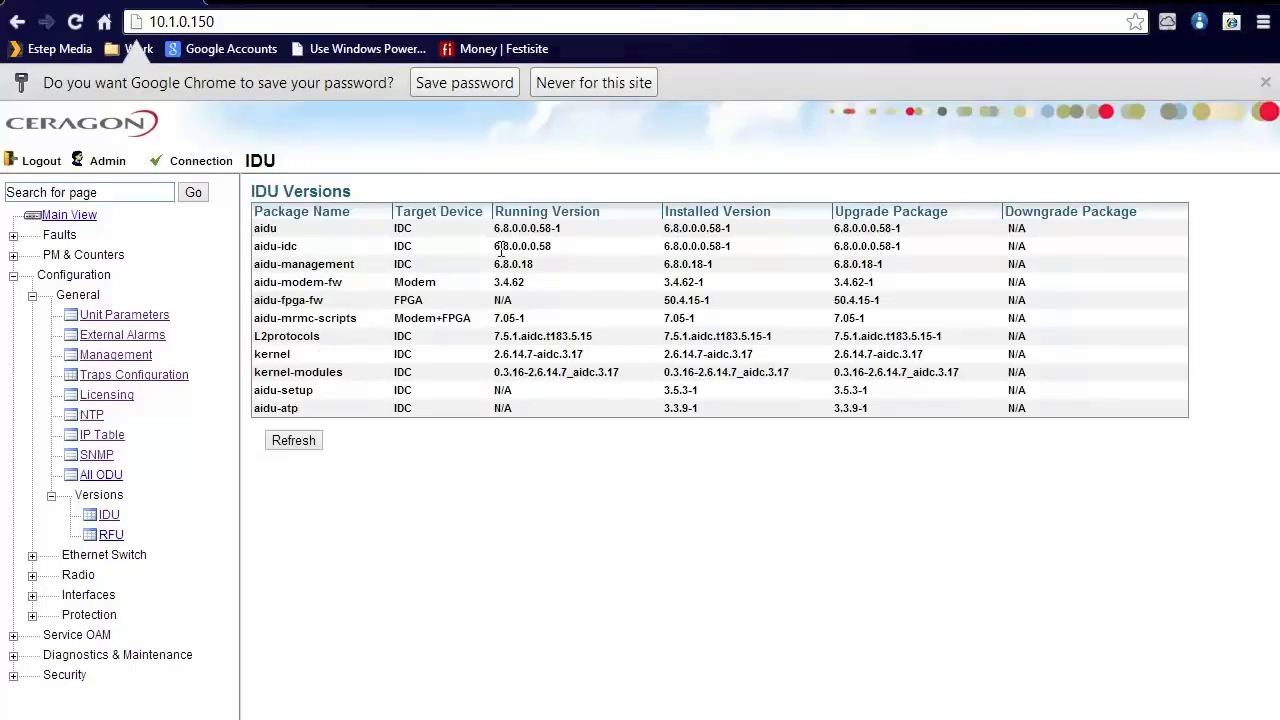
pyautogui.doubleClick(528, 228)
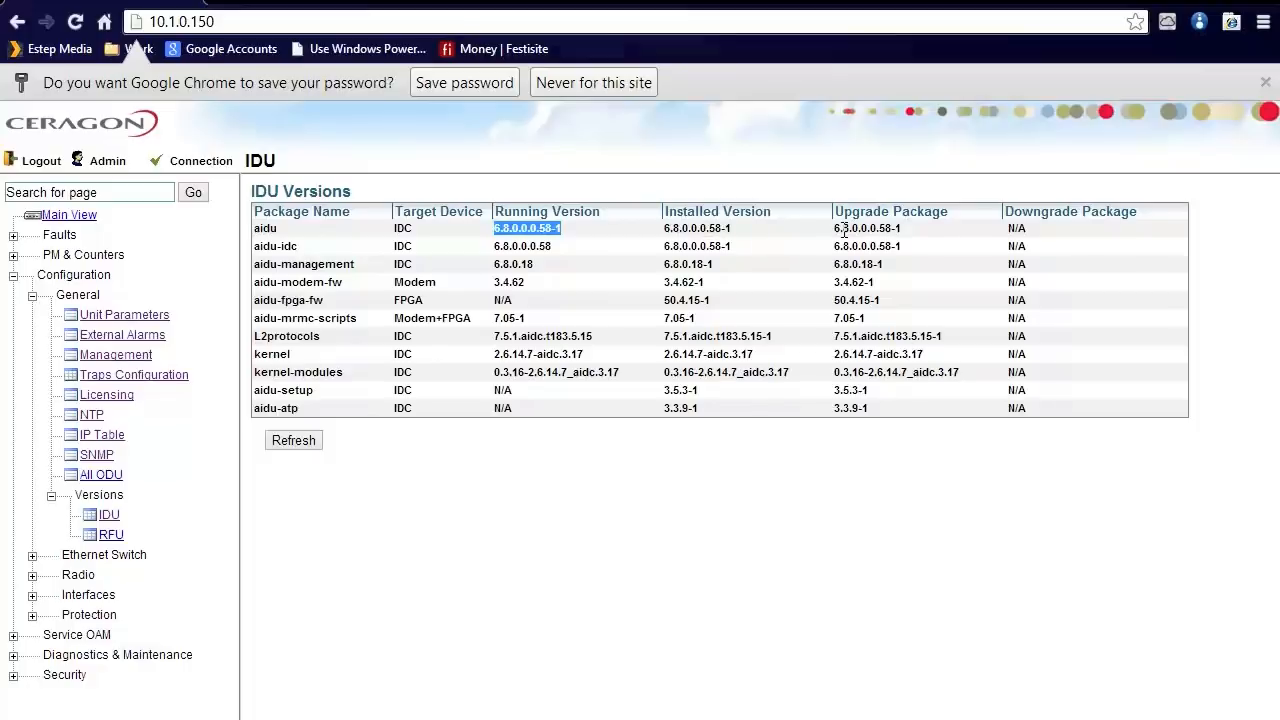
pyautogui.moveTo(1018, 228)
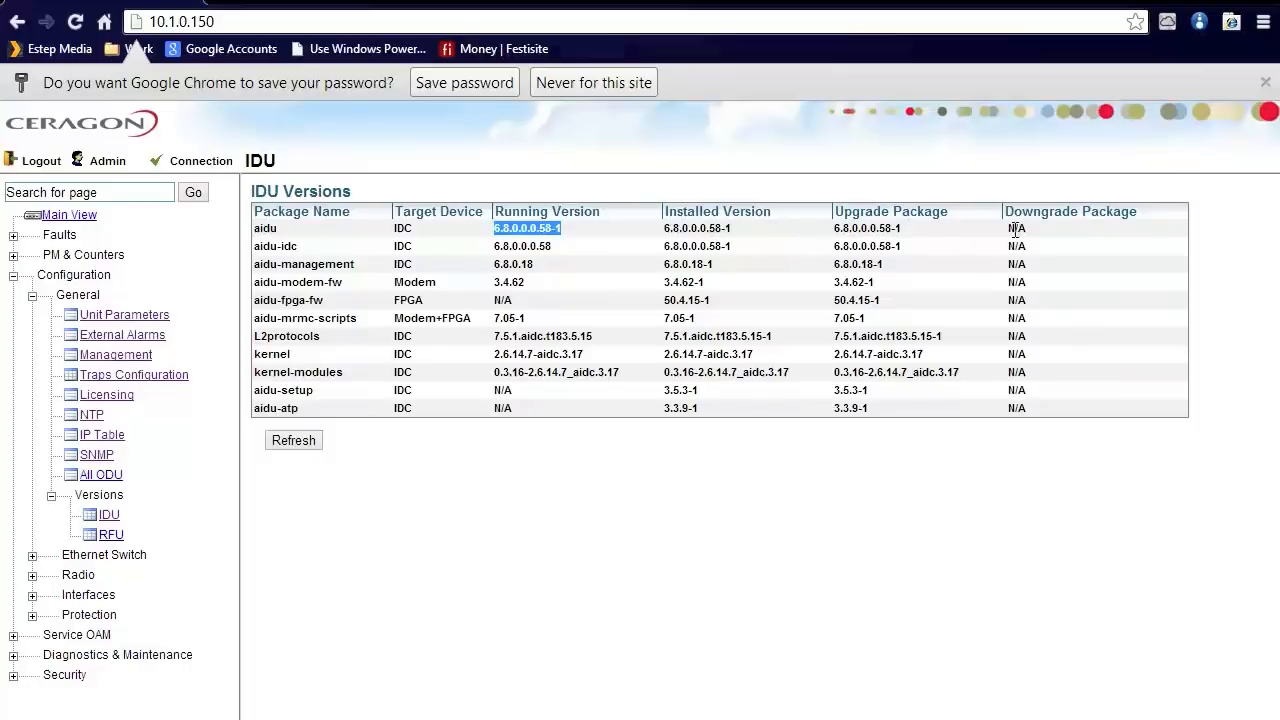
pyautogui.moveTo(970, 264)
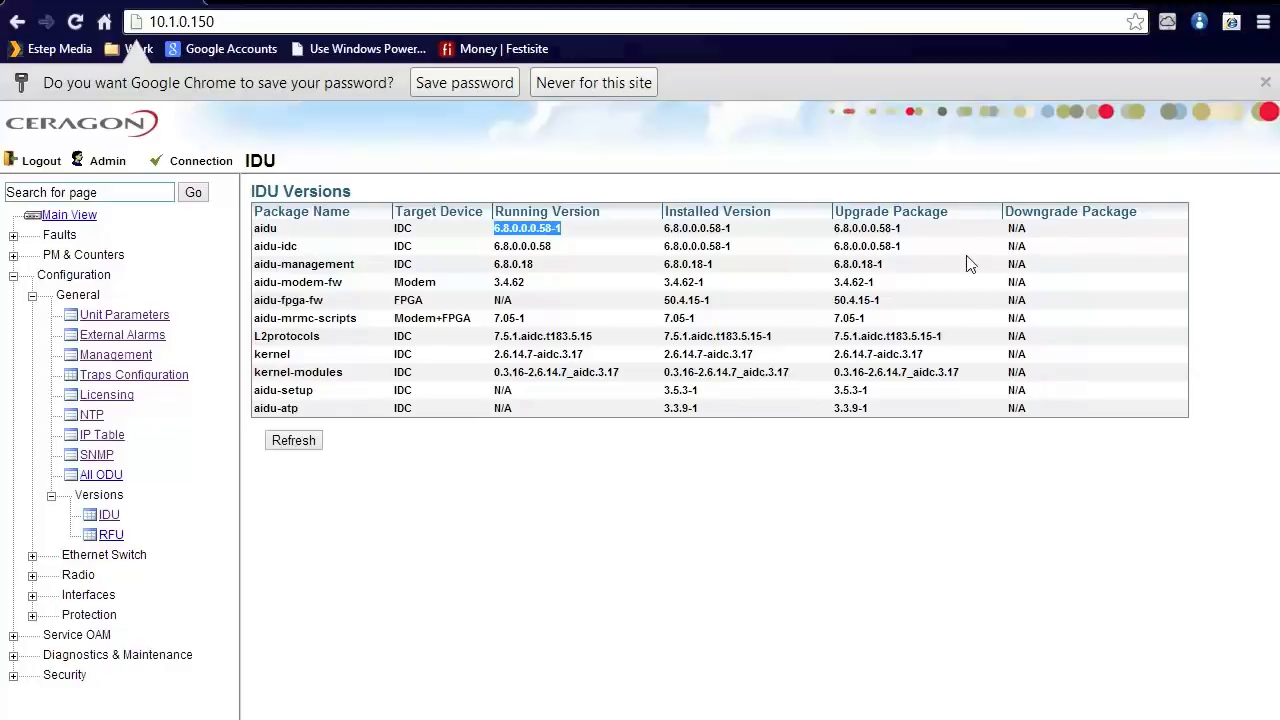
pyautogui.click(112, 534)
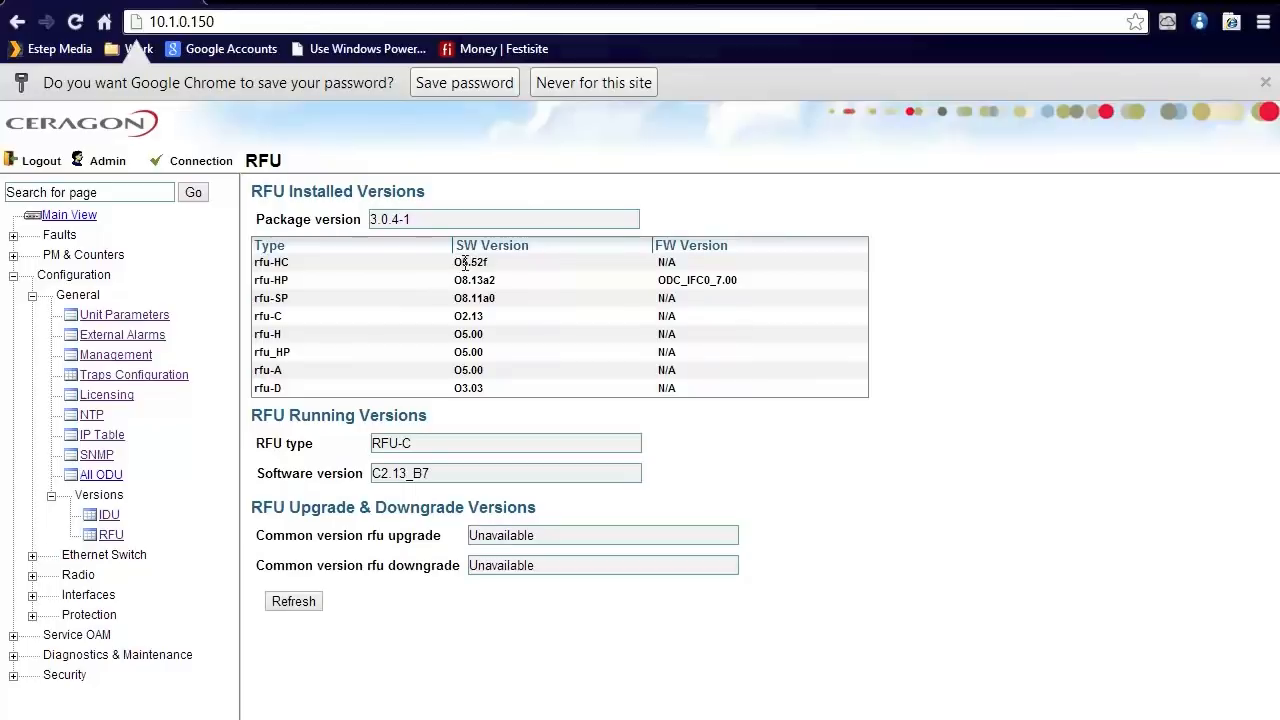
pyautogui.moveTo(56, 558)
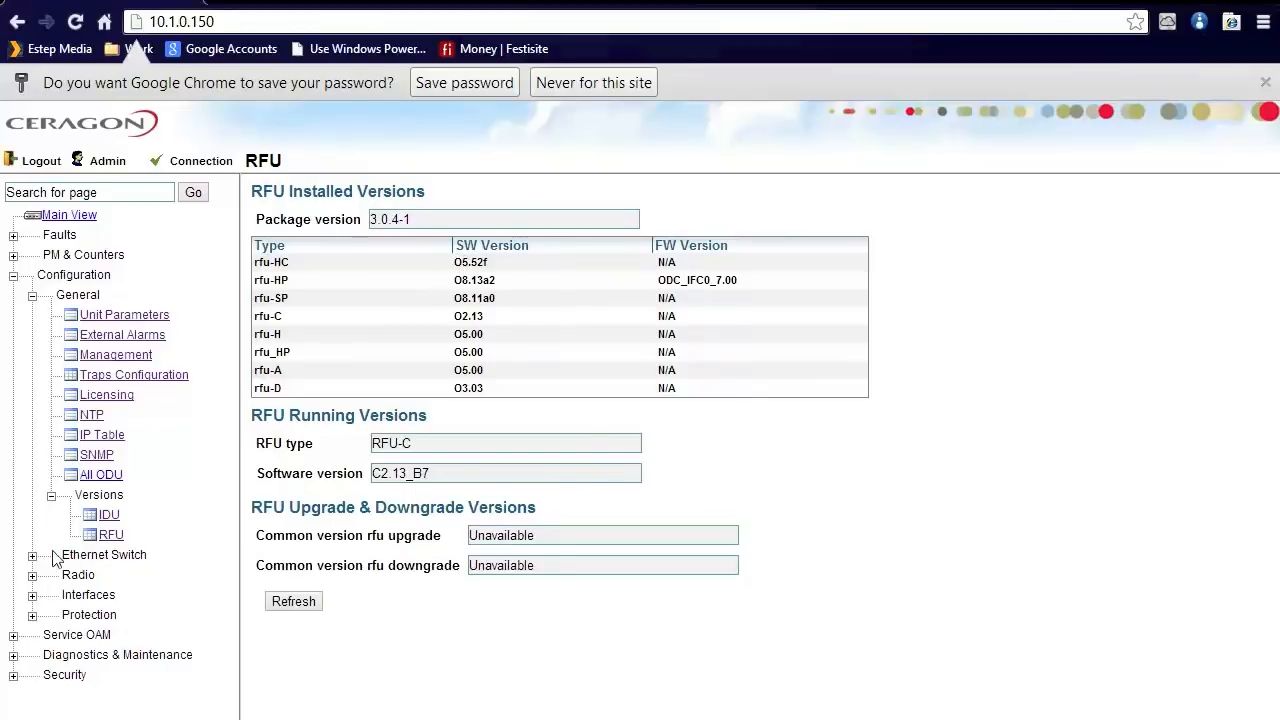
pyautogui.click(32, 556)
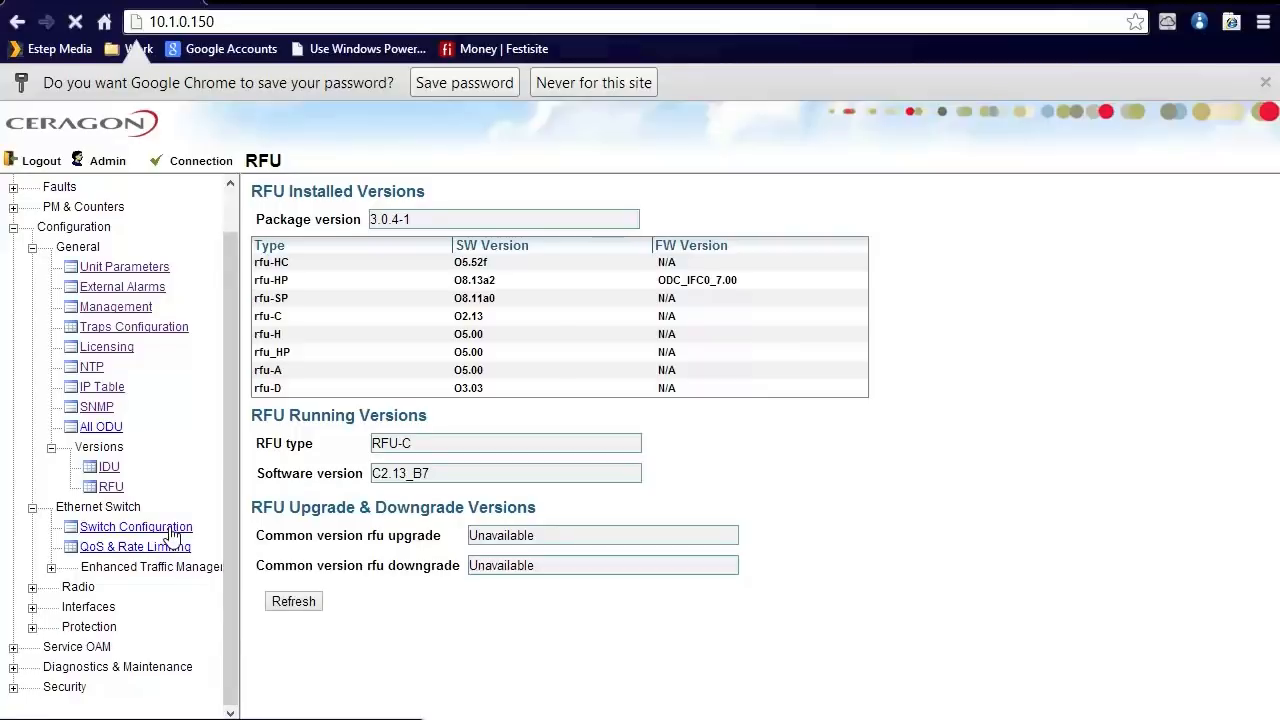
# - Review the Switch Configuration with Ethernet application type kept as Single pipe
pyautogui.click(136, 528)
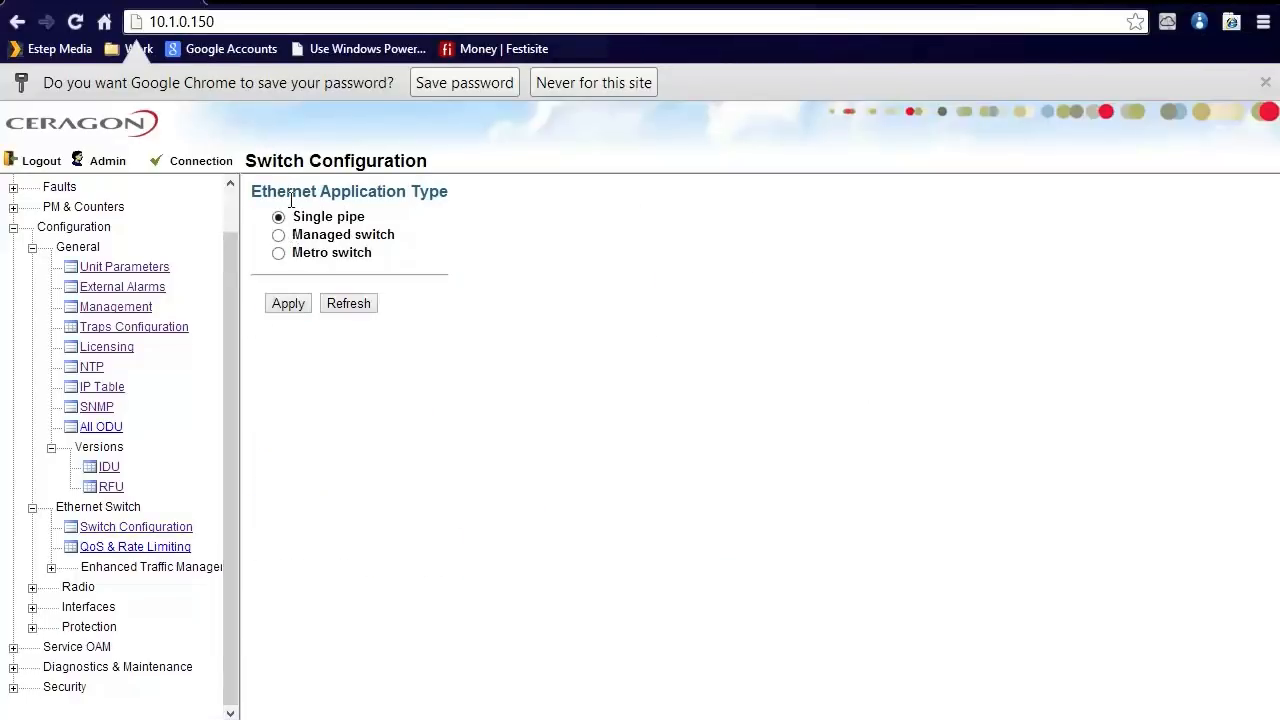
pyautogui.moveTo(378, 216)
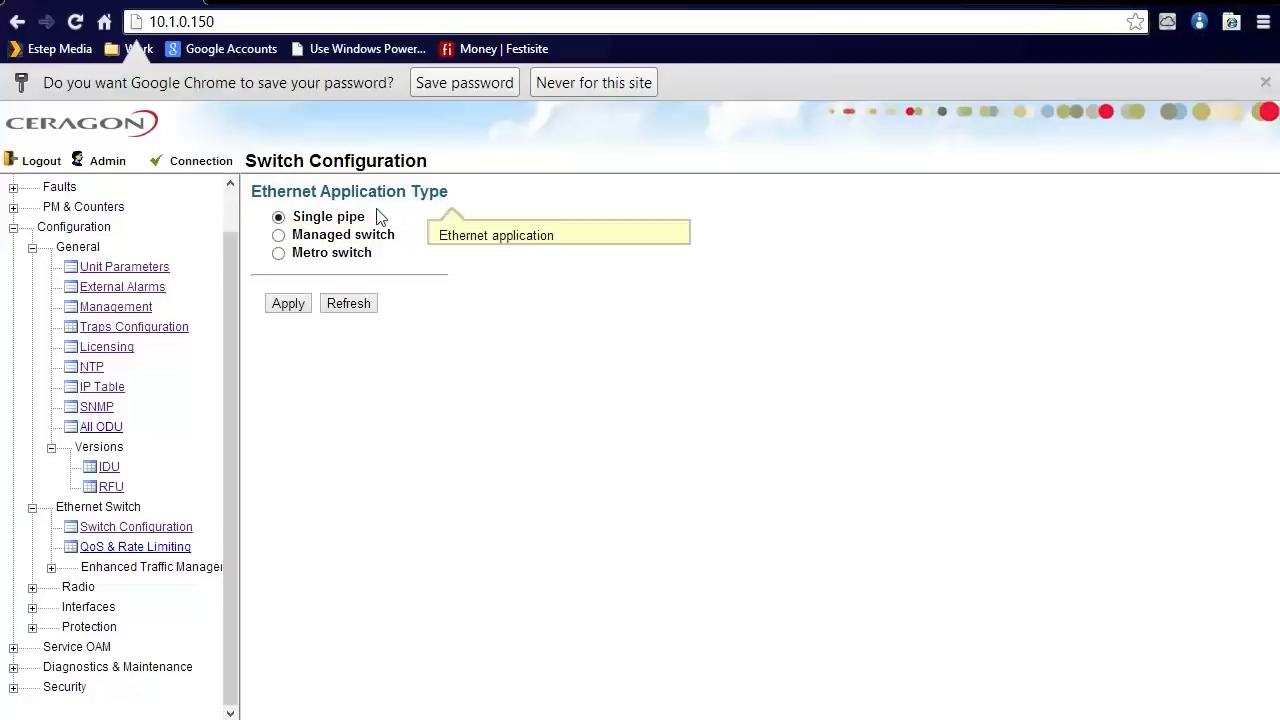
pyautogui.moveTo(290, 272)
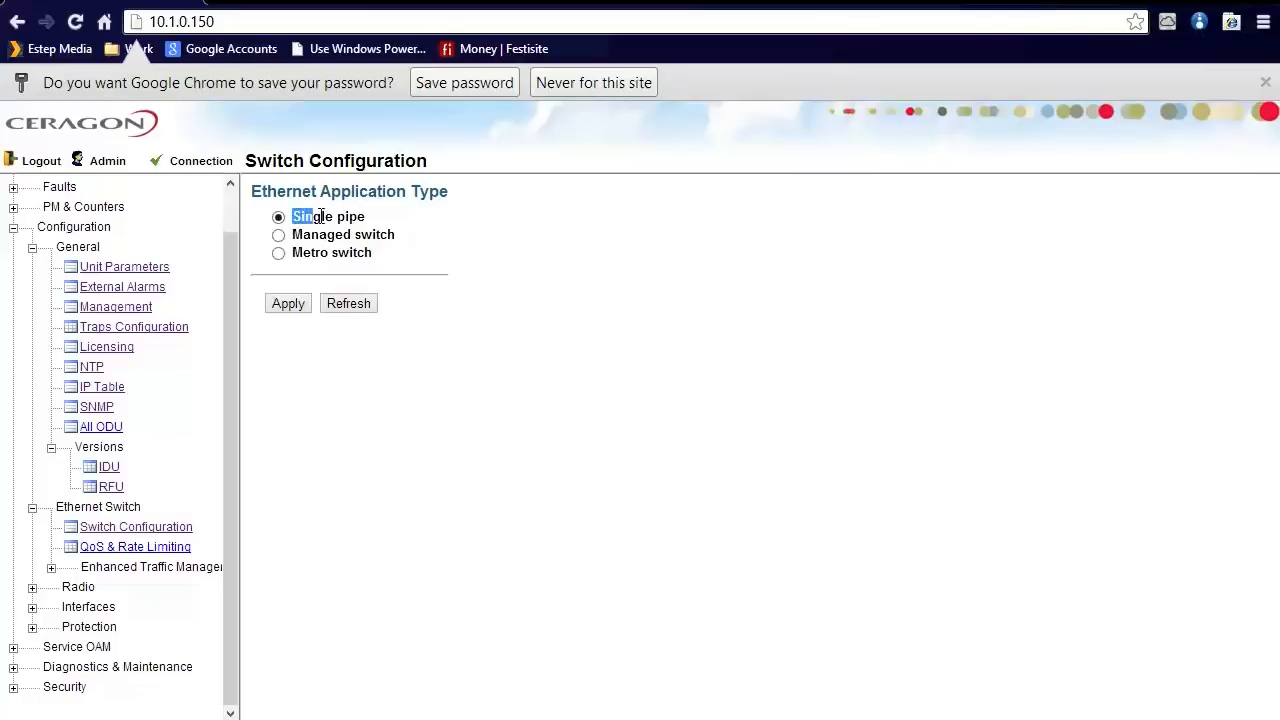
pyautogui.doubleClick(328, 216)
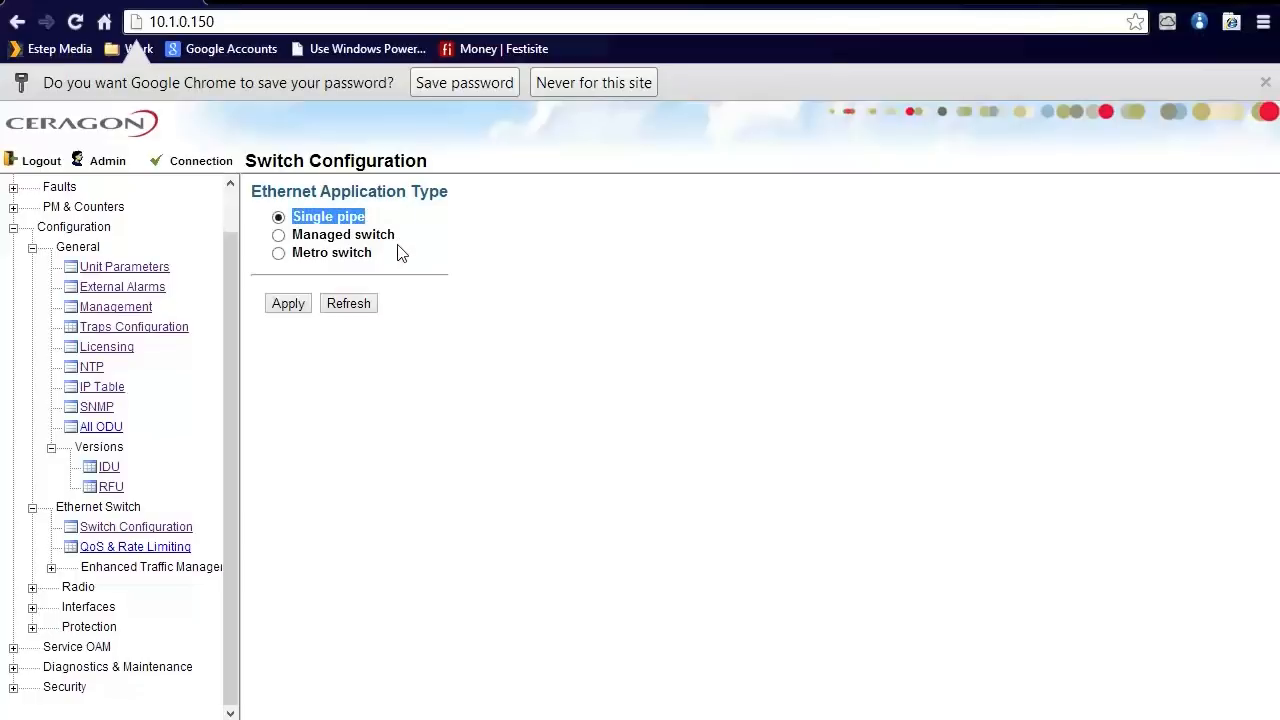
pyautogui.moveTo(398, 256)
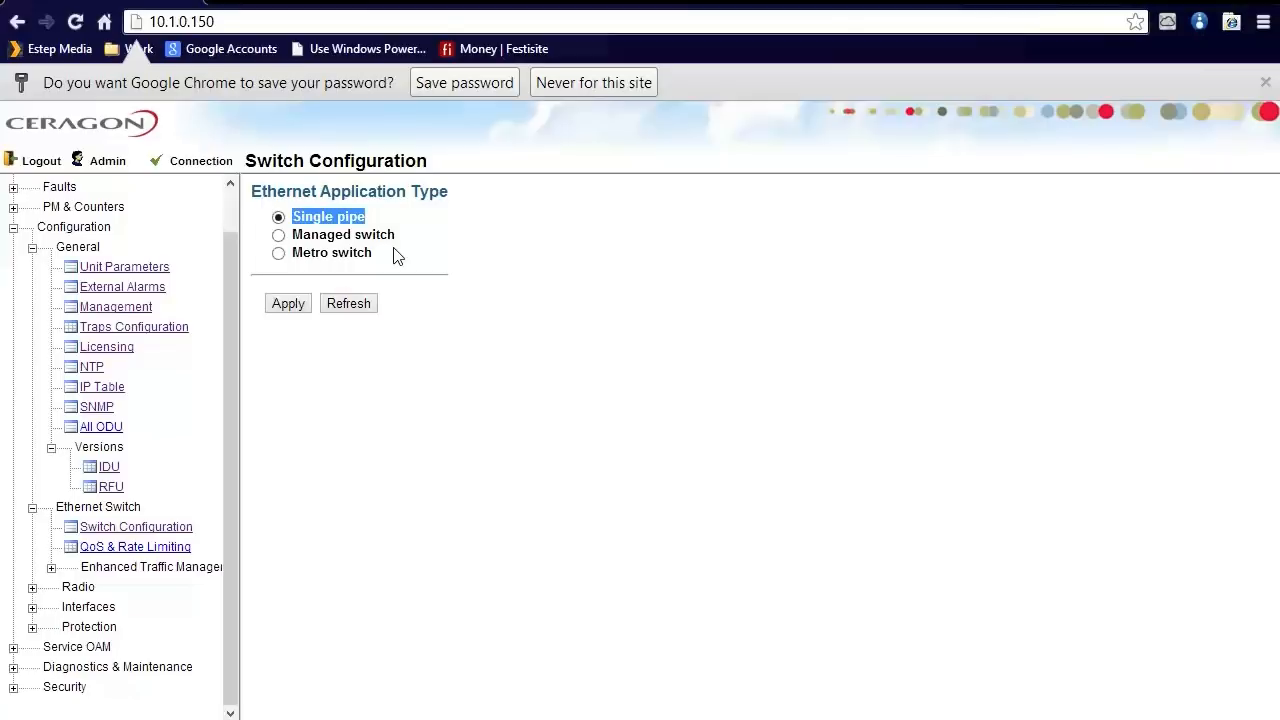
pyautogui.moveTo(404, 252)
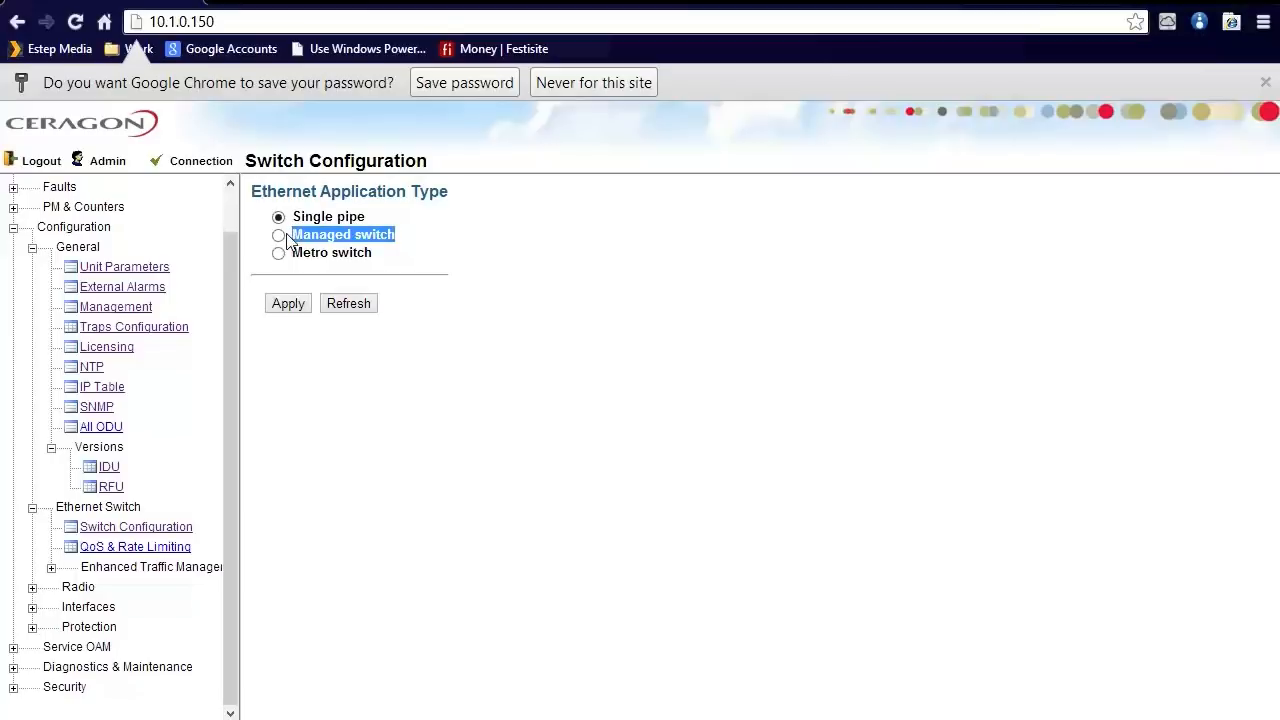
pyautogui.moveTo(380, 256)
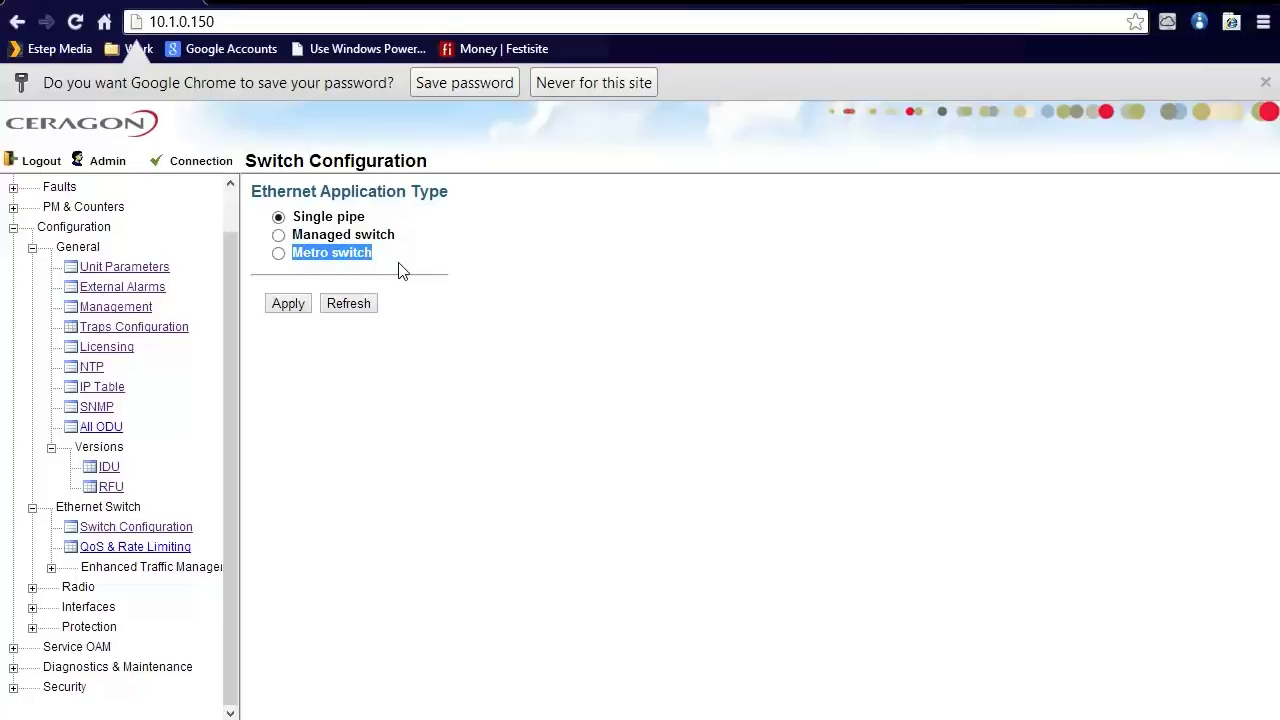
pyautogui.moveTo(430, 268)
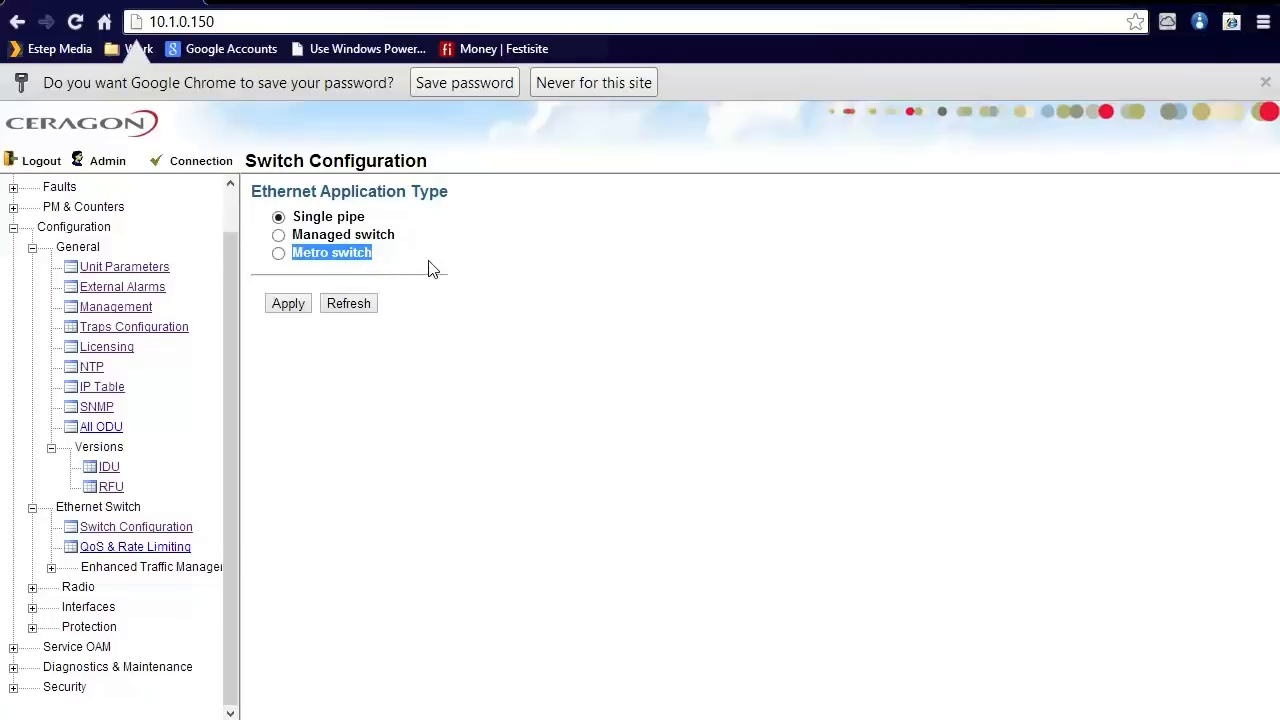
pyautogui.moveTo(398, 262)
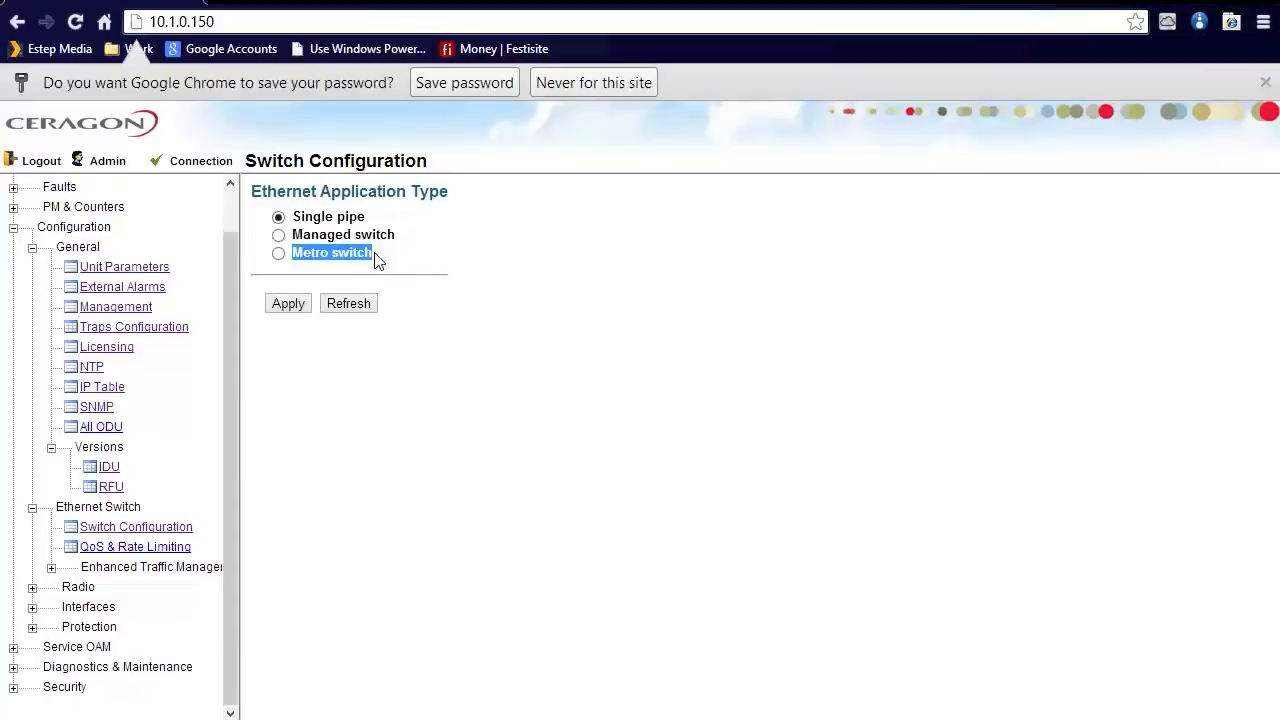
pyautogui.moveTo(404, 266)
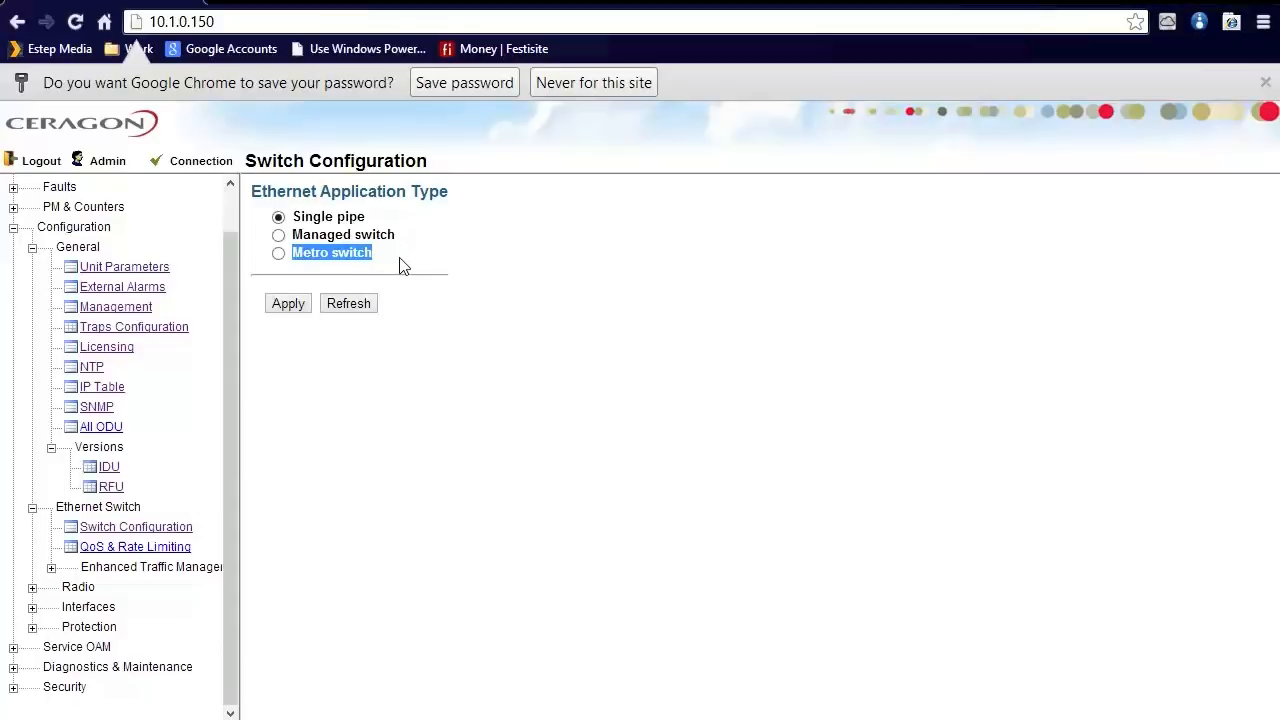
pyautogui.moveTo(408, 276)
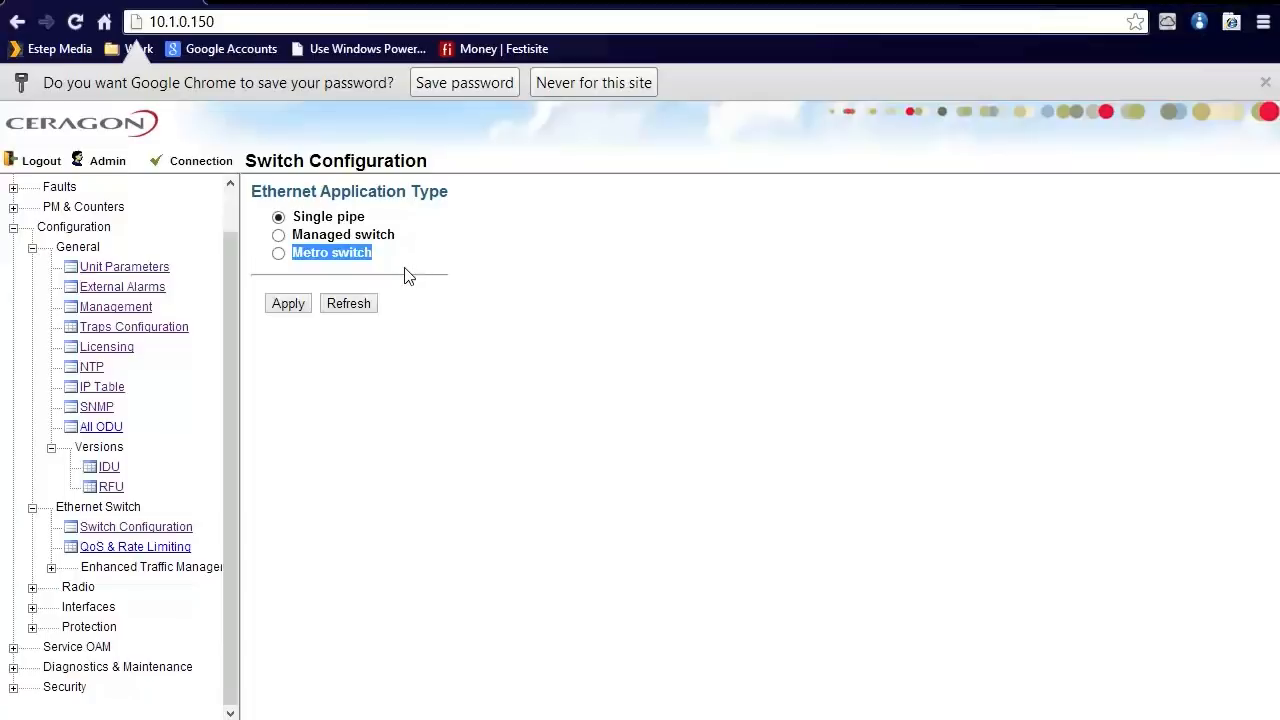
pyautogui.moveTo(392, 262)
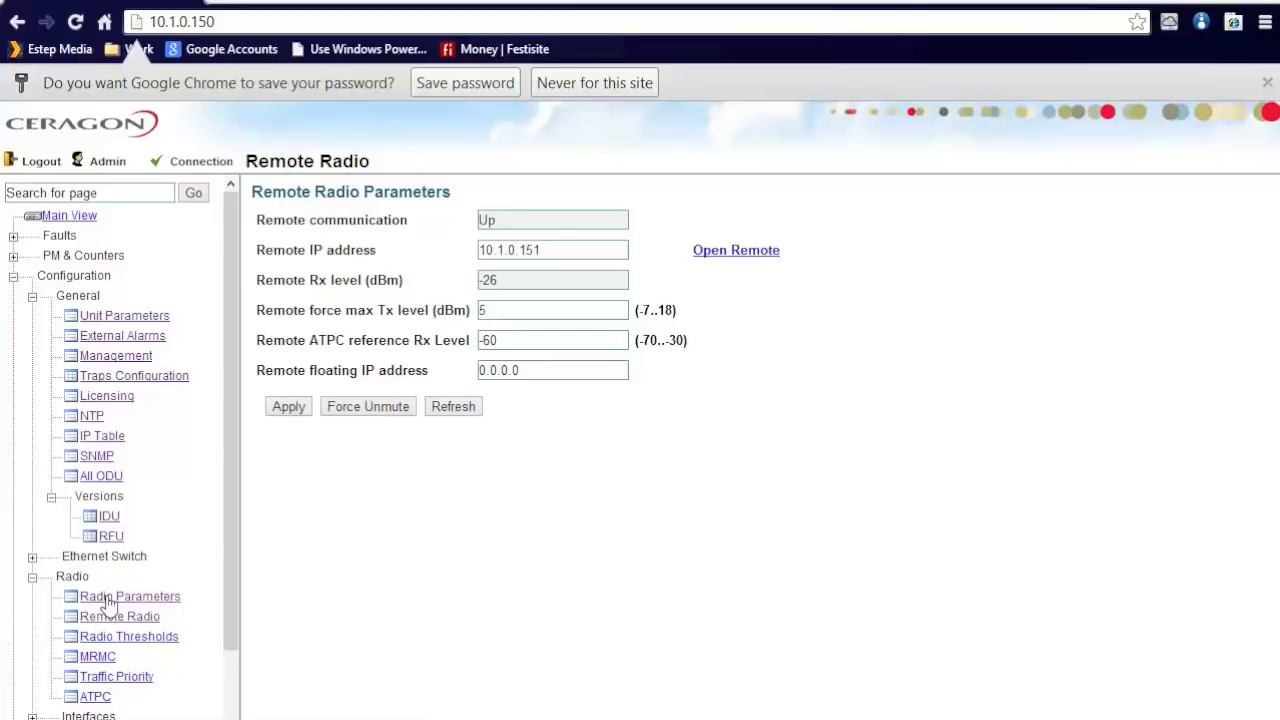
# - Review Radio Parameters status, frequency control and configuration, then move to Remote Radio (IP 10.1.0.151)
pyautogui.click(128, 596)
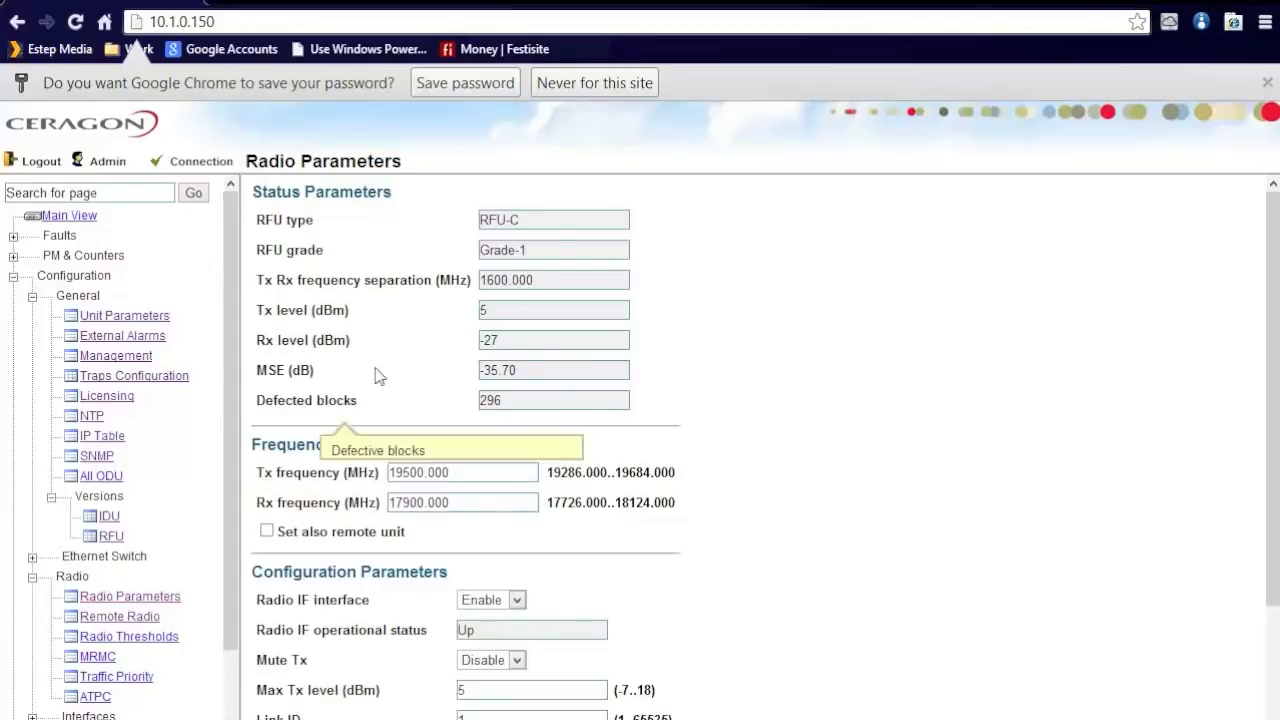
pyautogui.moveTo(448, 264)
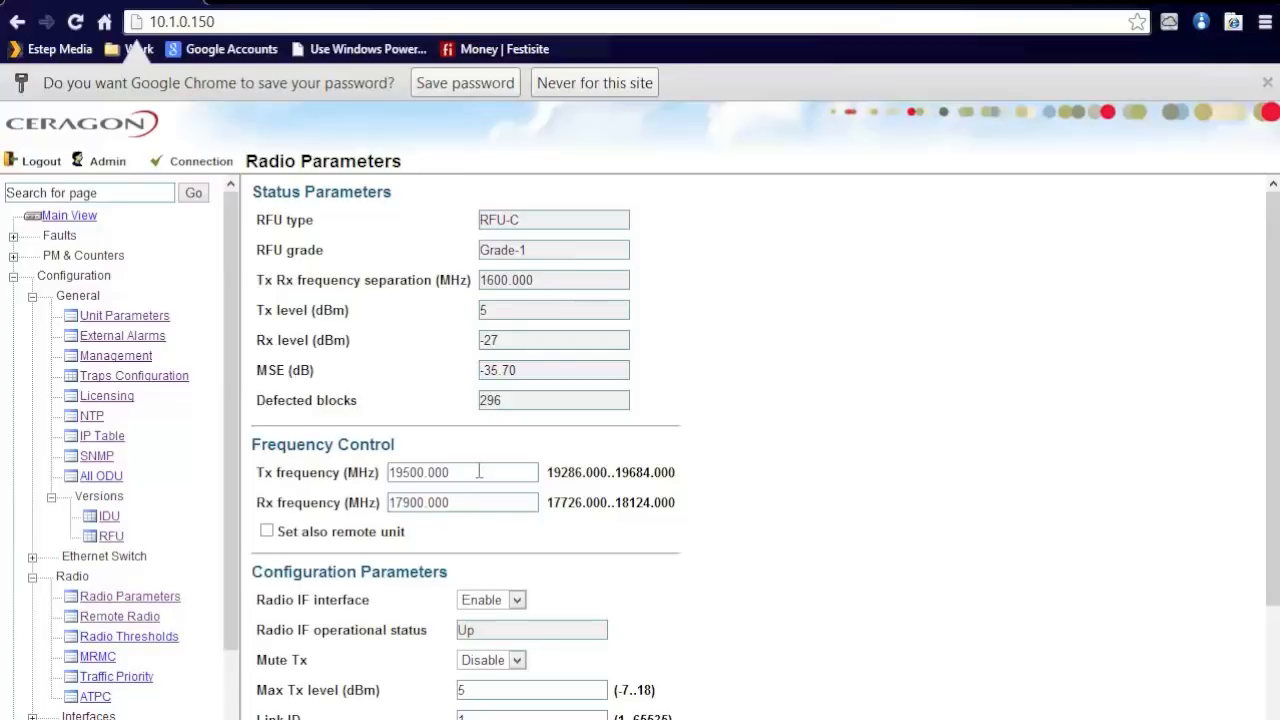
pyautogui.tripleClick(460, 472)
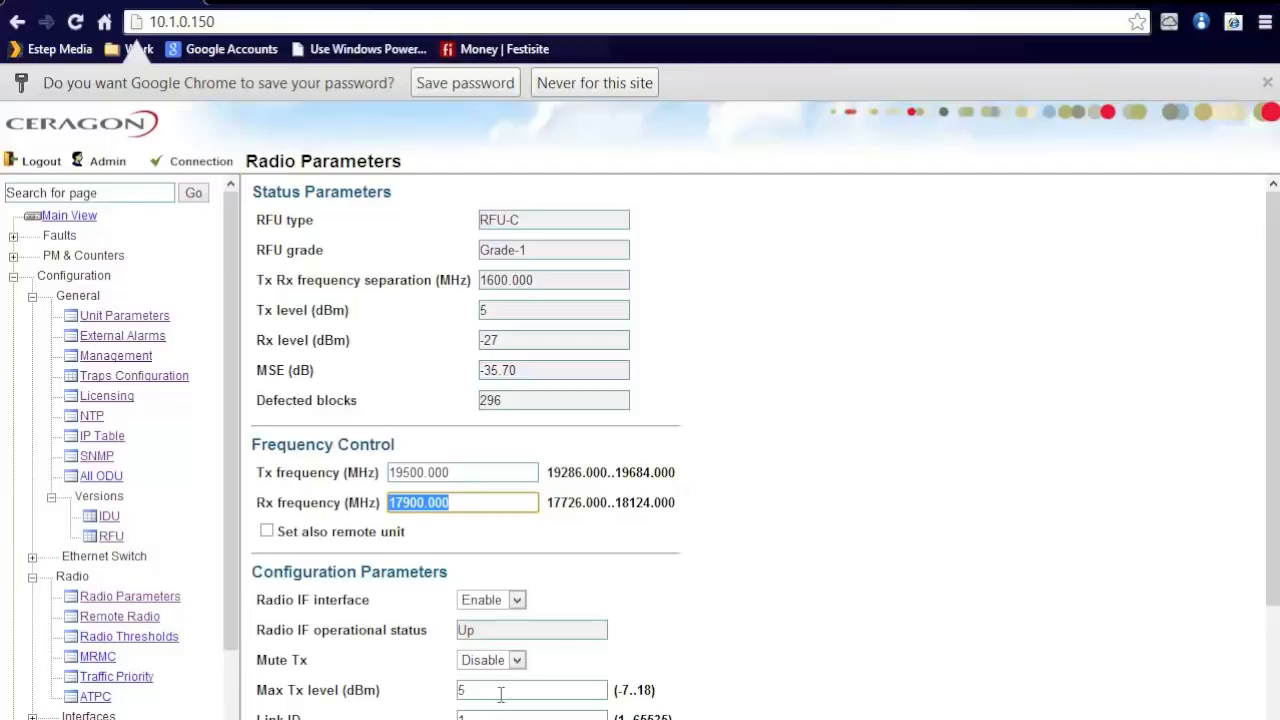
pyautogui.scroll(-3)
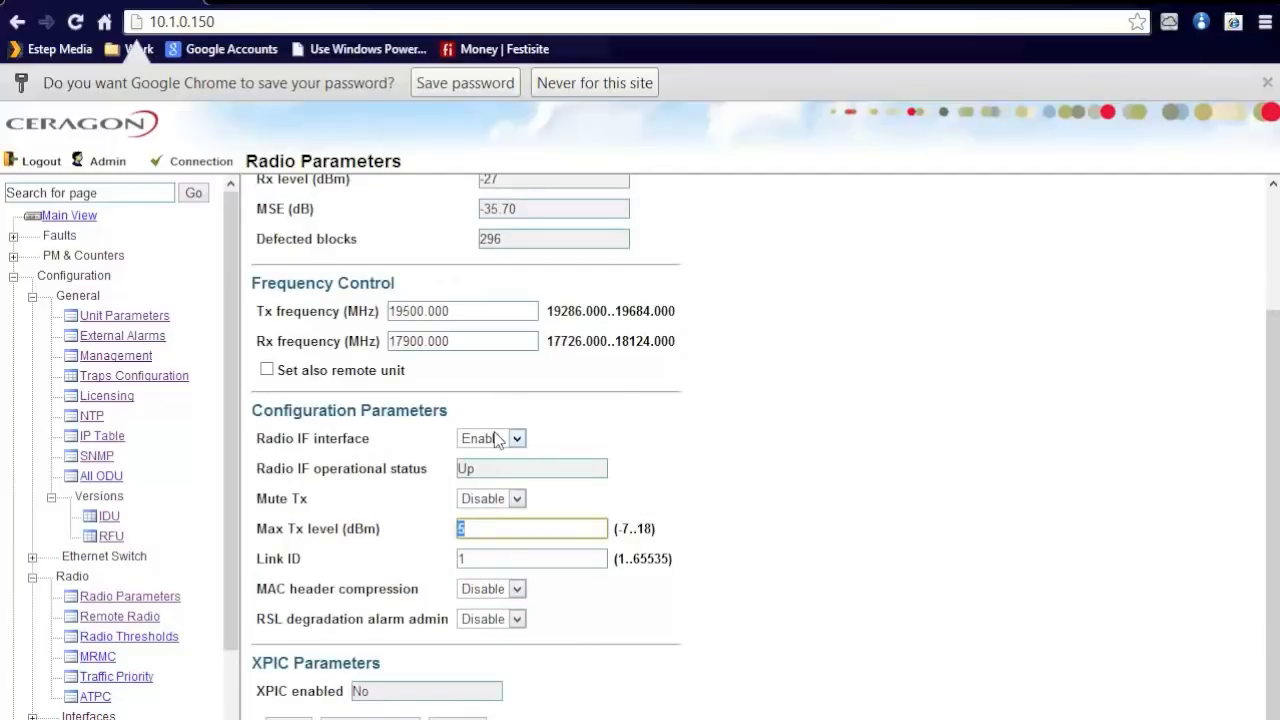
pyautogui.scroll(3)
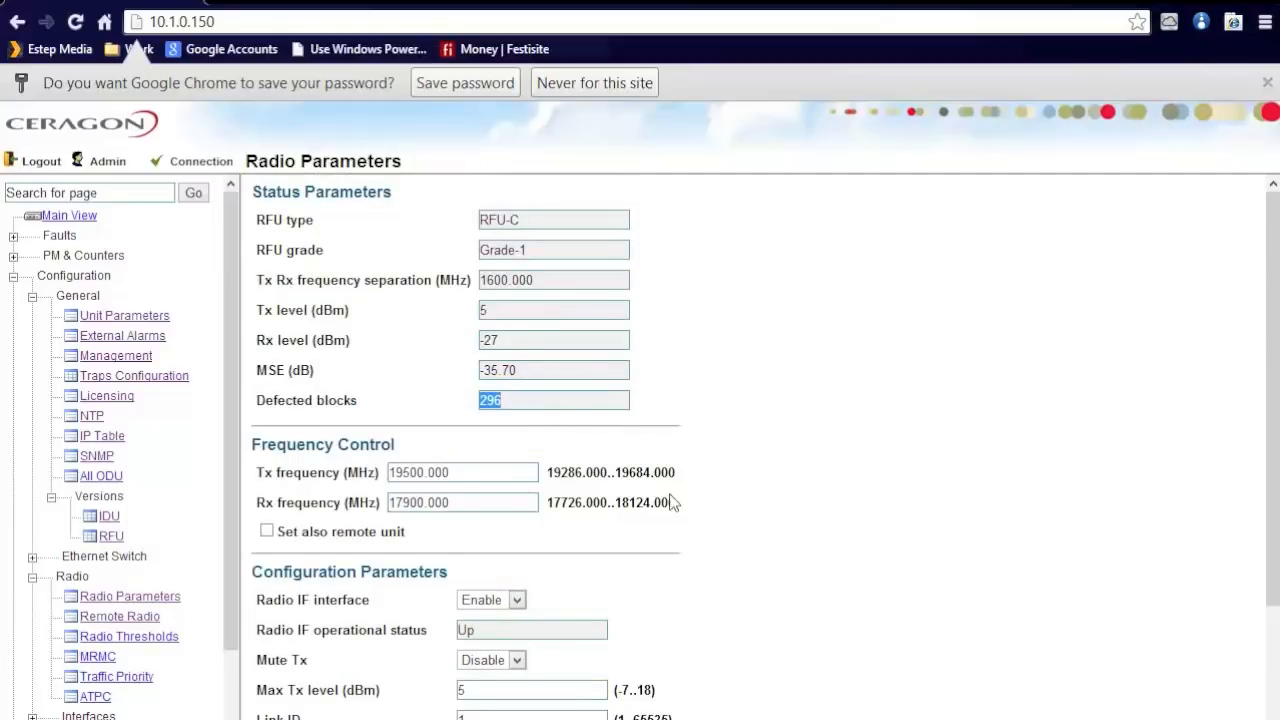
pyautogui.click(120, 616)
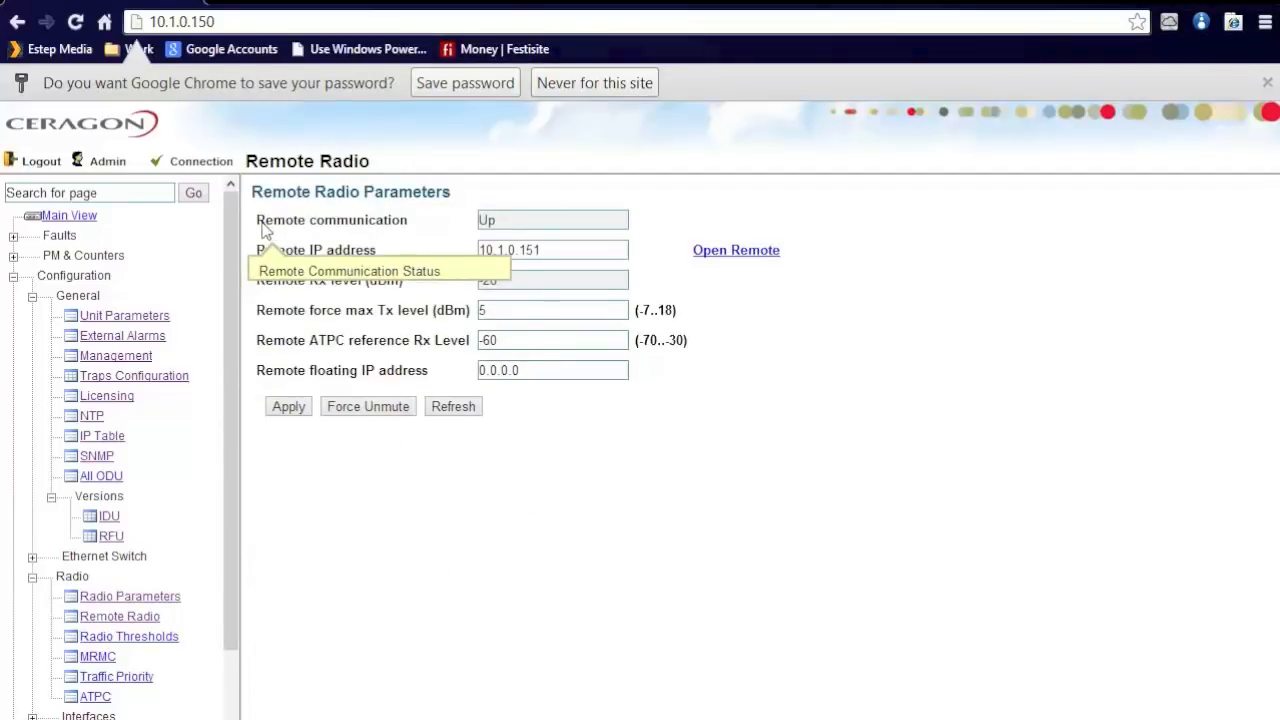
pyautogui.moveTo(504, 224)
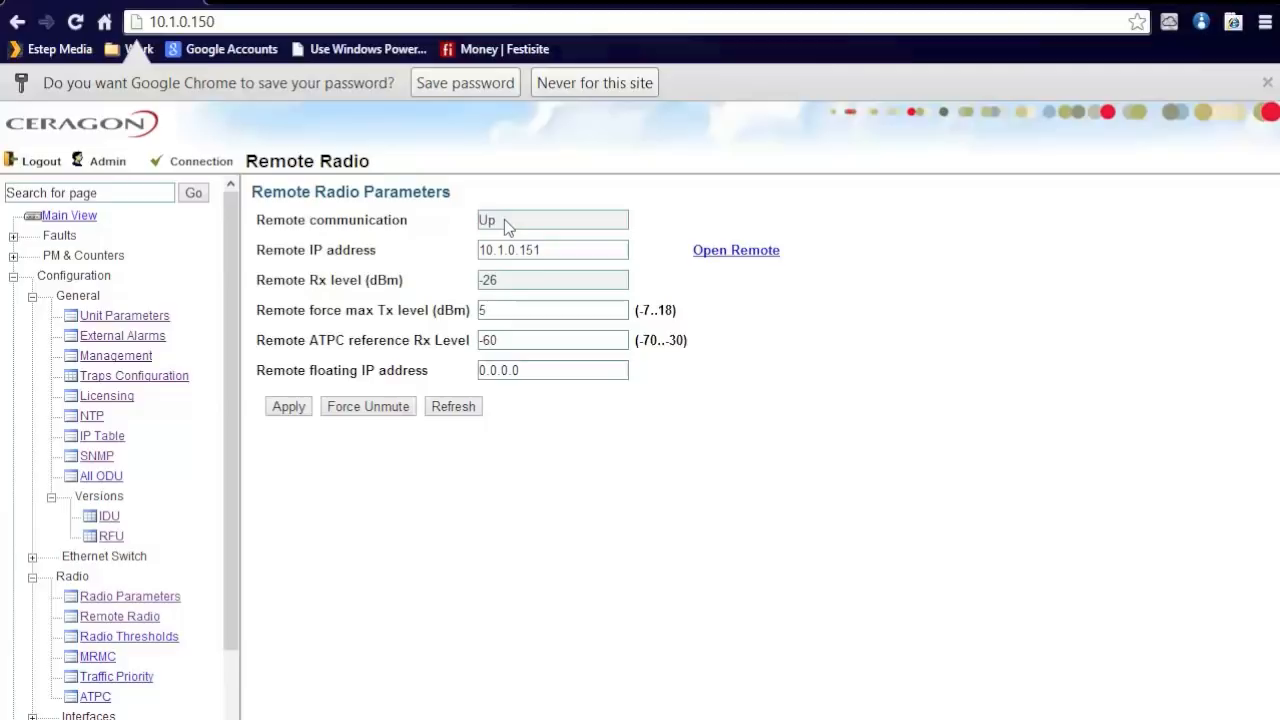
# - Note the remote force max Tx level, then switch to the MRMC configuration page
pyautogui.tripleClick(552, 250)
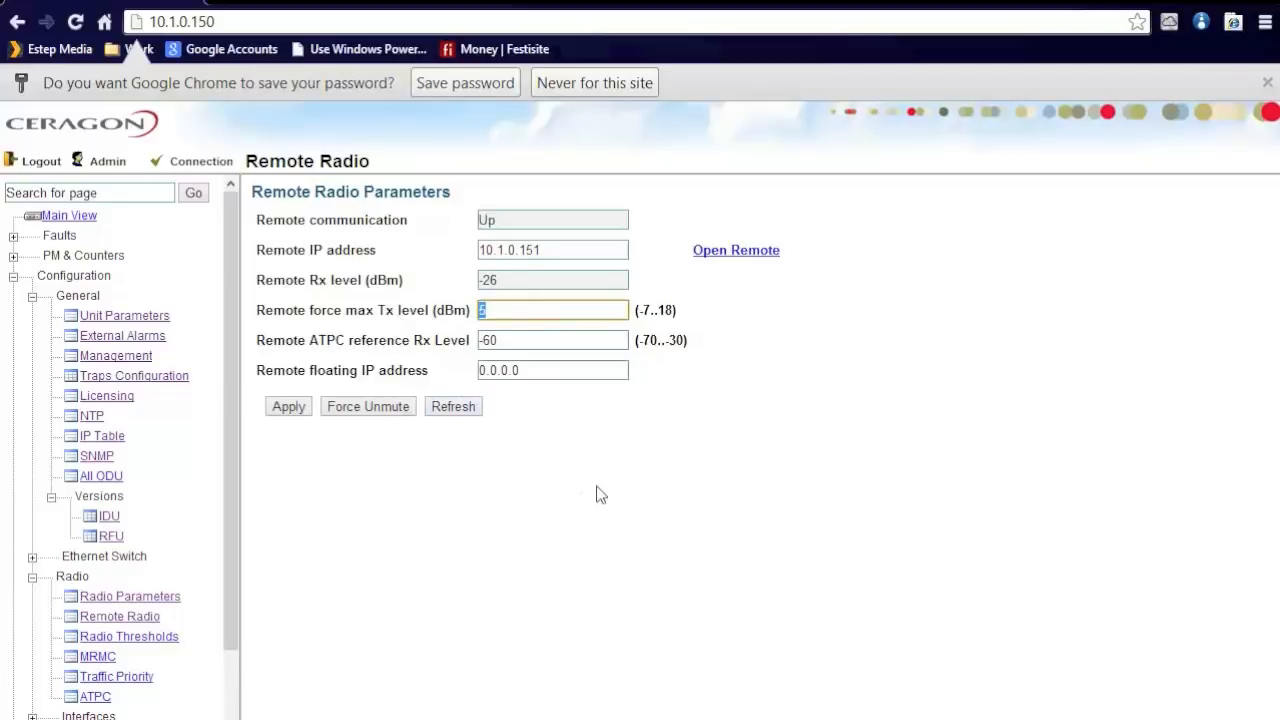
pyautogui.moveTo(460, 552)
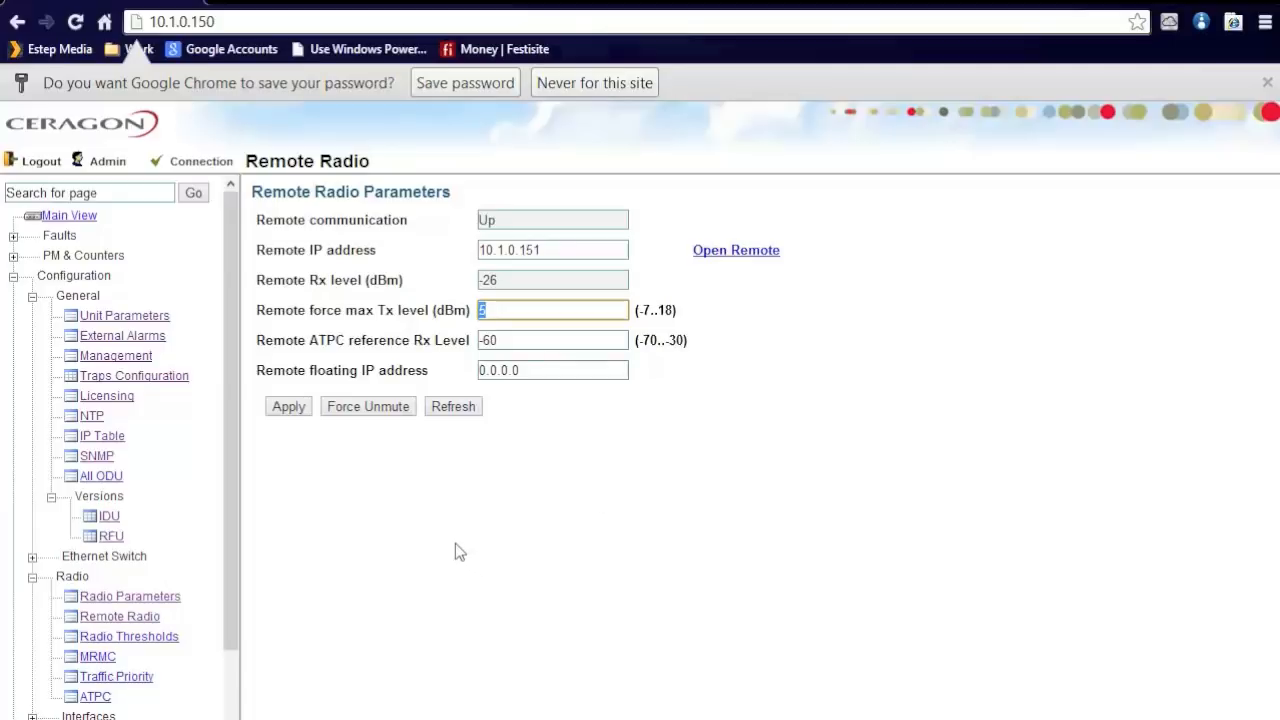
pyautogui.moveTo(420, 528)
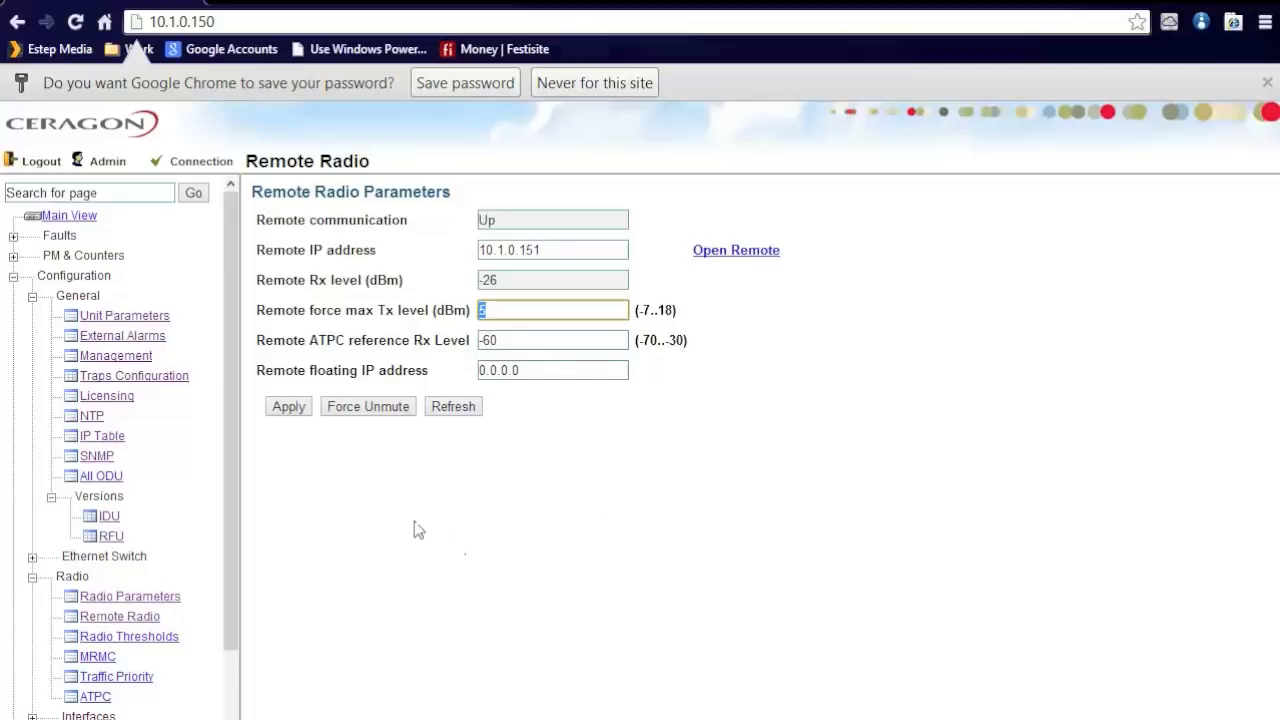
pyautogui.moveTo(316, 596)
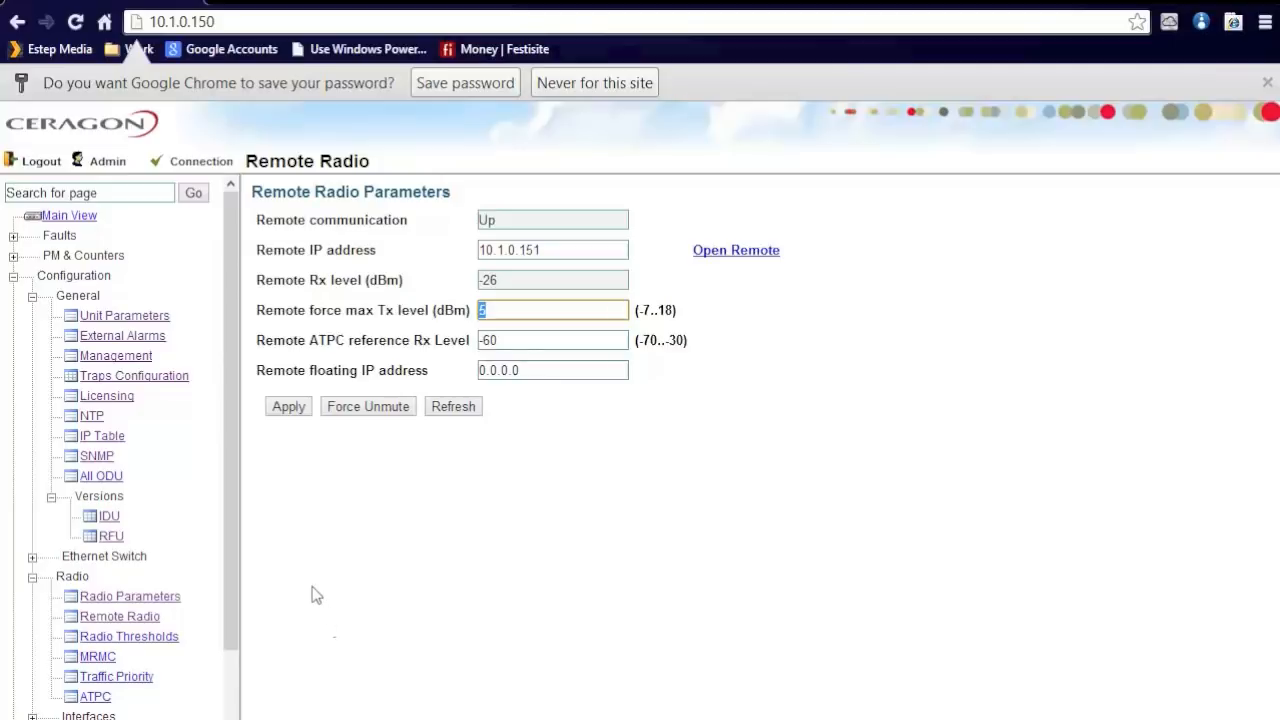
pyautogui.click(96, 656)
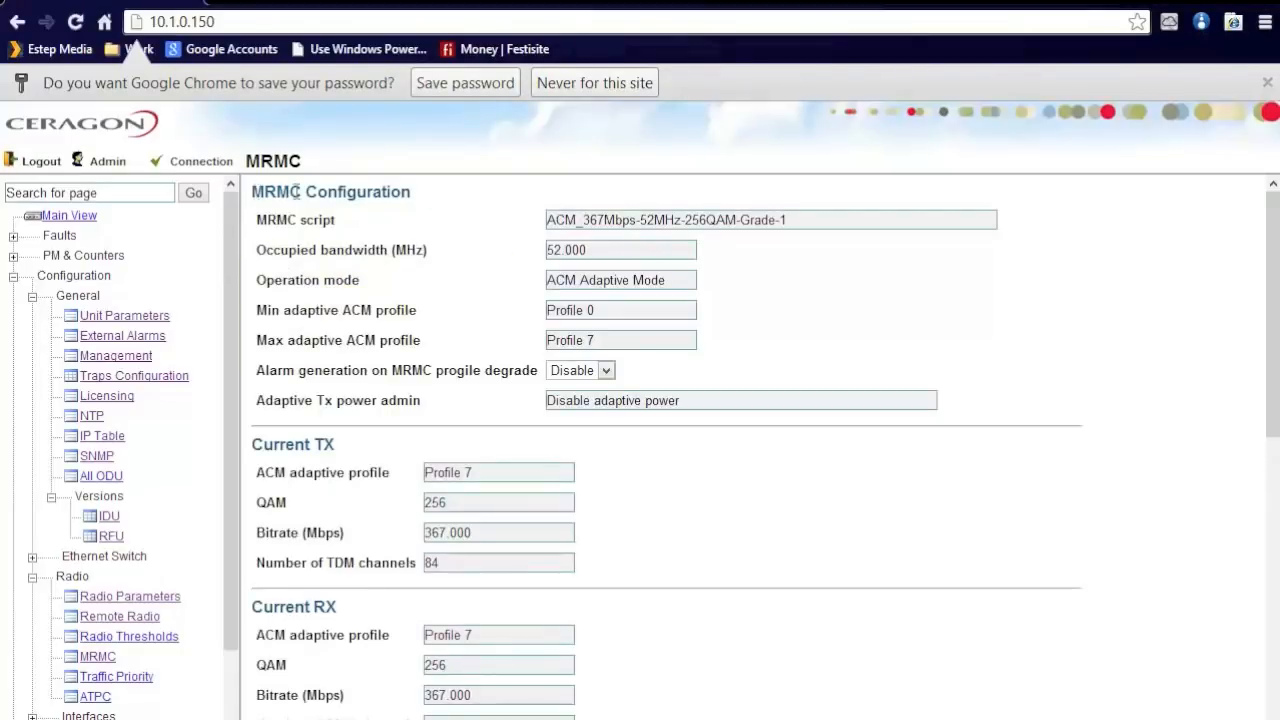
pyautogui.moveTo(624, 230)
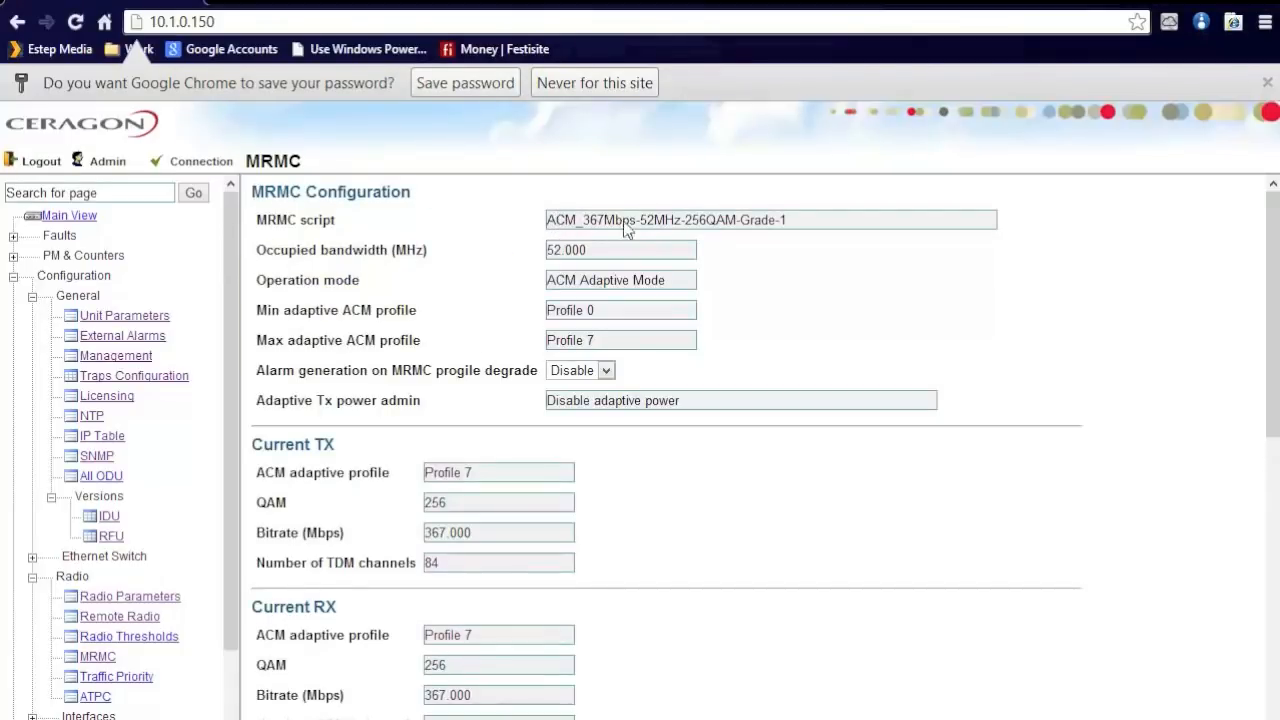
pyautogui.moveTo(664, 230)
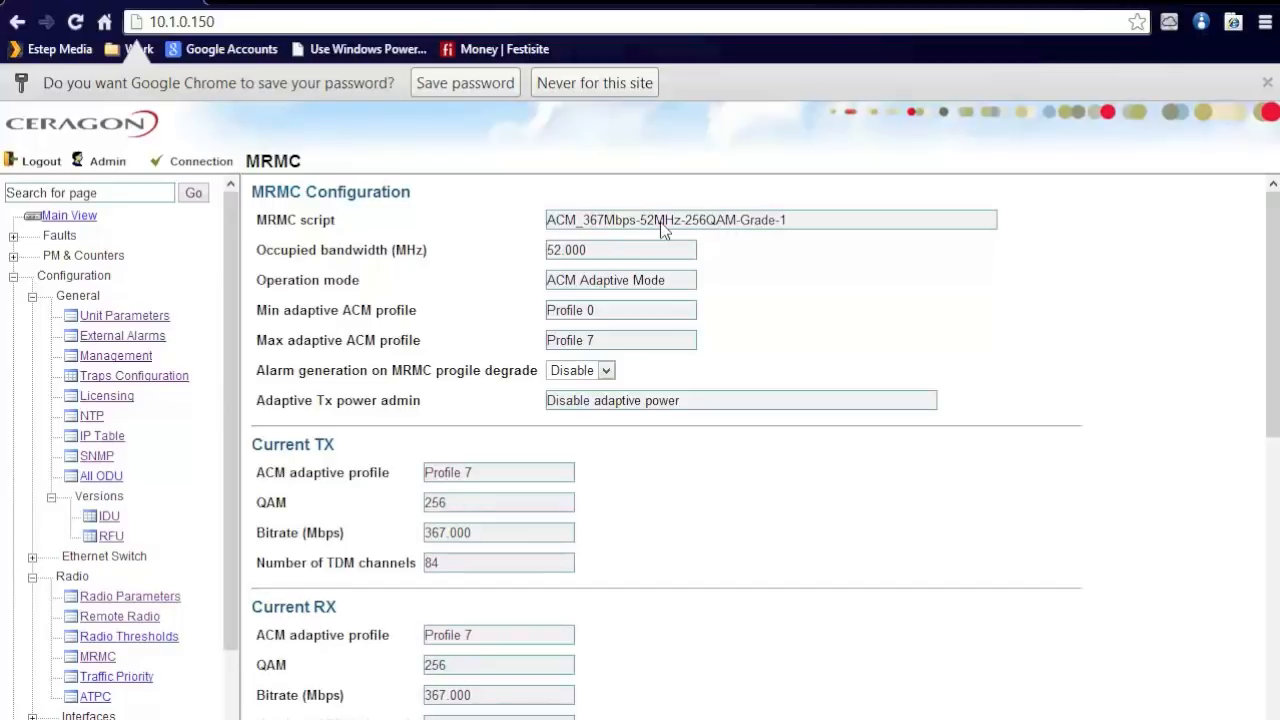
pyautogui.moveTo(564, 402)
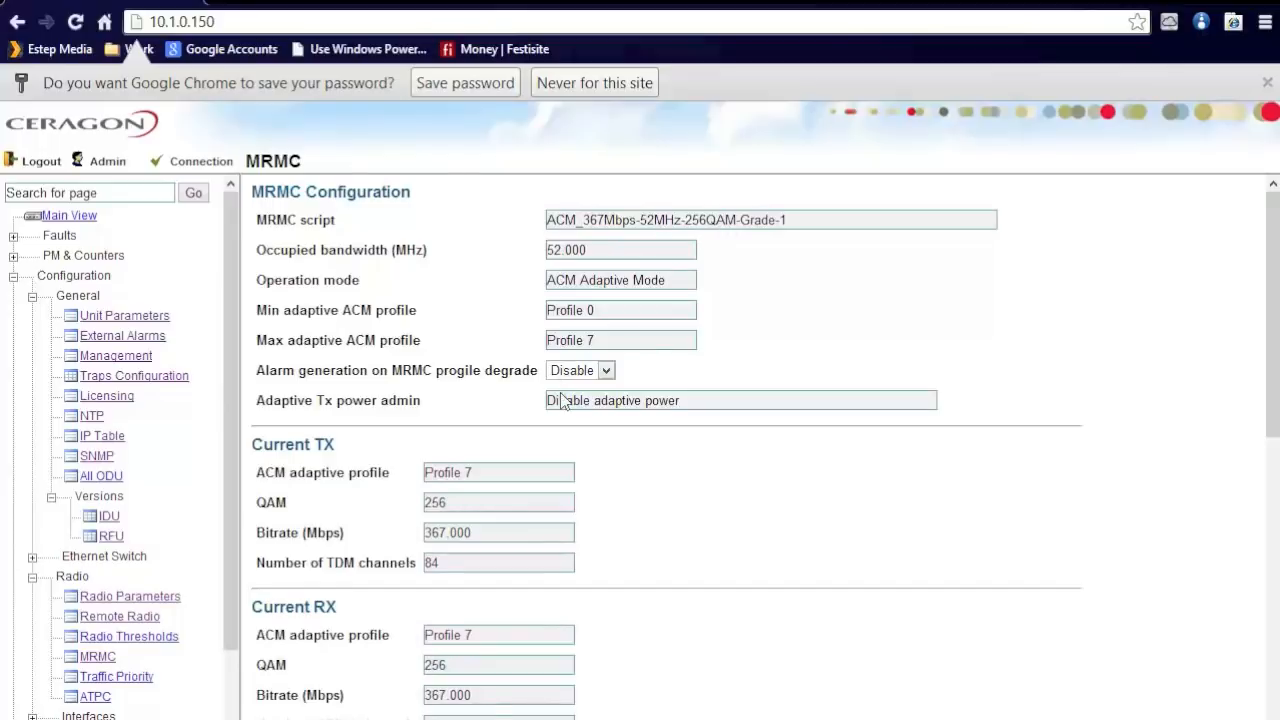
# - Scroll through the full MRMC script table, then move to the ATPC configuration page
pyautogui.scroll(-3)
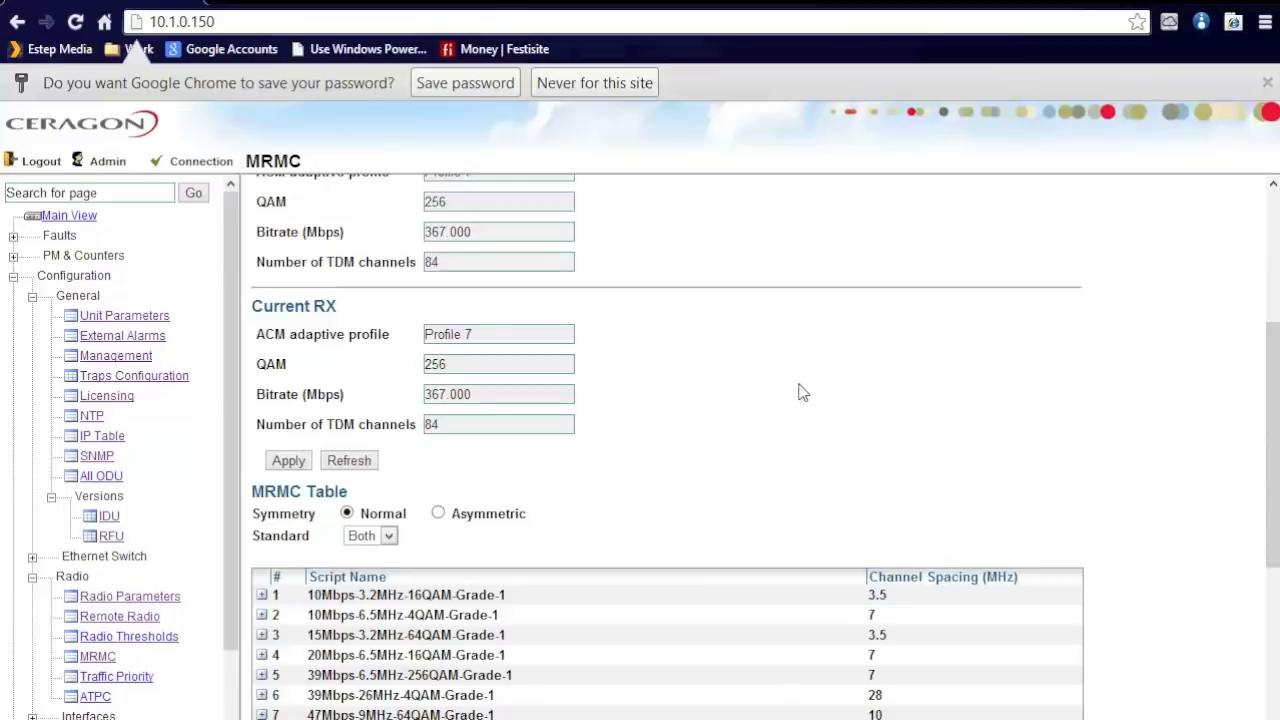
pyautogui.scroll(-3)
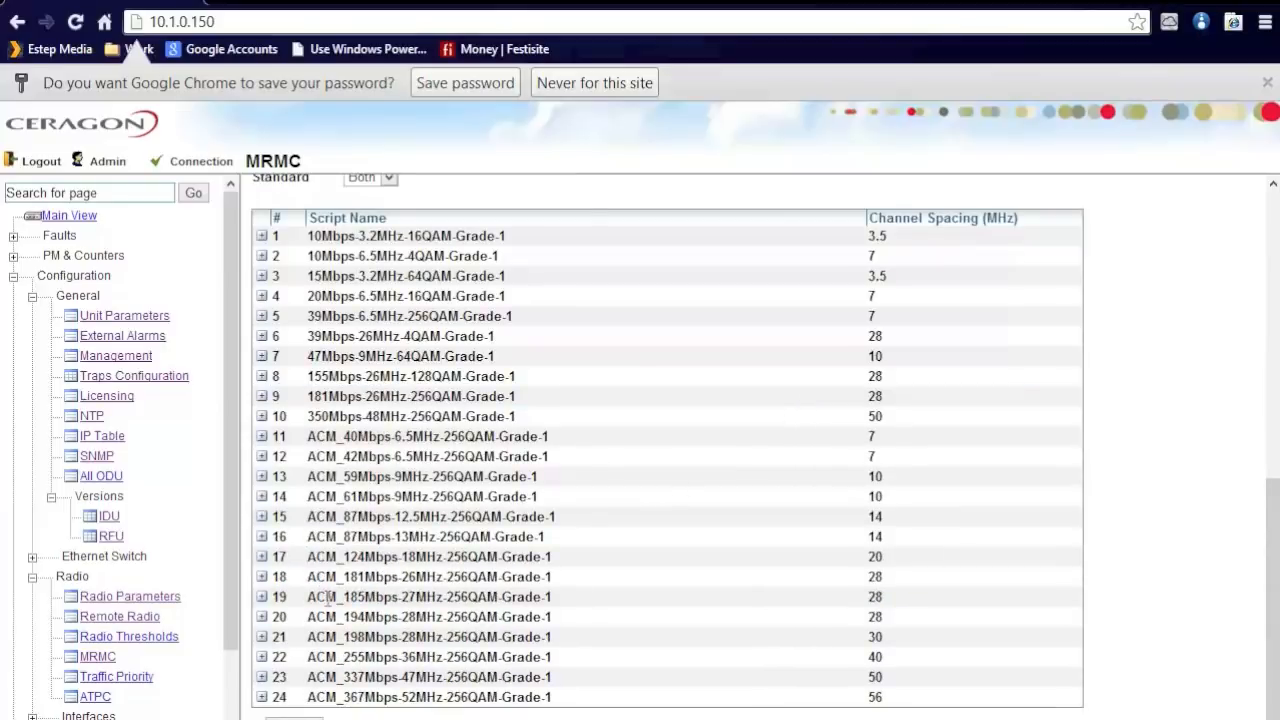
pyautogui.scroll(-3)
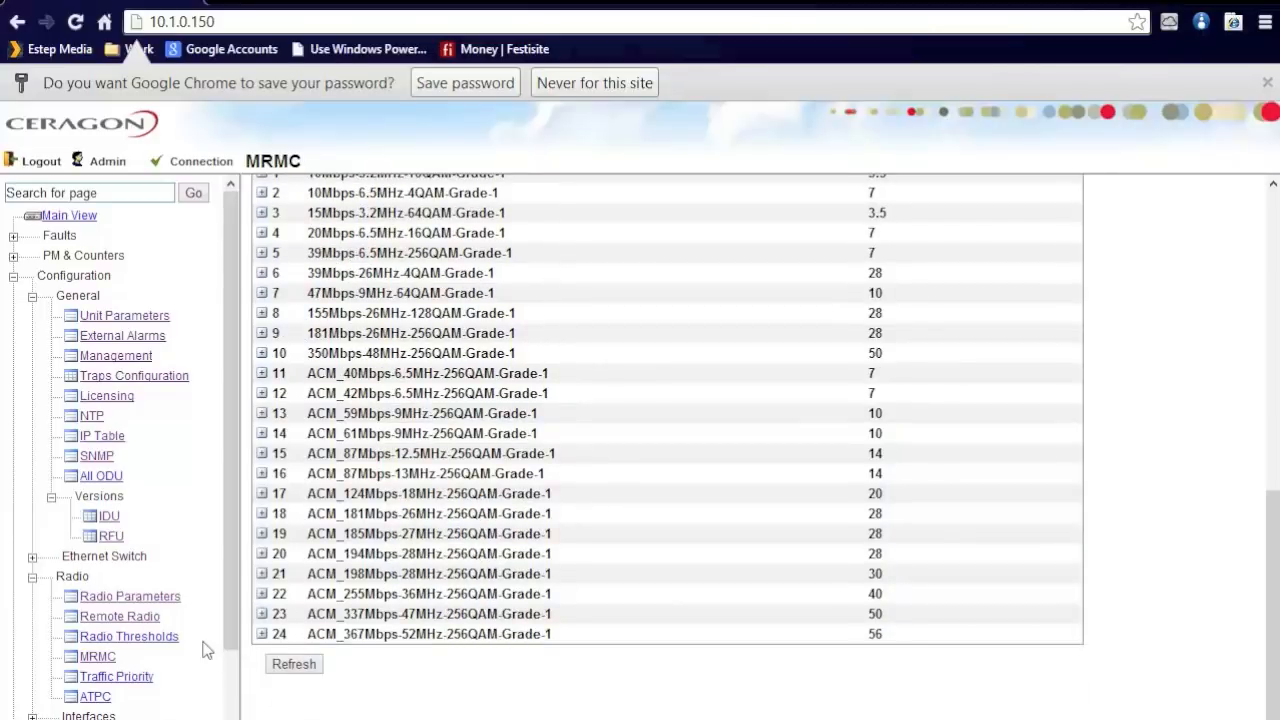
pyautogui.scroll(-3)
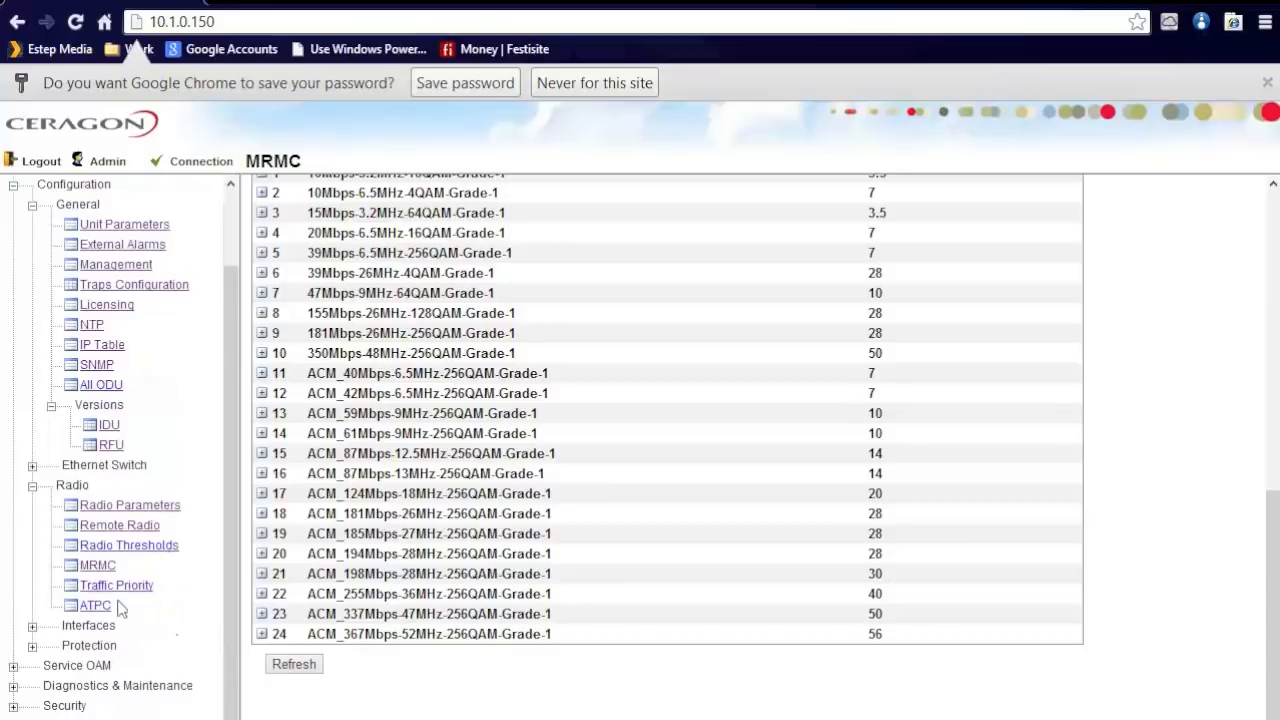
pyautogui.click(96, 604)
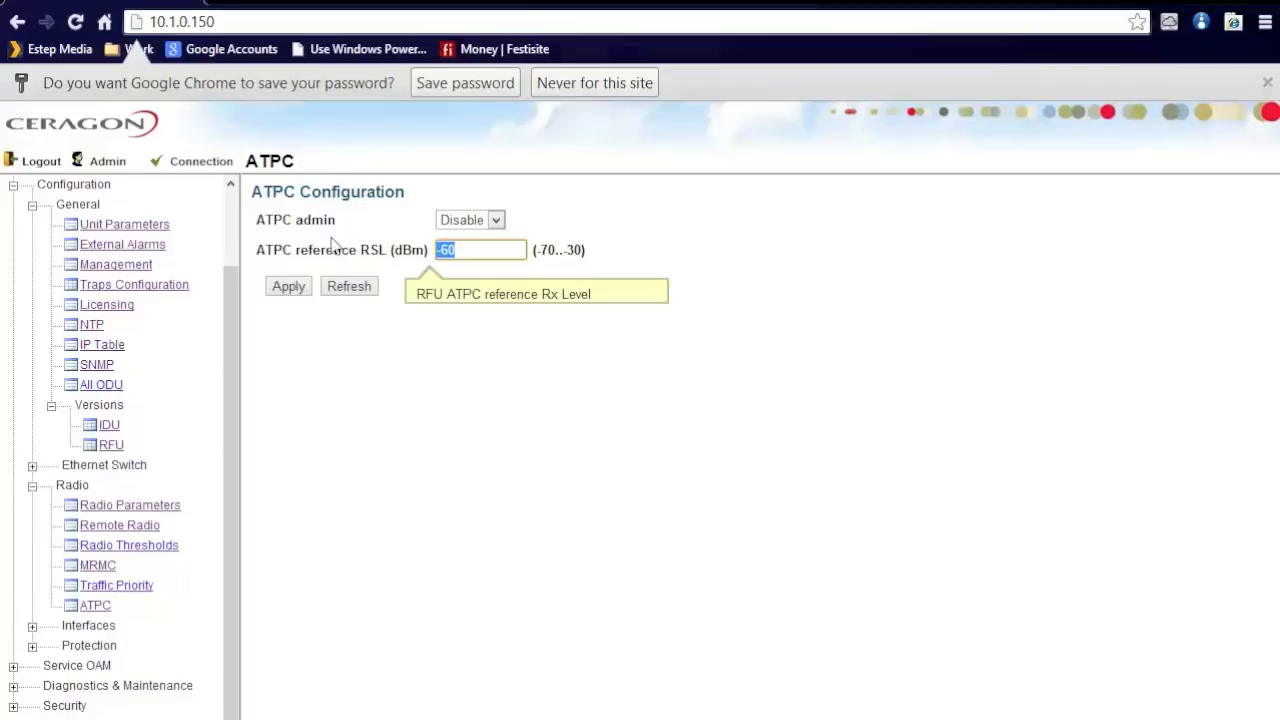
pyautogui.moveTo(352, 296)
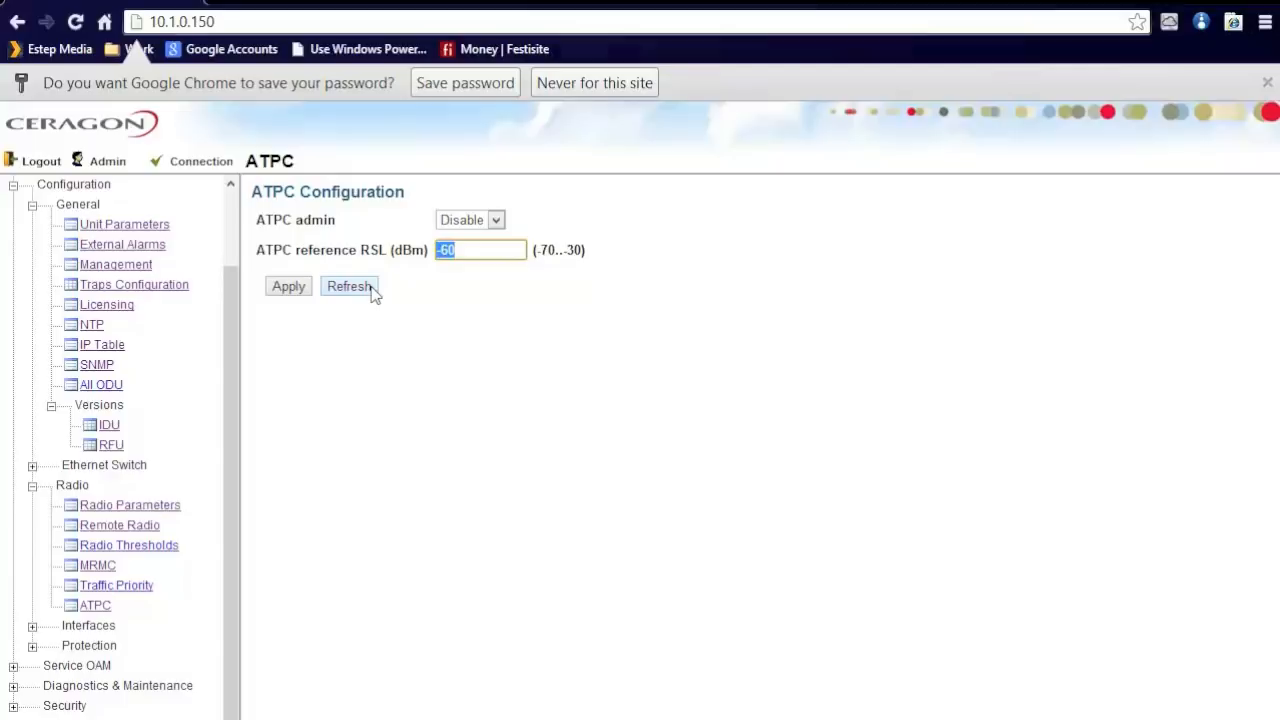
pyautogui.moveTo(420, 288)
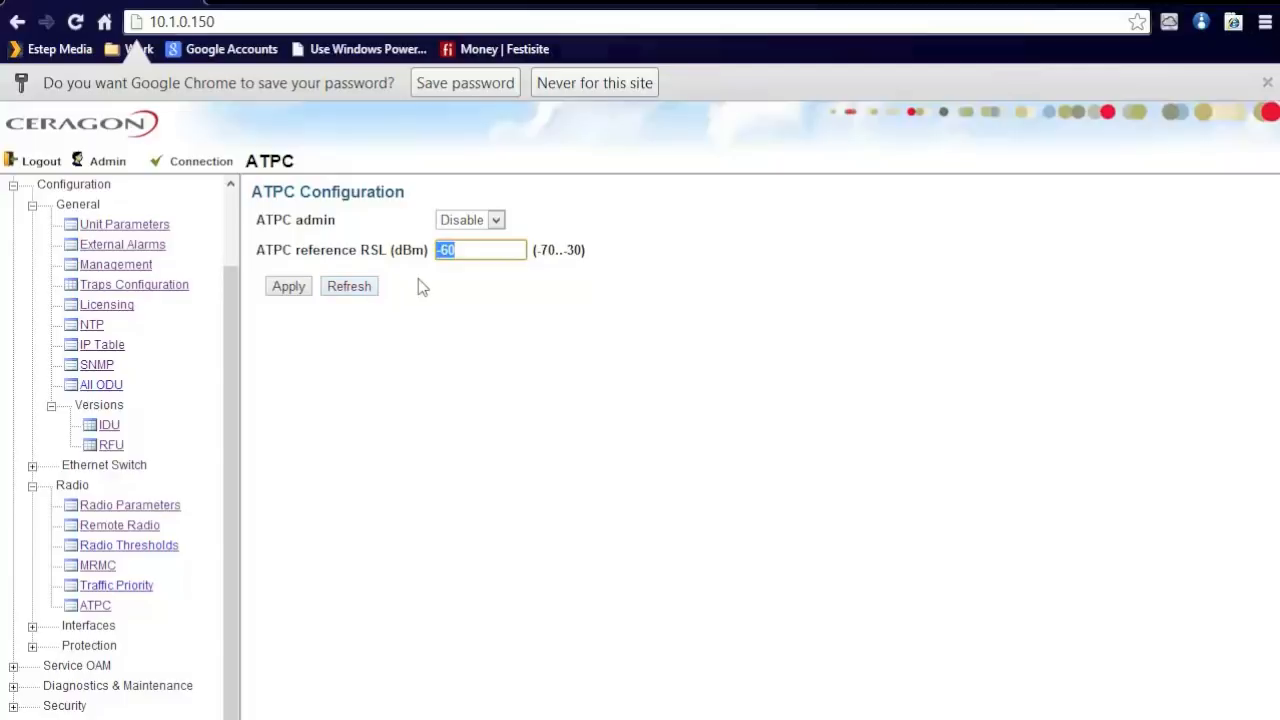
# - Expand Interfaces to list Ethernet Ports, Wayside Channel and Synchronization
pyautogui.click(32, 624)
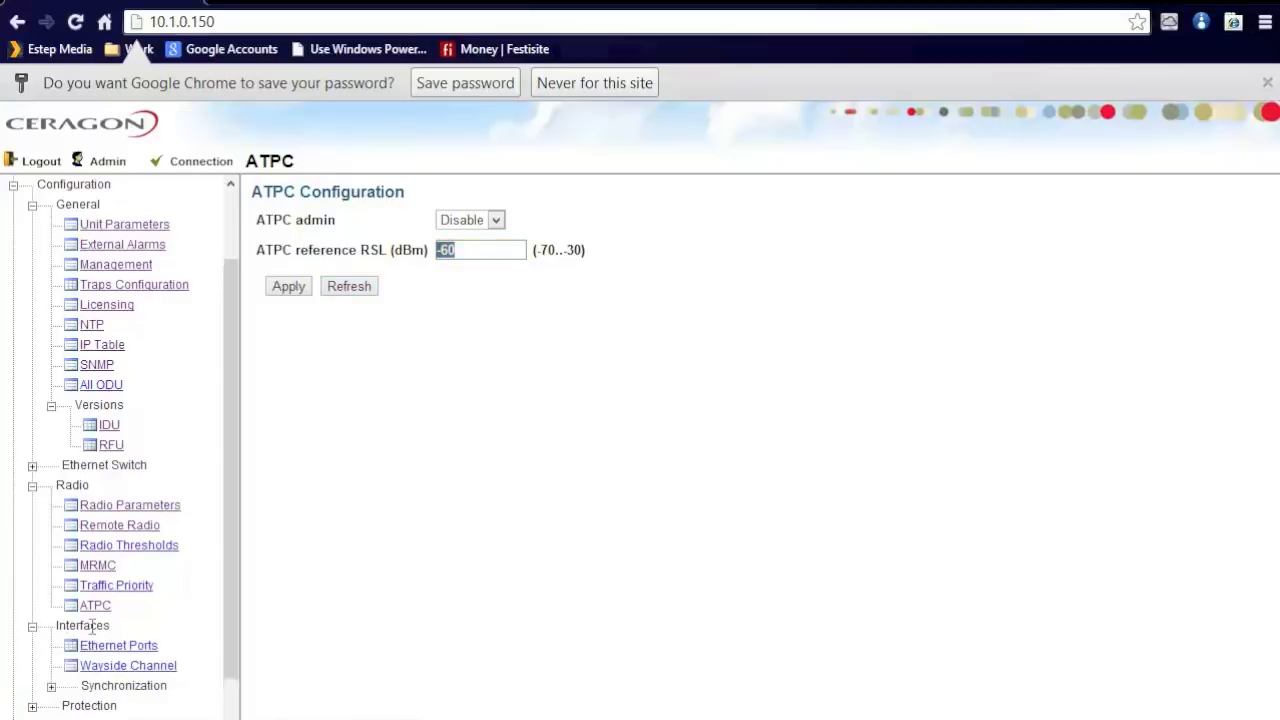
# - Inspect Ethernet #1's settings and connector types, then view Fault Criteria
pyautogui.click(118, 644)
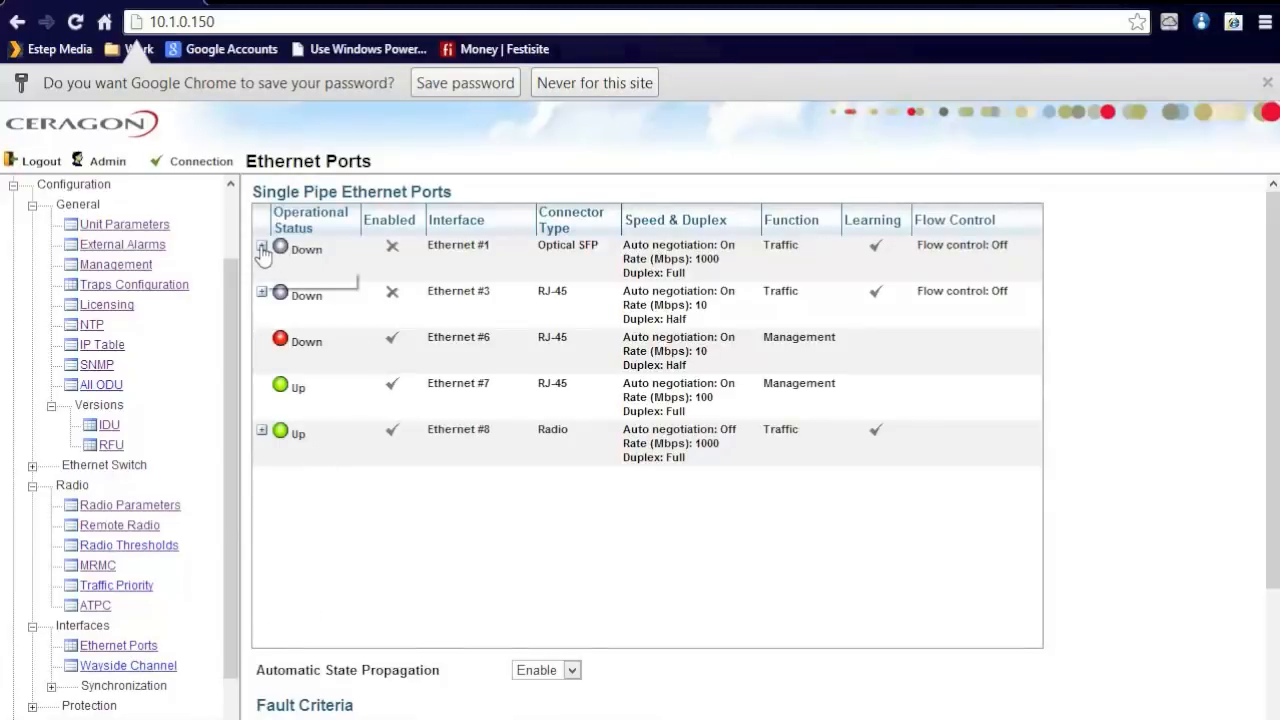
pyautogui.moveTo(264, 248)
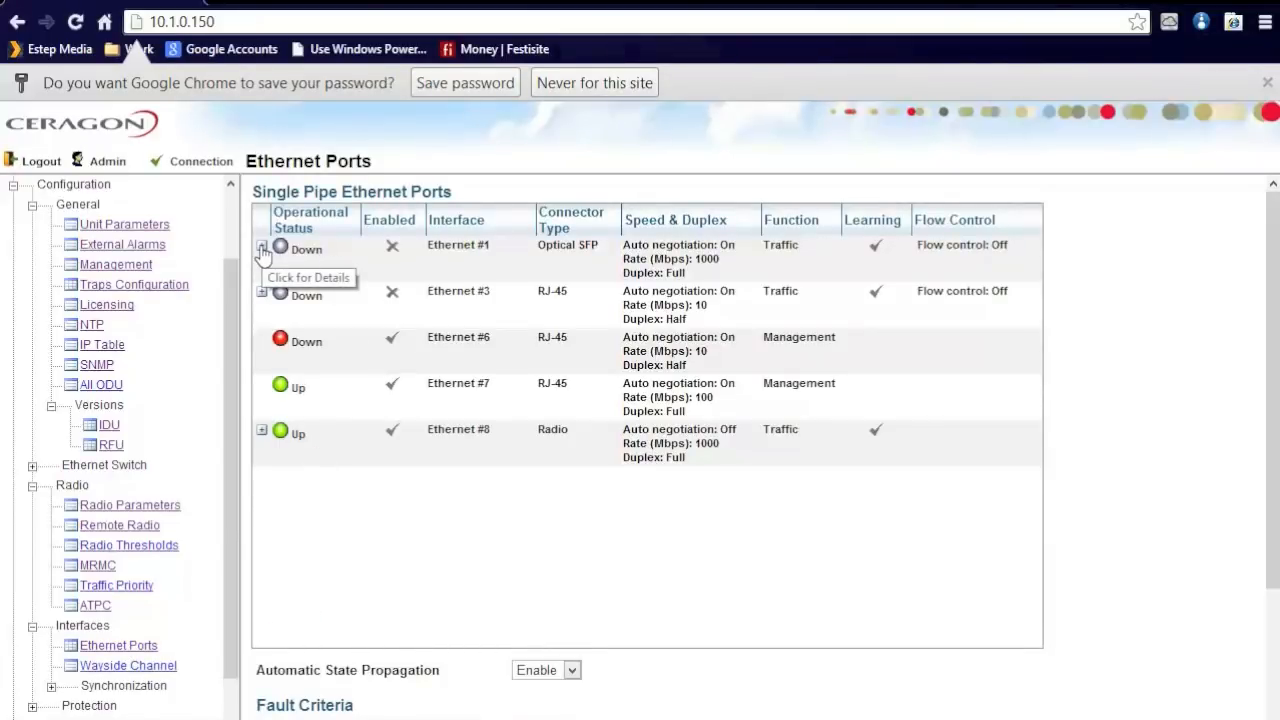
pyautogui.click(264, 248)
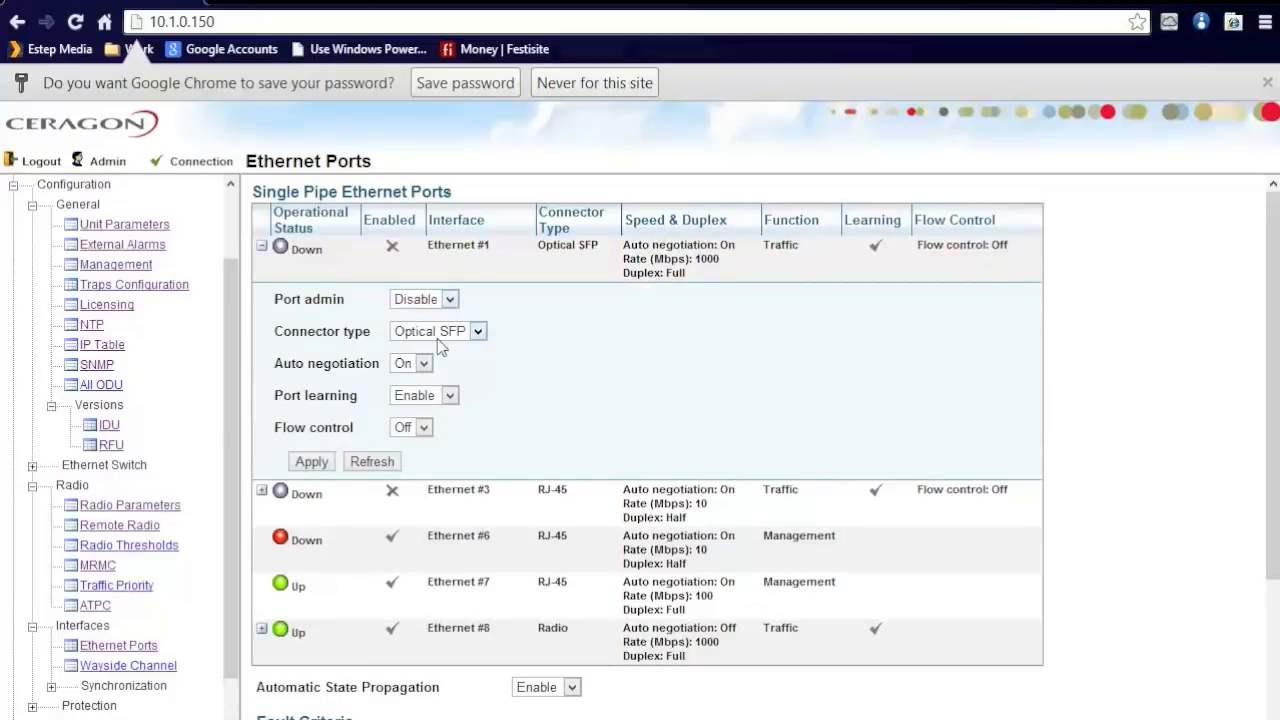
pyautogui.moveTo(456, 344)
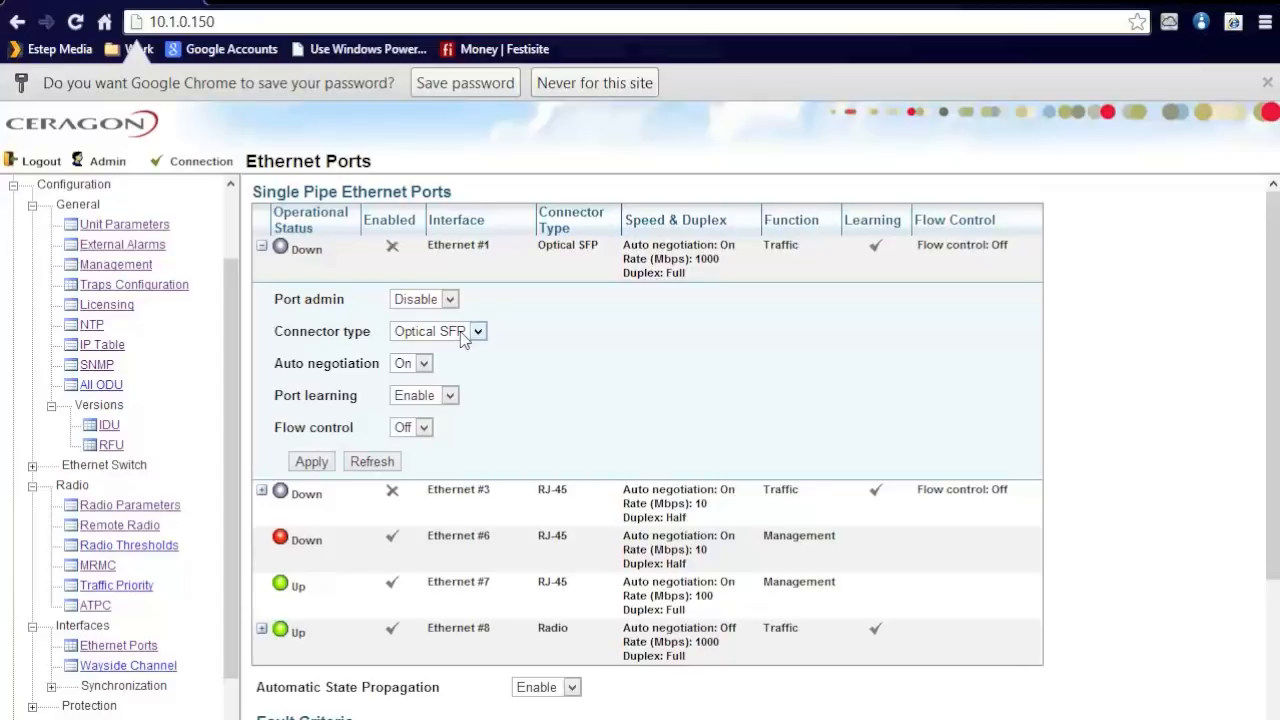
pyautogui.moveTo(420, 304)
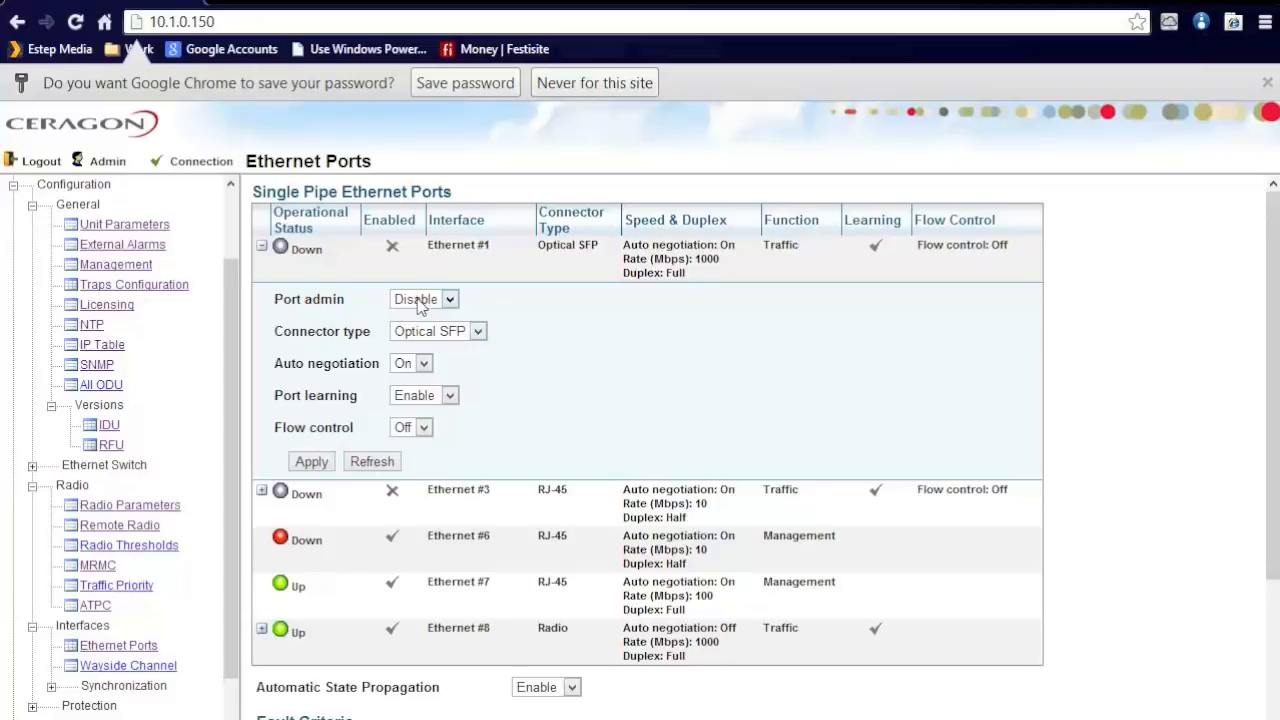
pyautogui.click(478, 332)
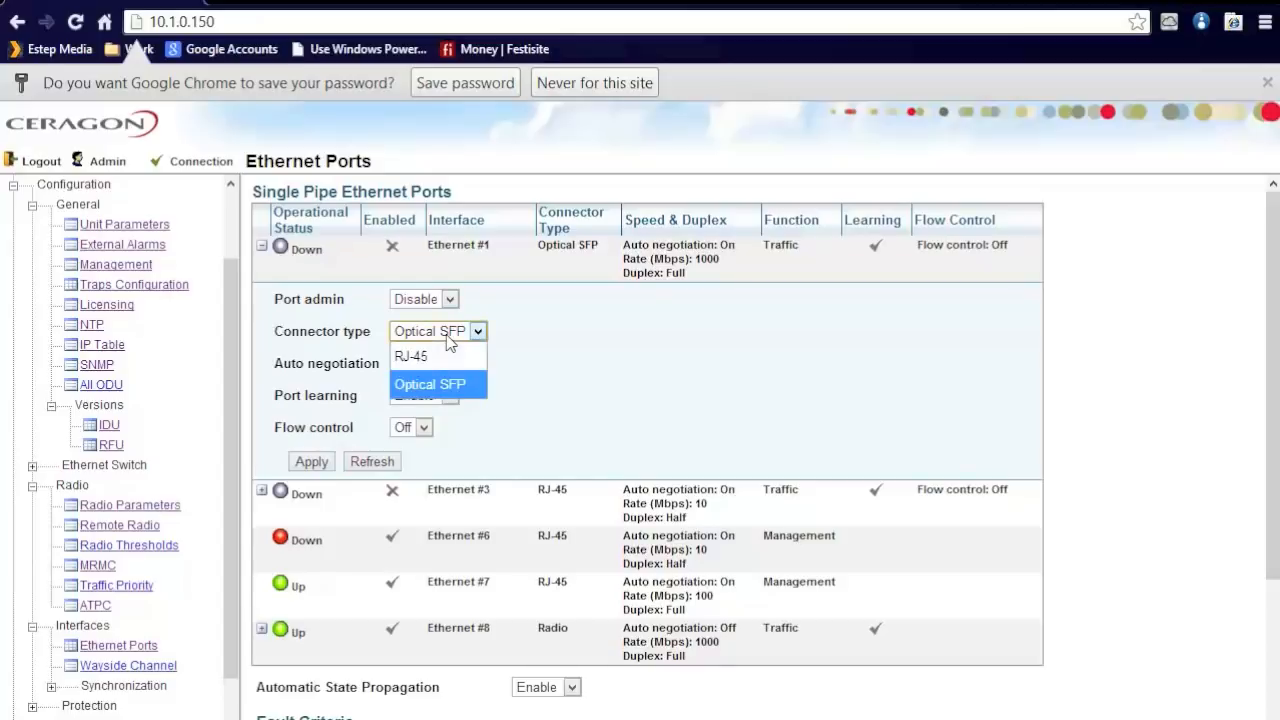
pyautogui.moveTo(412, 356)
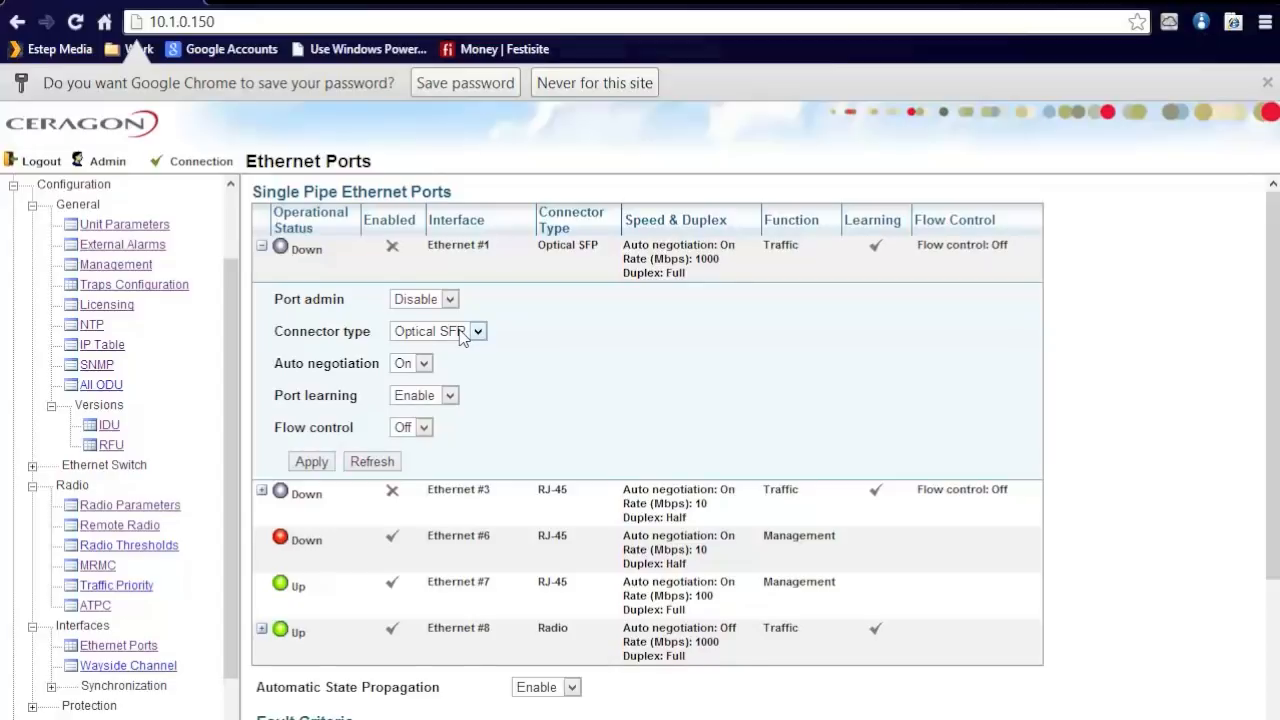
pyautogui.moveTo(484, 336)
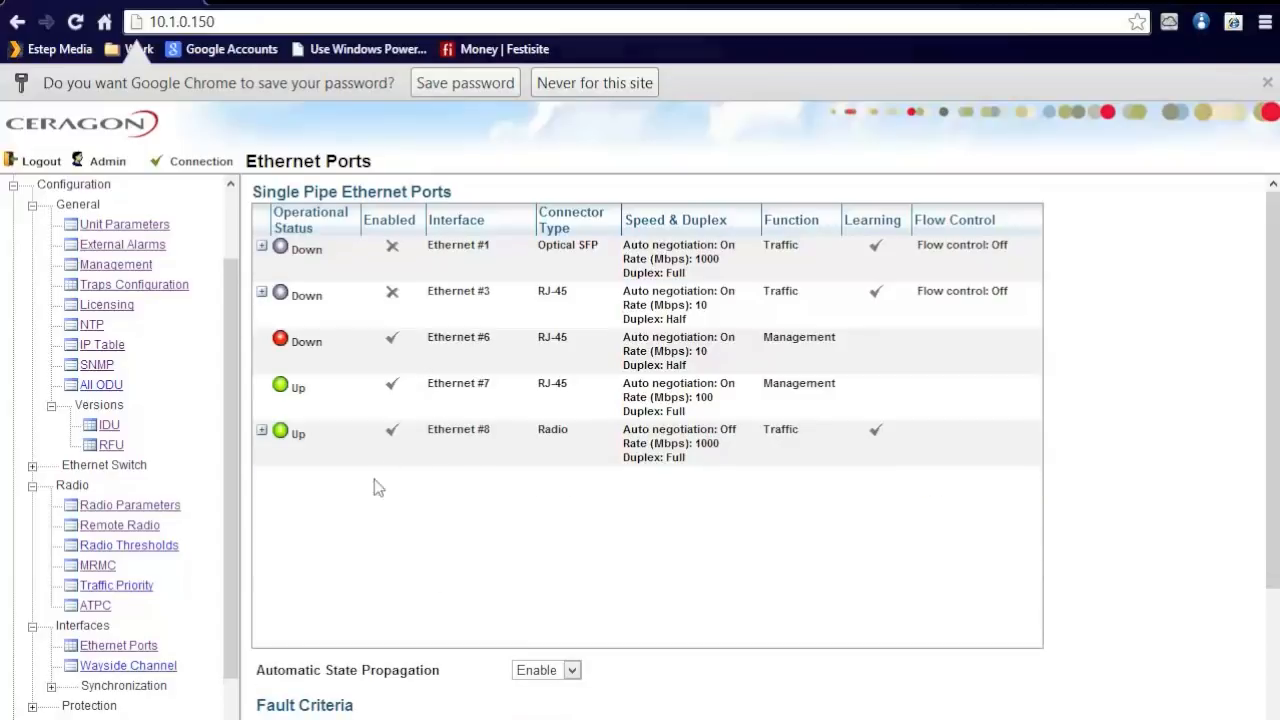
pyautogui.scroll(-3)
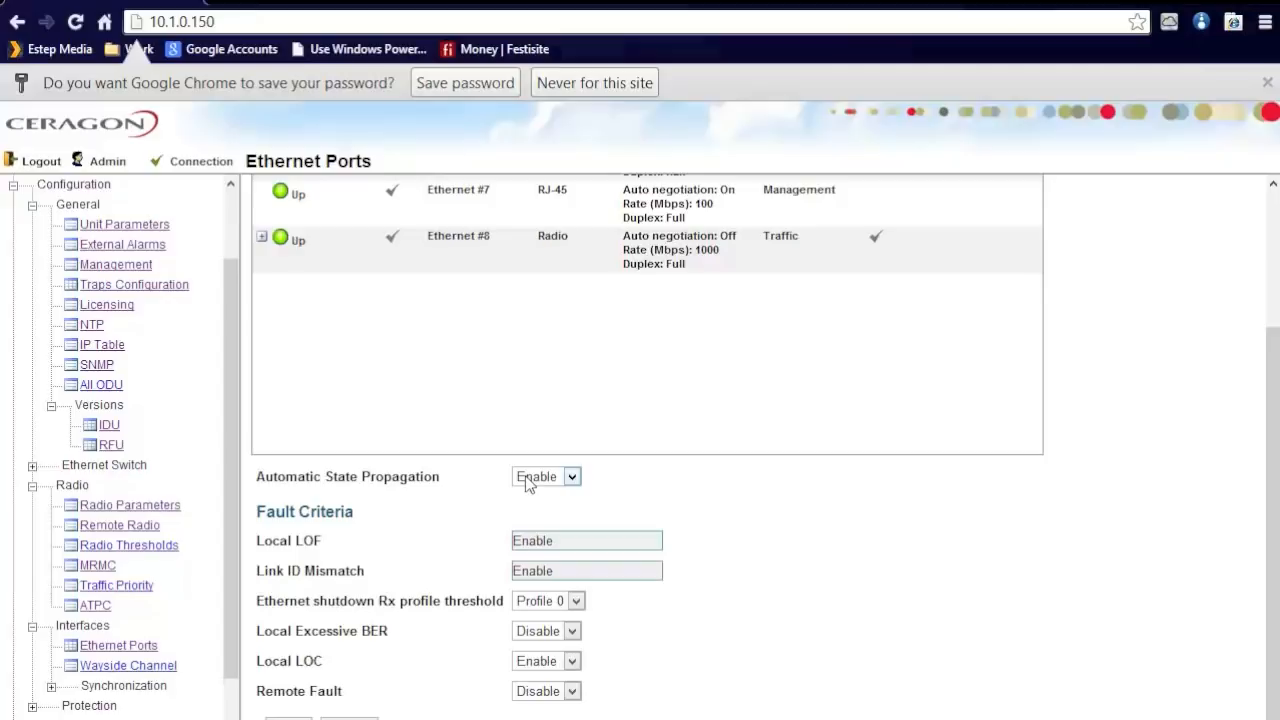
pyautogui.moveTo(500, 524)
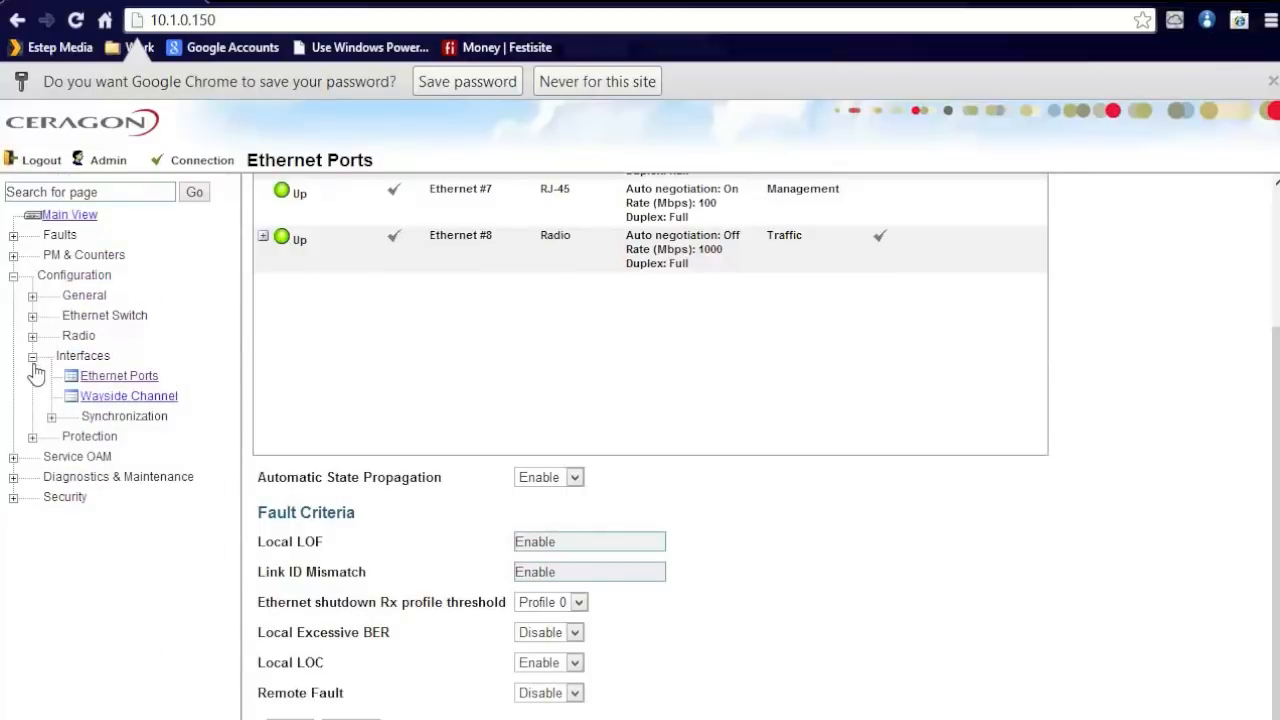
# - Check the empty Current Alarms list under Faults, then show the Event Log
pyautogui.click(16, 276)
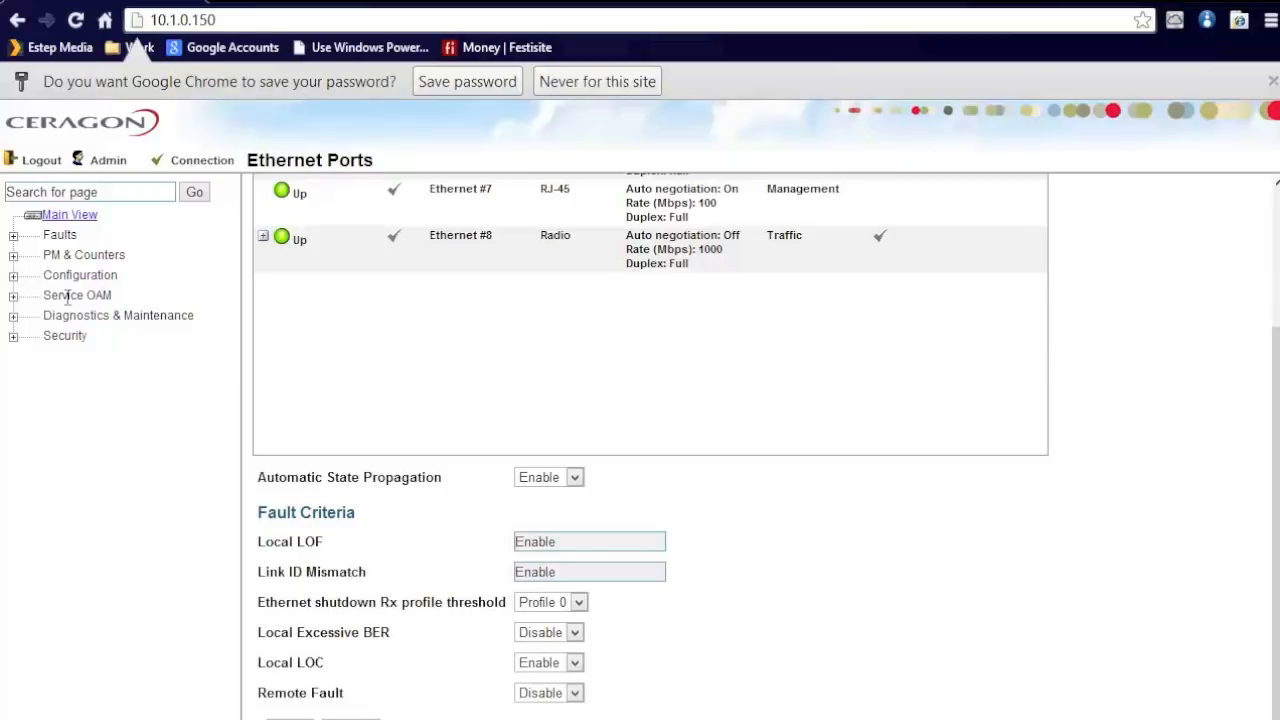
pyautogui.moveTo(90, 296)
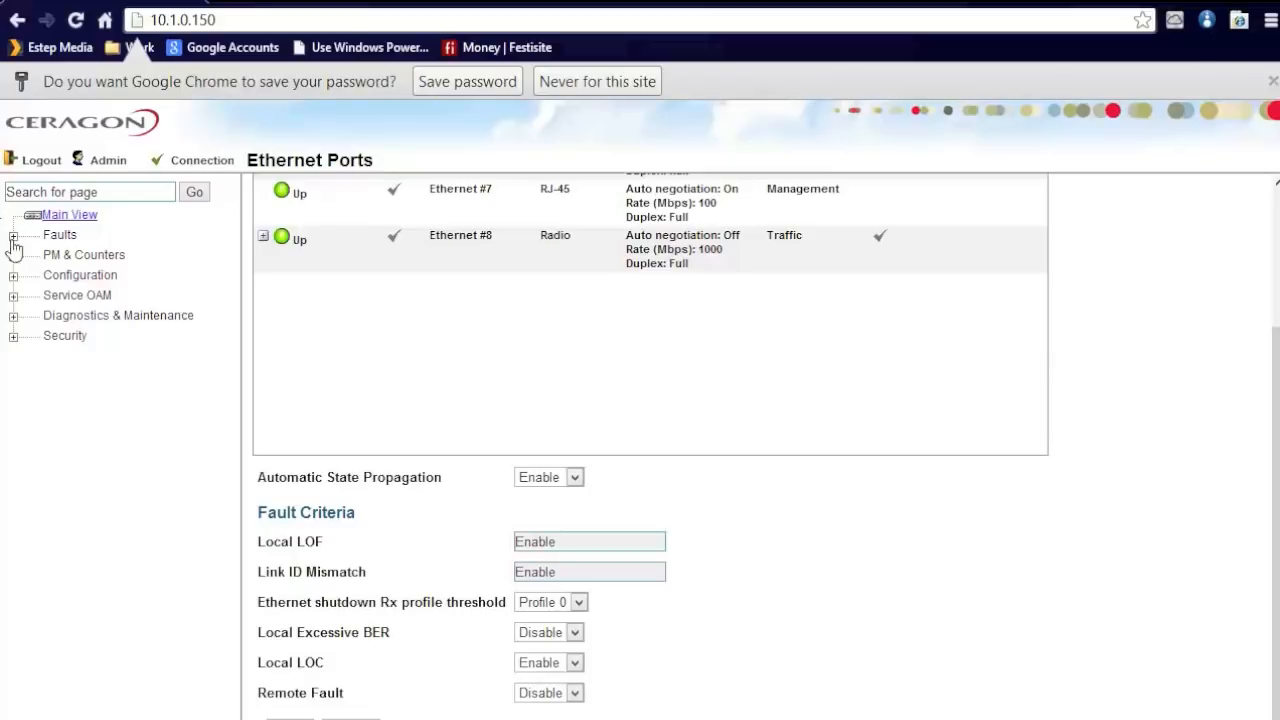
pyautogui.click(12, 234)
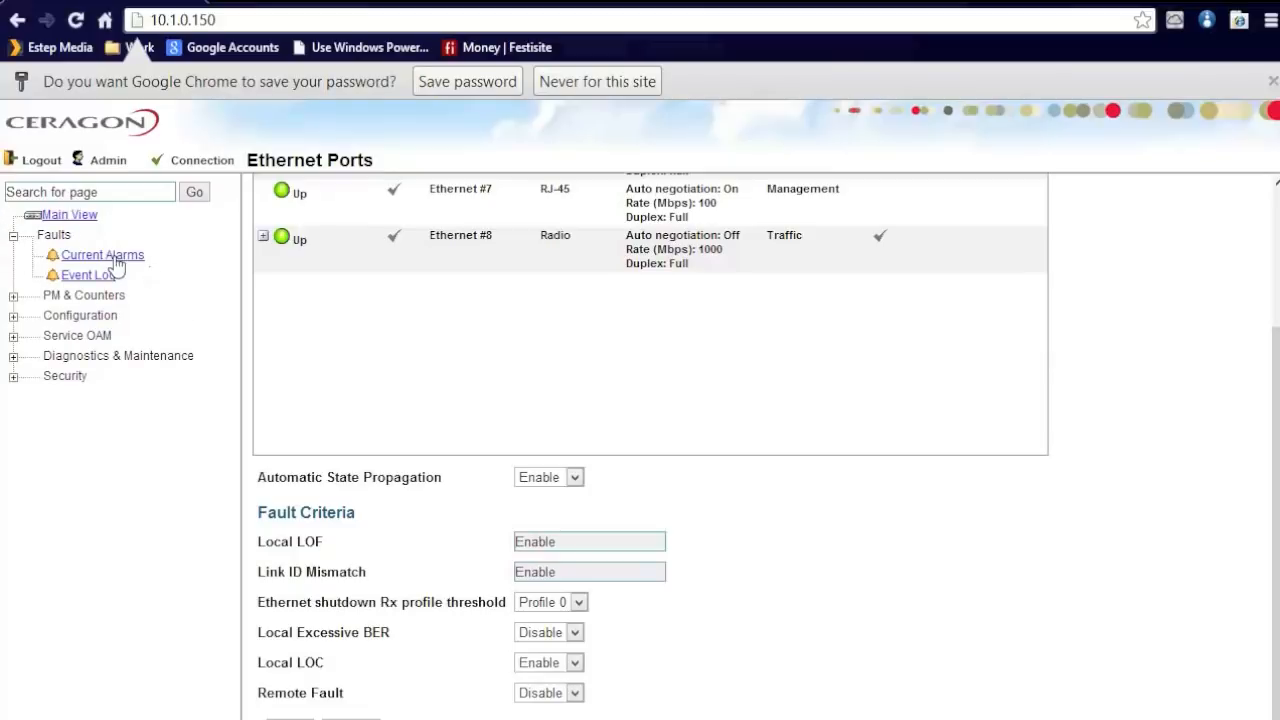
pyautogui.click(102, 256)
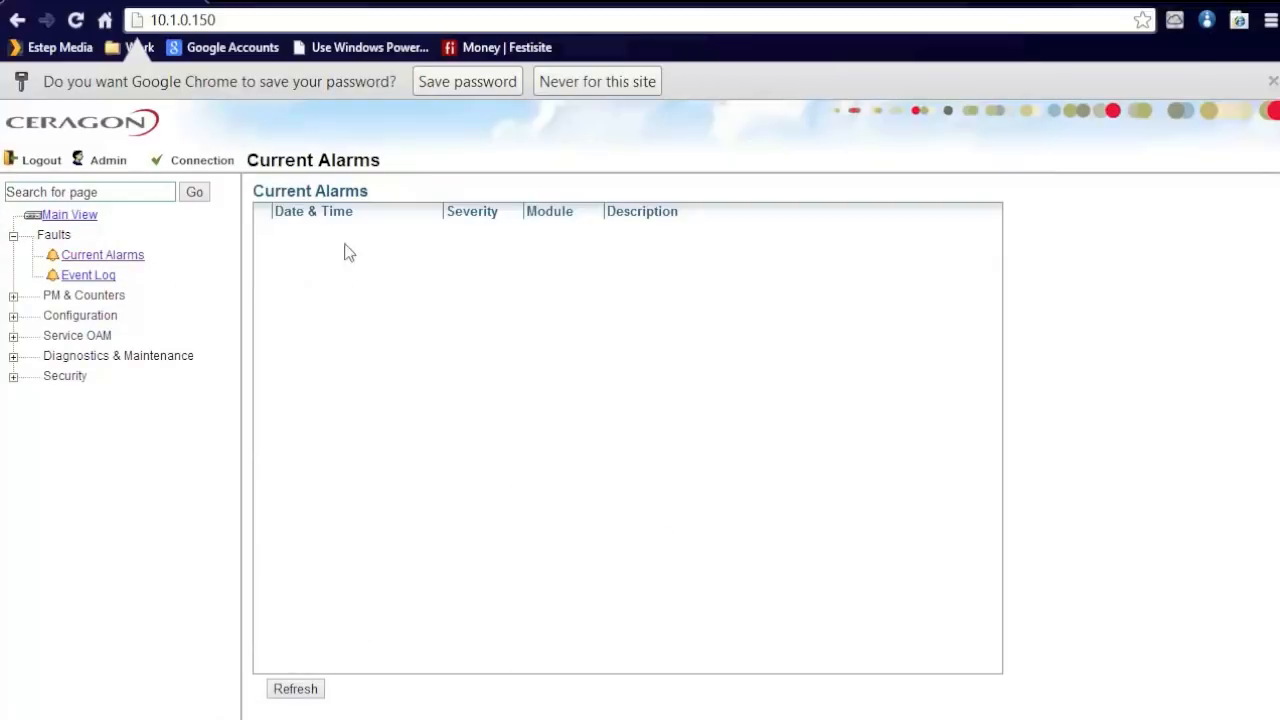
pyautogui.moveTo(496, 388)
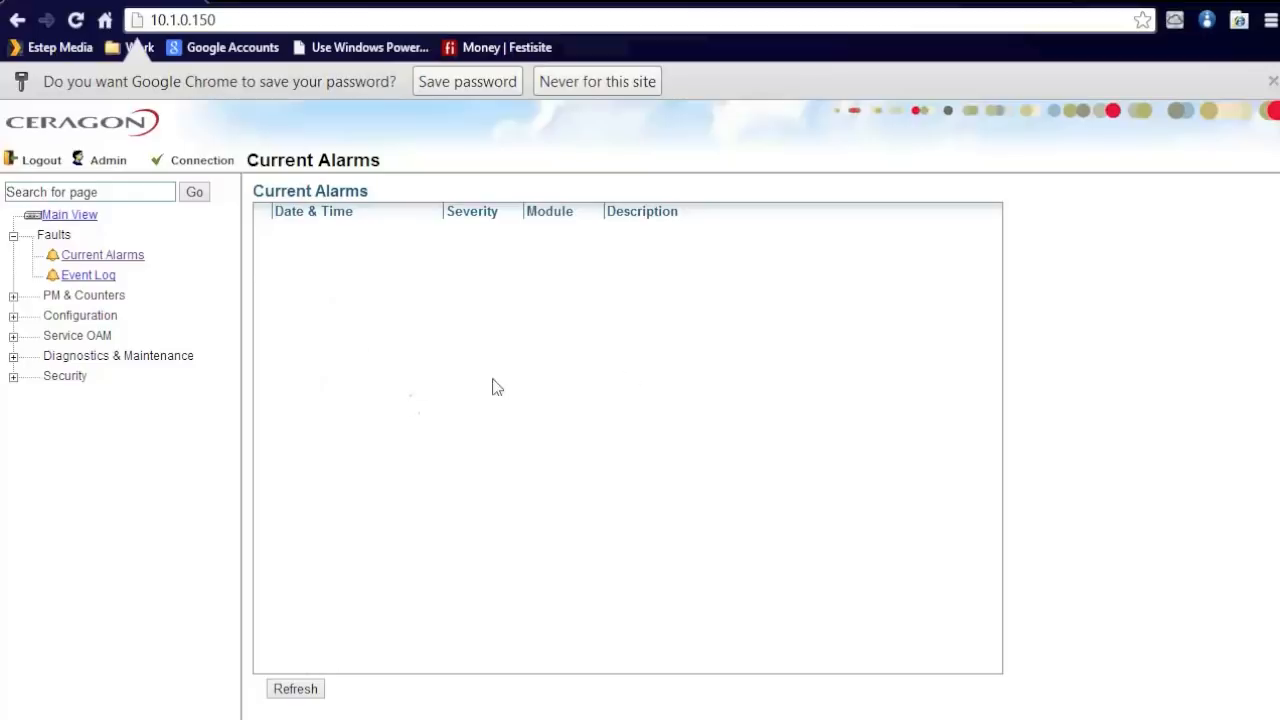
pyautogui.moveTo(528, 372)
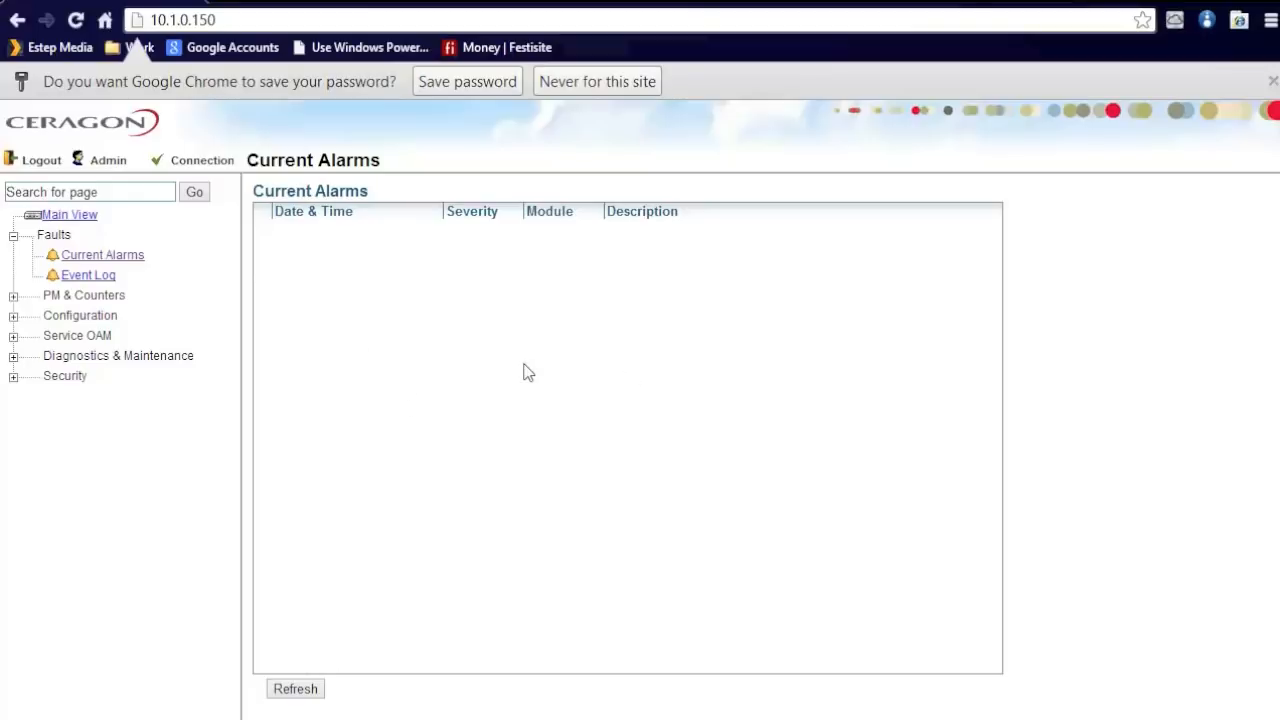
pyautogui.moveTo(88, 274)
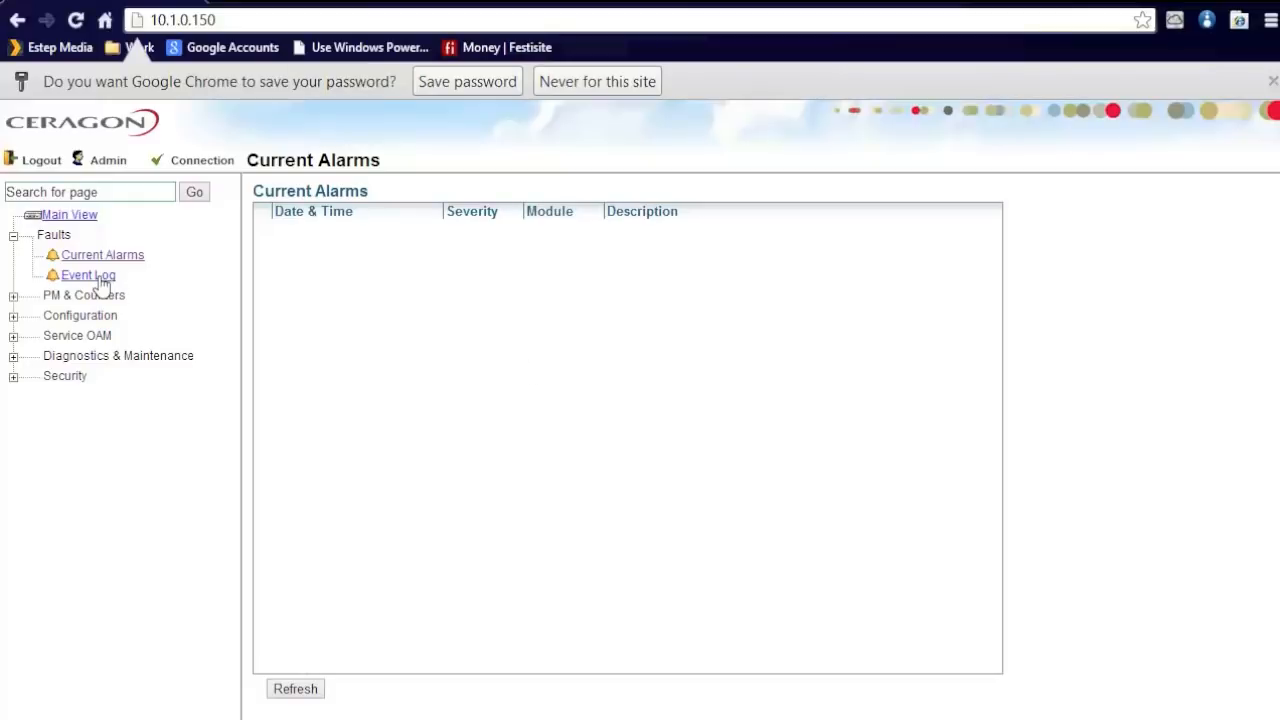
pyautogui.click(88, 276)
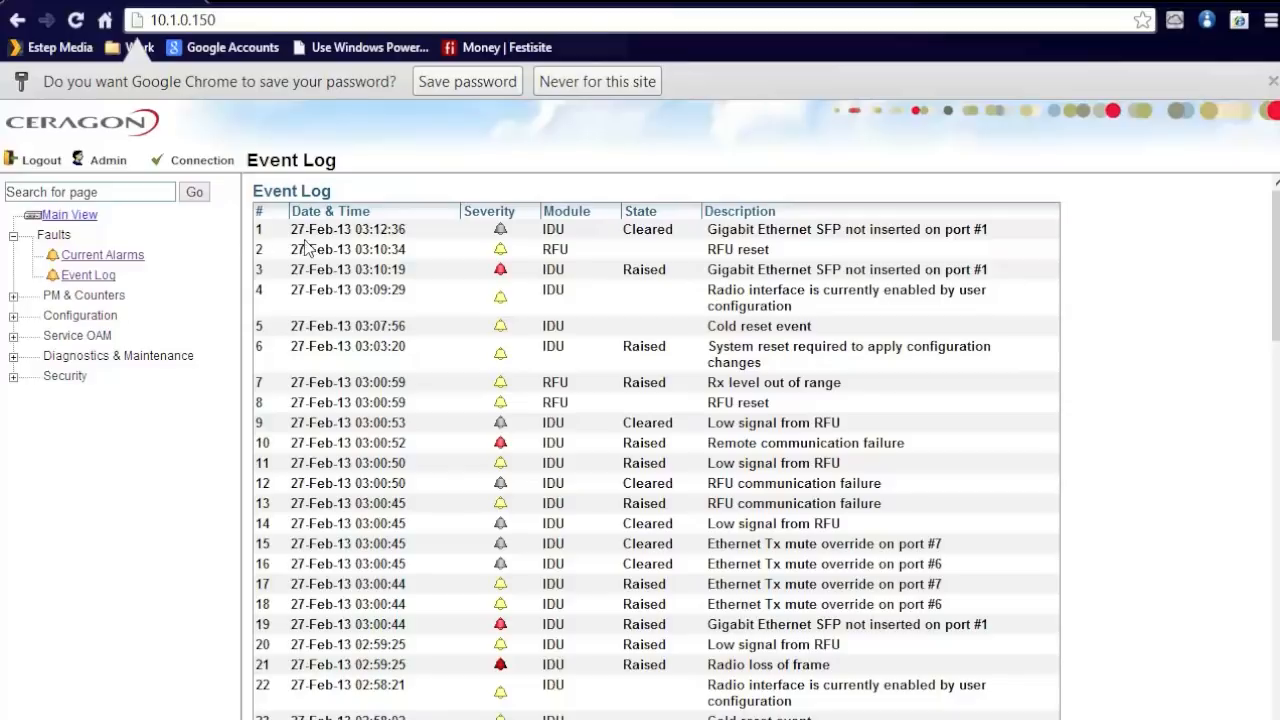
pyautogui.moveTo(694, 252)
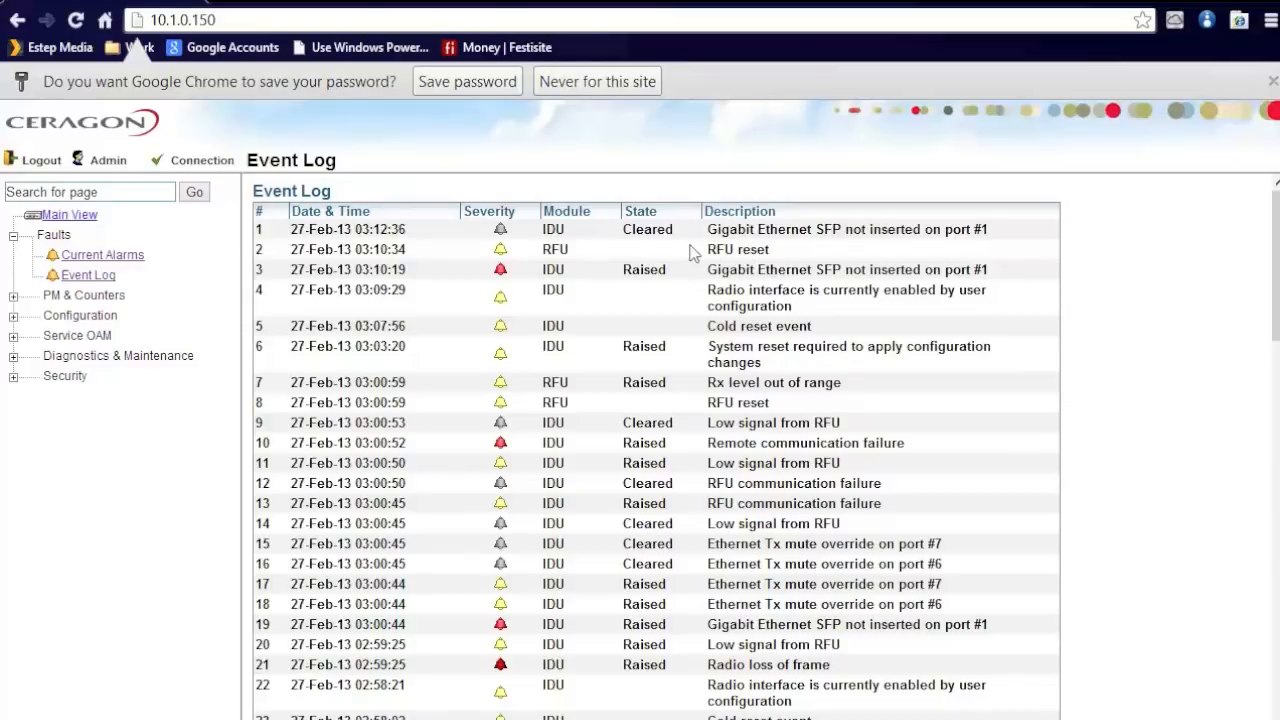
pyautogui.moveTo(716, 428)
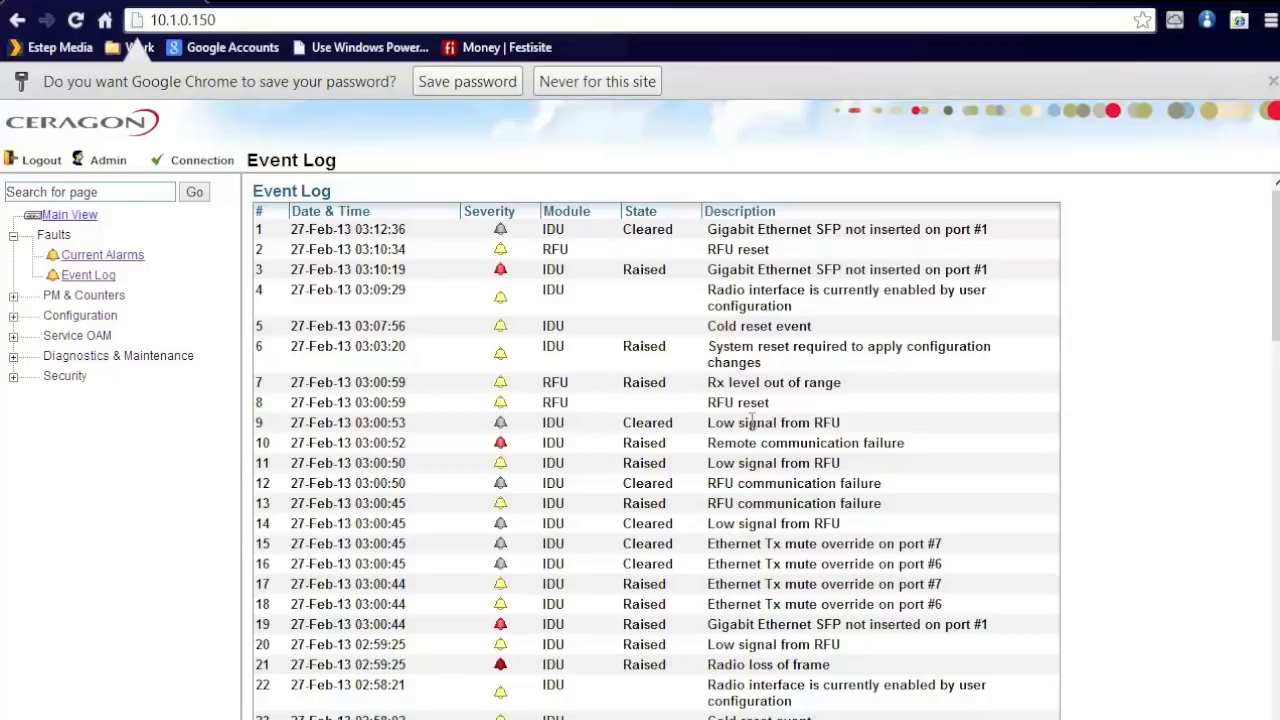
pyautogui.moveTo(390, 368)
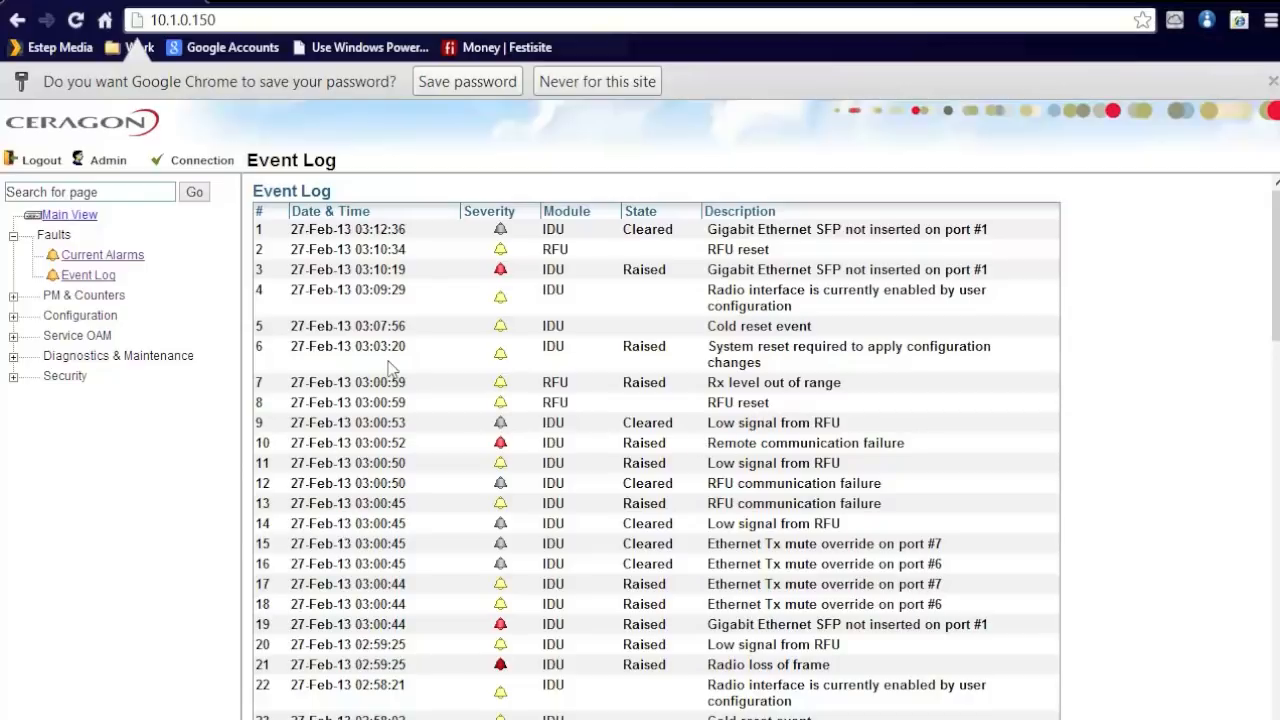
# - Scroll the Event Log back to May 2012 entries, then expand PM & Counters
pyautogui.scroll(-3)
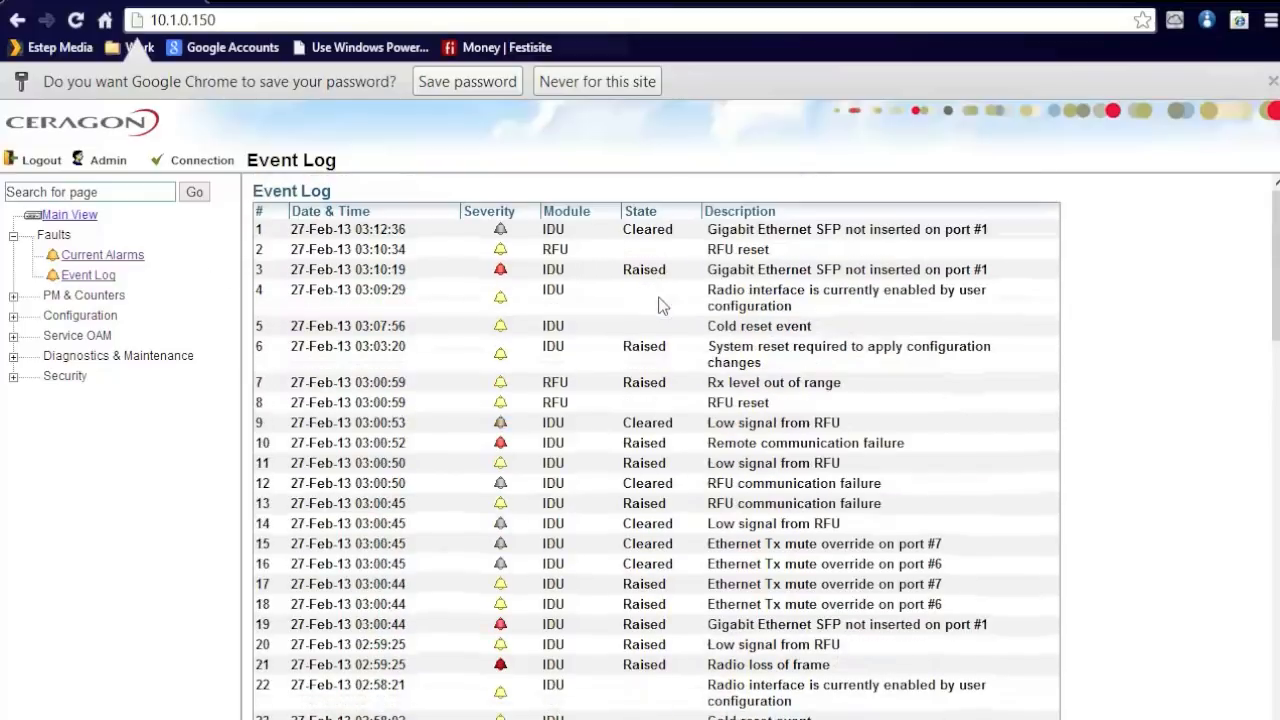
pyautogui.moveTo(658, 364)
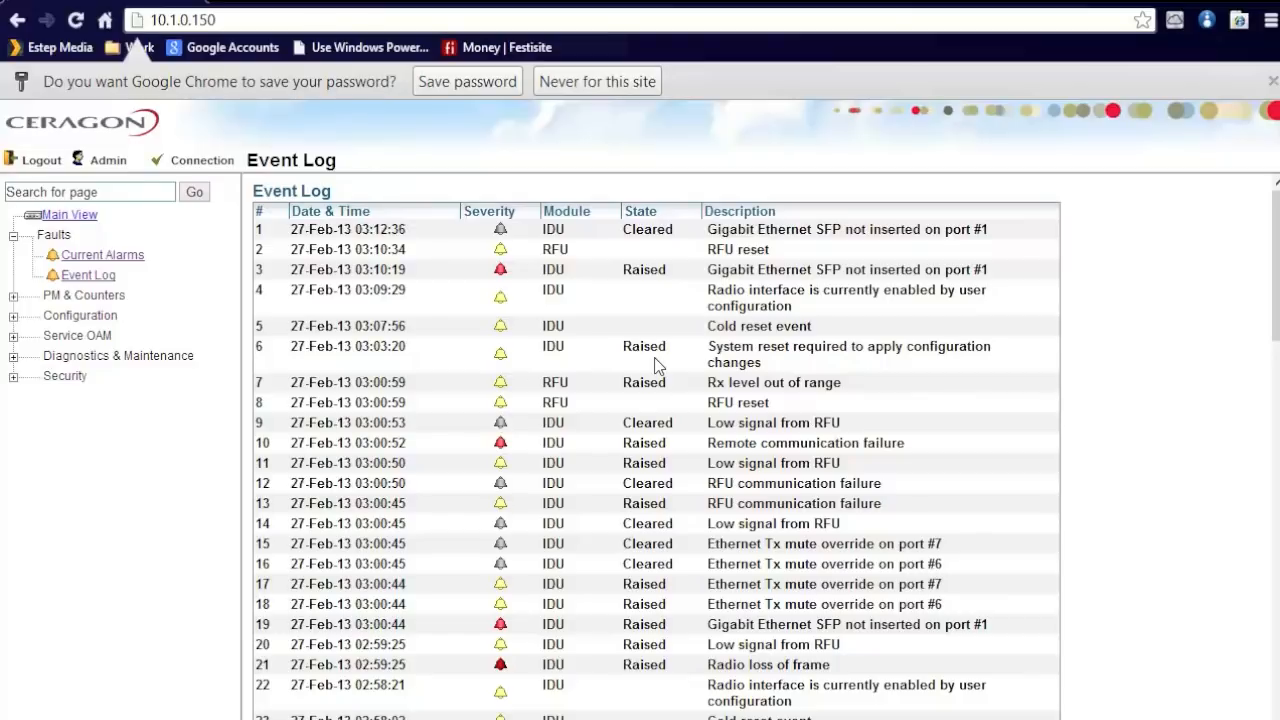
pyautogui.moveTo(510, 368)
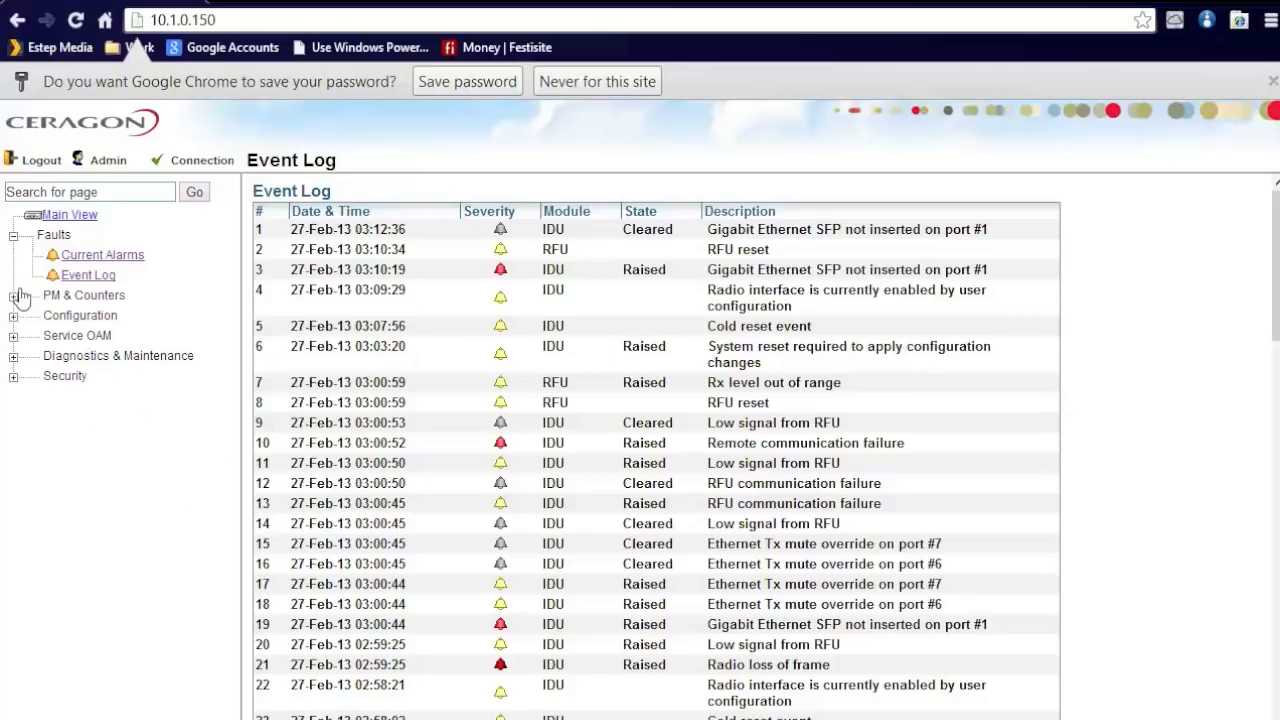
pyautogui.moveTo(496, 400)
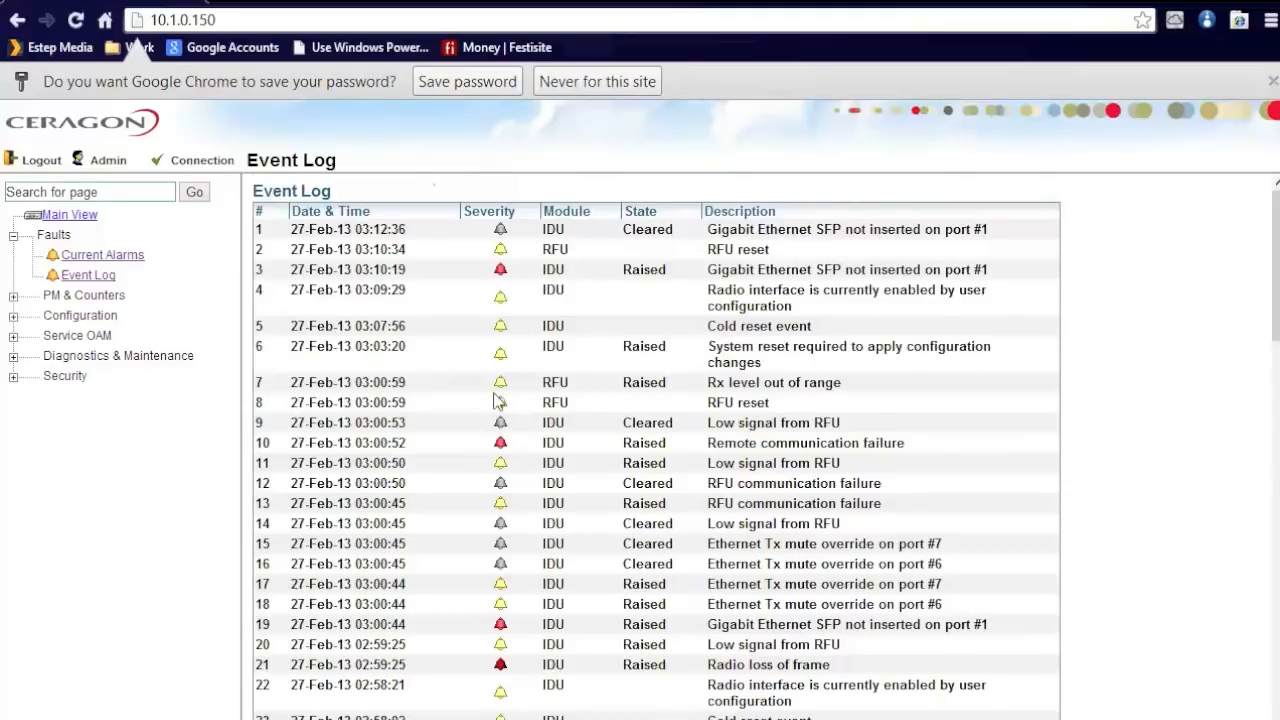
pyautogui.scroll(-3)
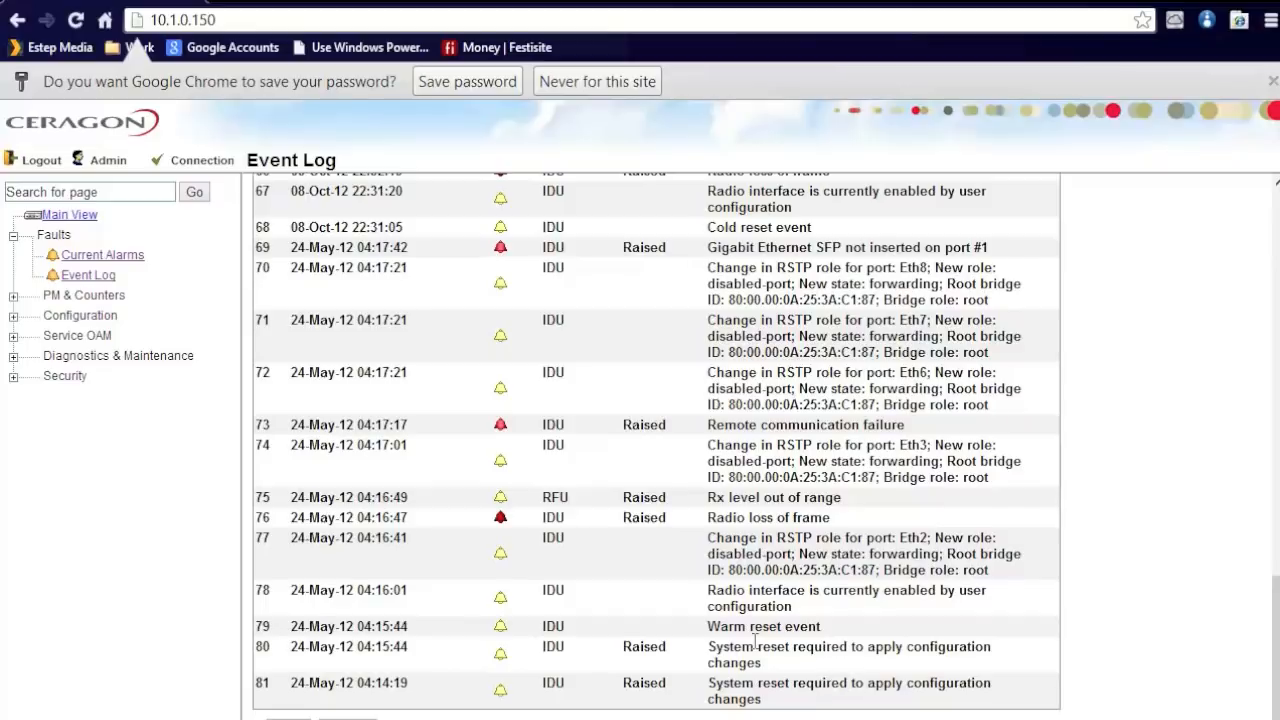
pyautogui.moveTo(588, 544)
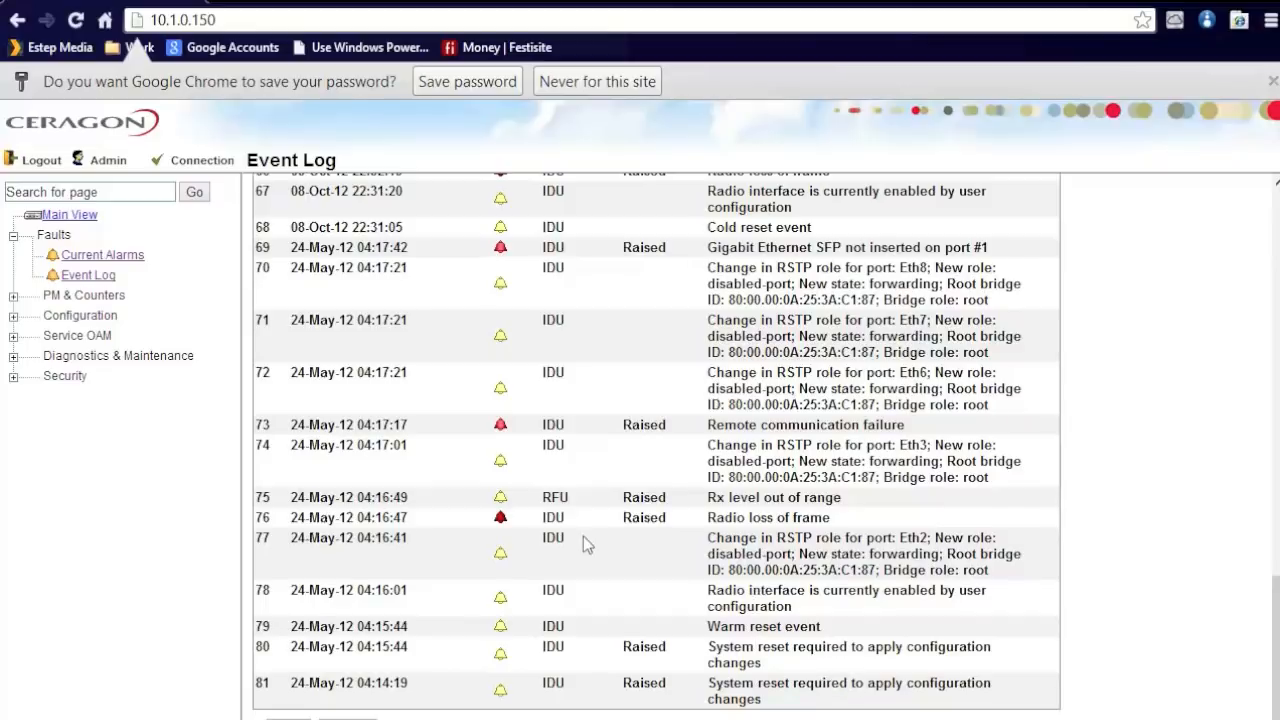
pyautogui.moveTo(148, 322)
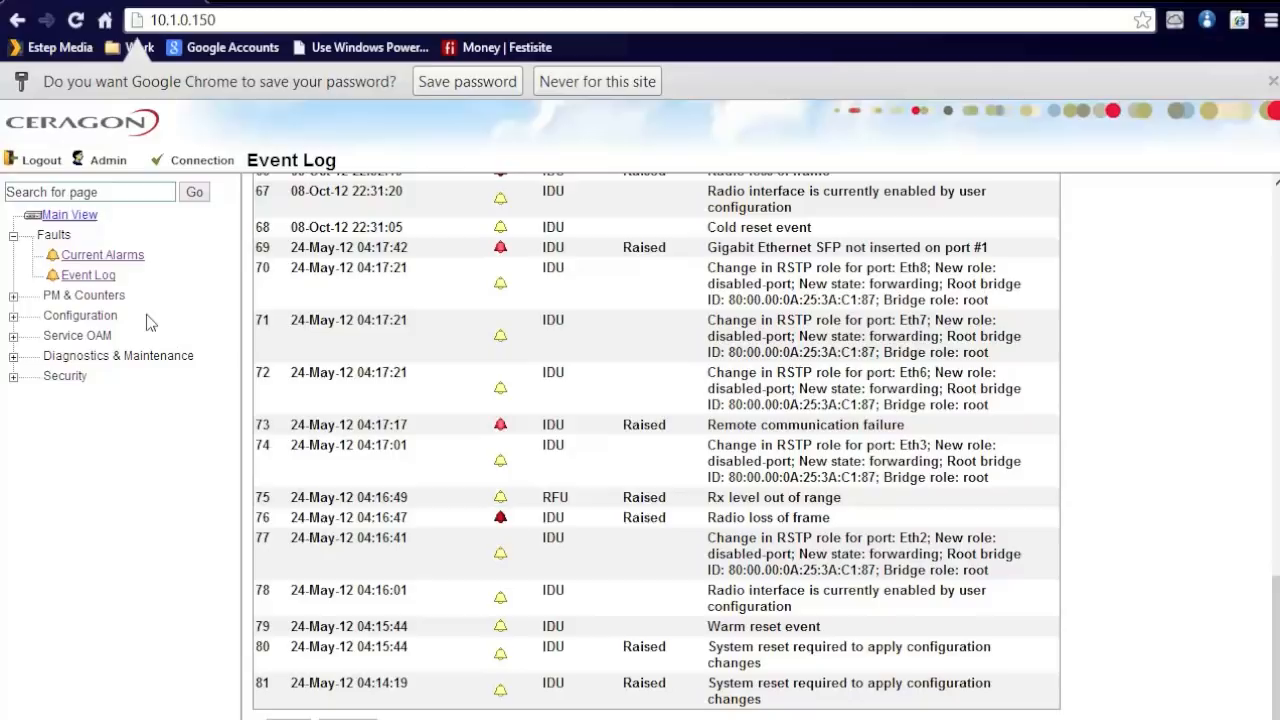
pyautogui.moveTo(20, 262)
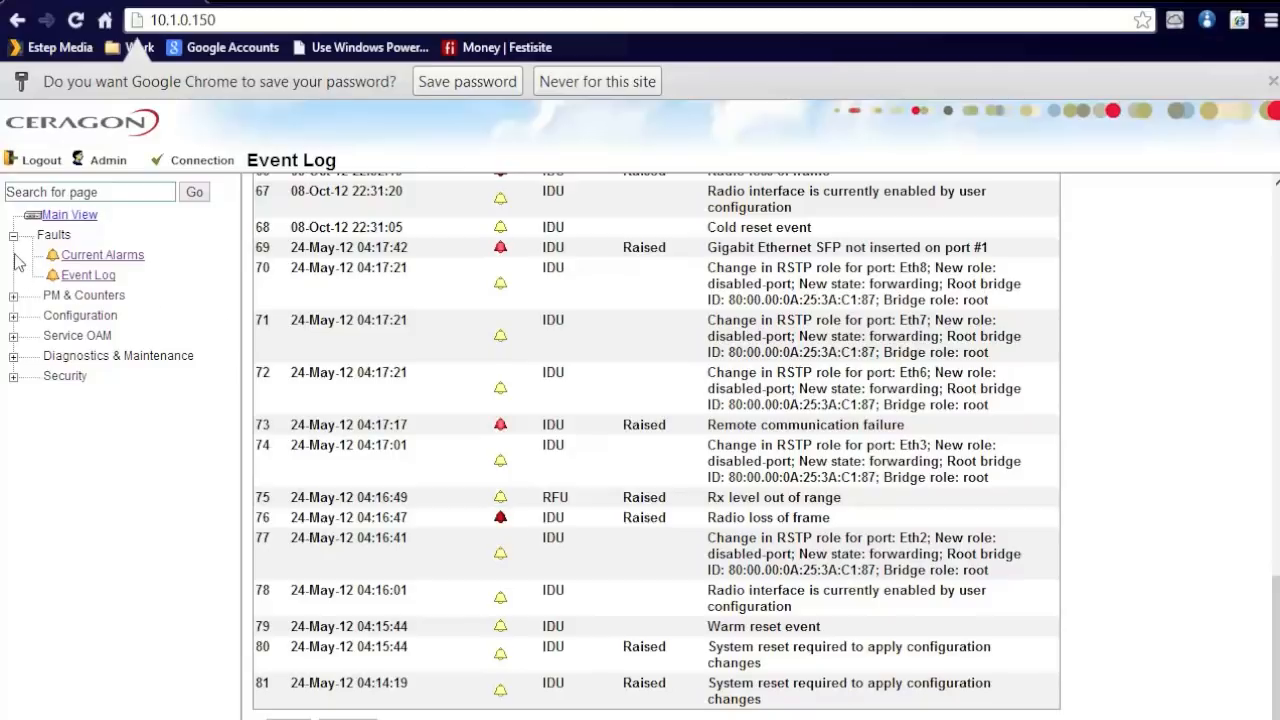
pyautogui.click(32, 256)
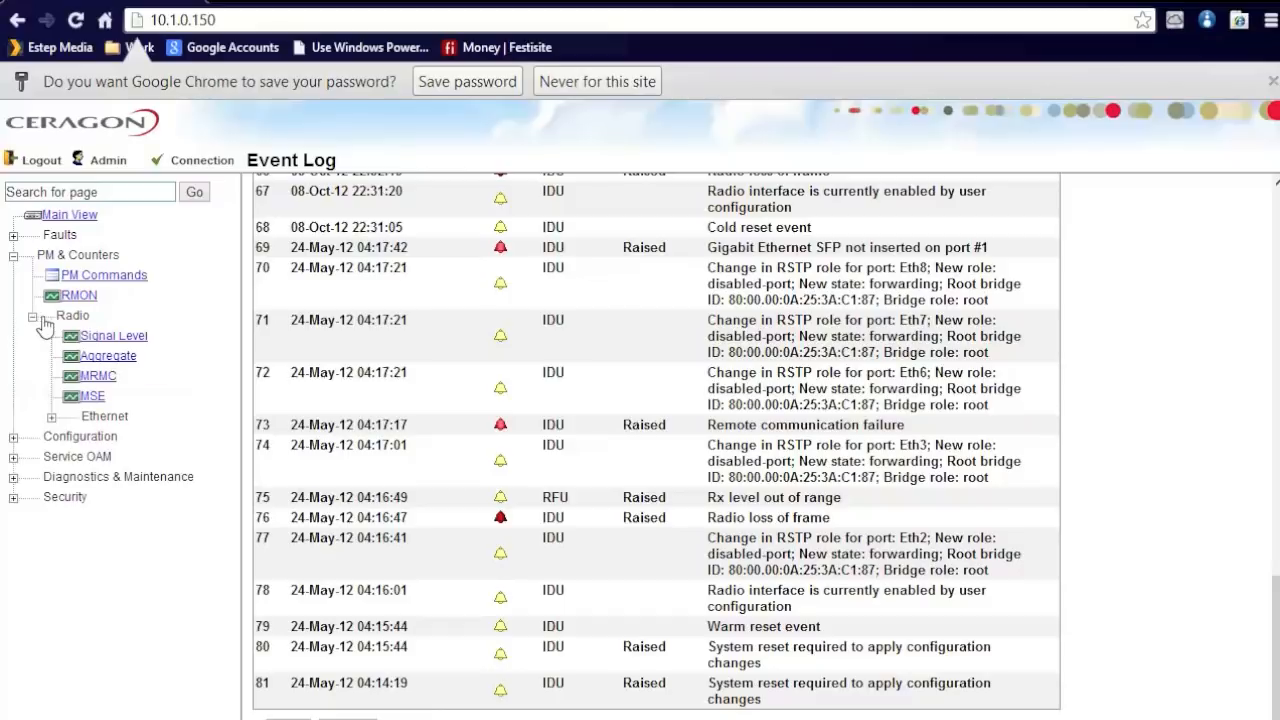
# - View the Signal Level report daily and in 15-minute intervals, then show the Aggregate report
pyautogui.click(112, 336)
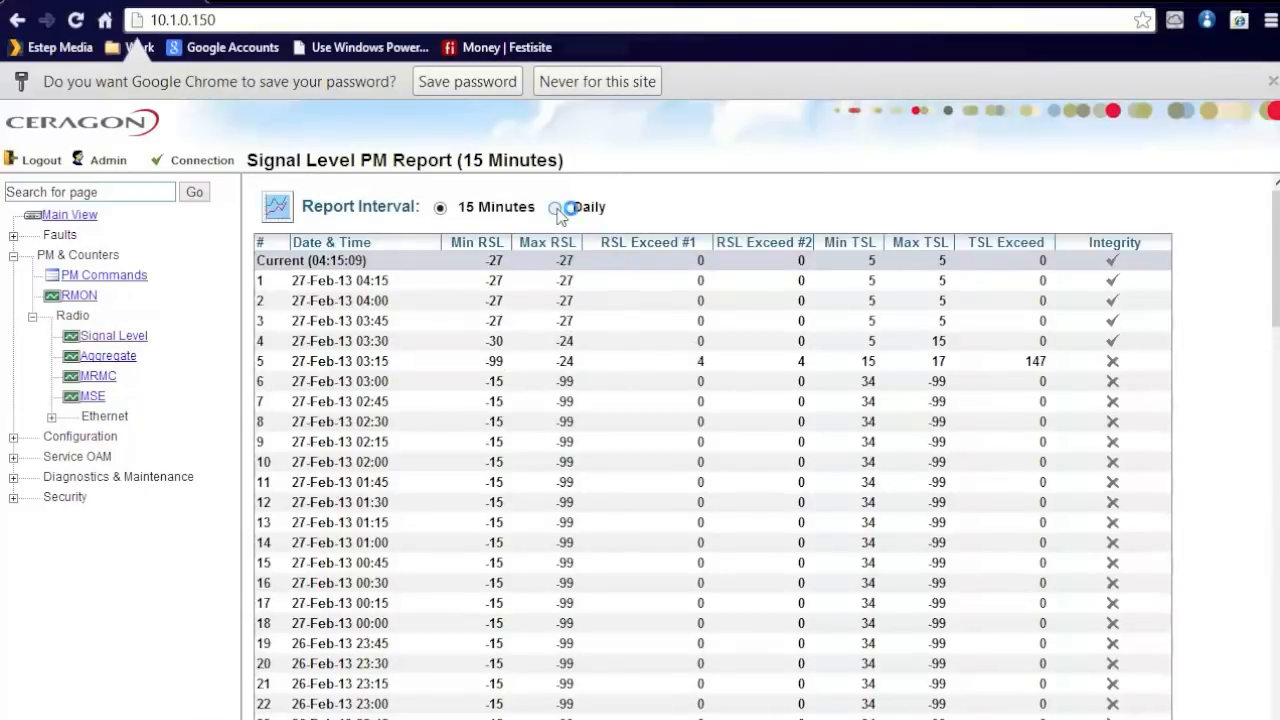
pyautogui.click(556, 206)
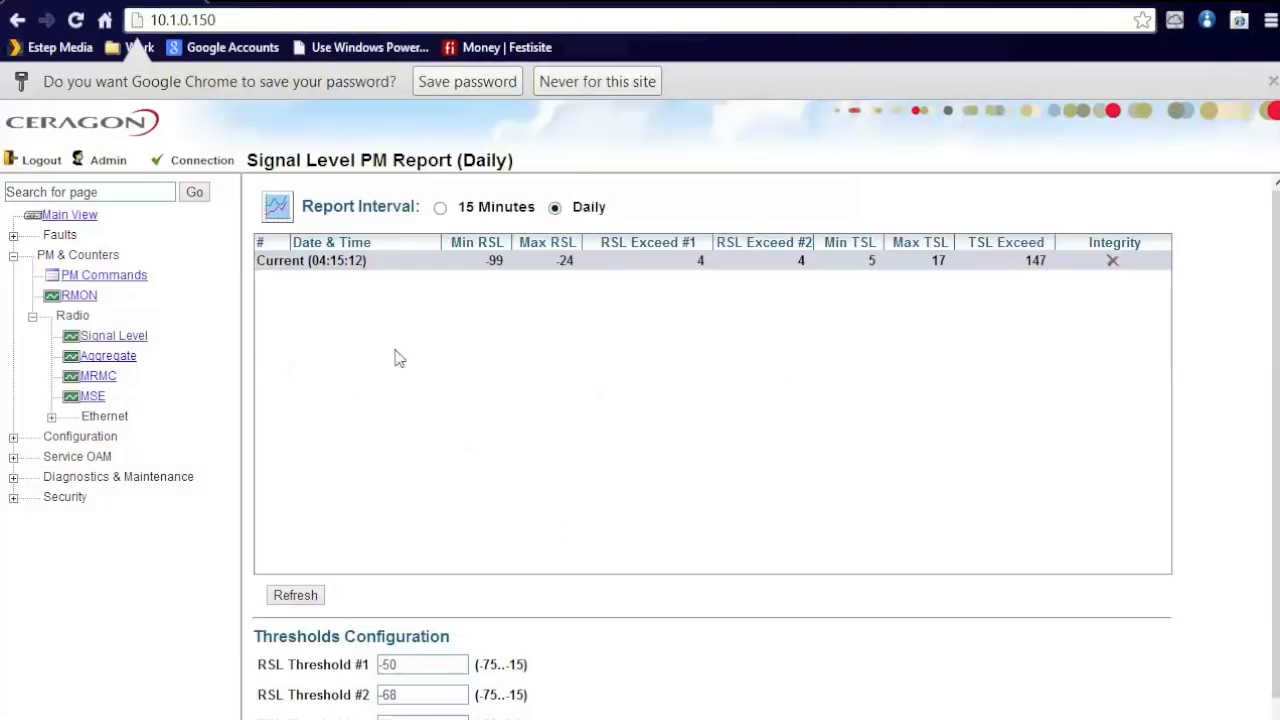
pyautogui.moveTo(596, 446)
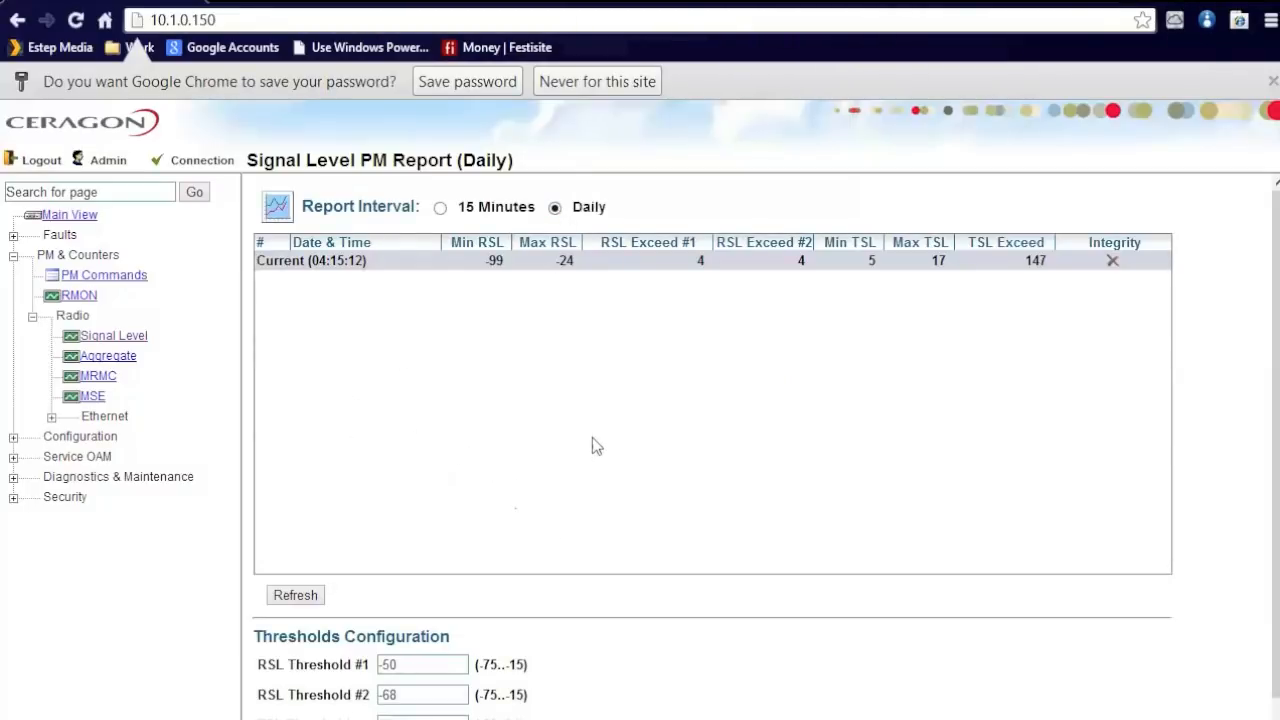
pyautogui.moveTo(428, 344)
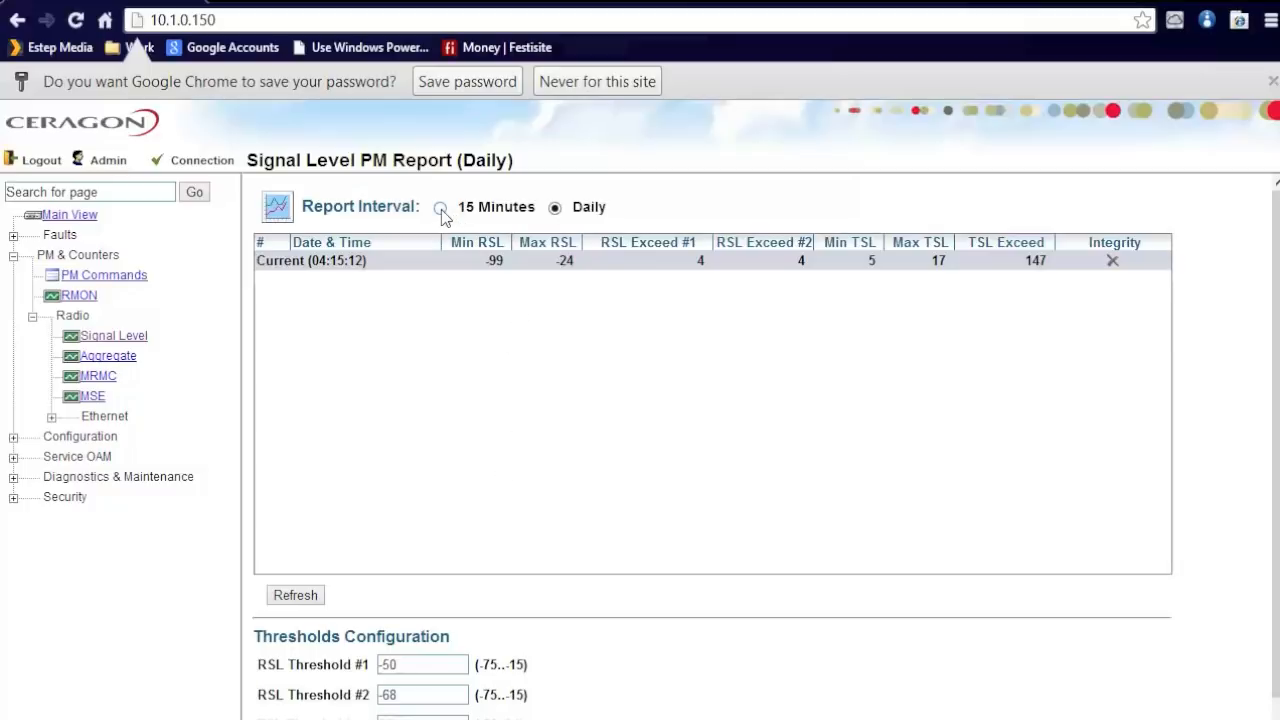
pyautogui.click(440, 206)
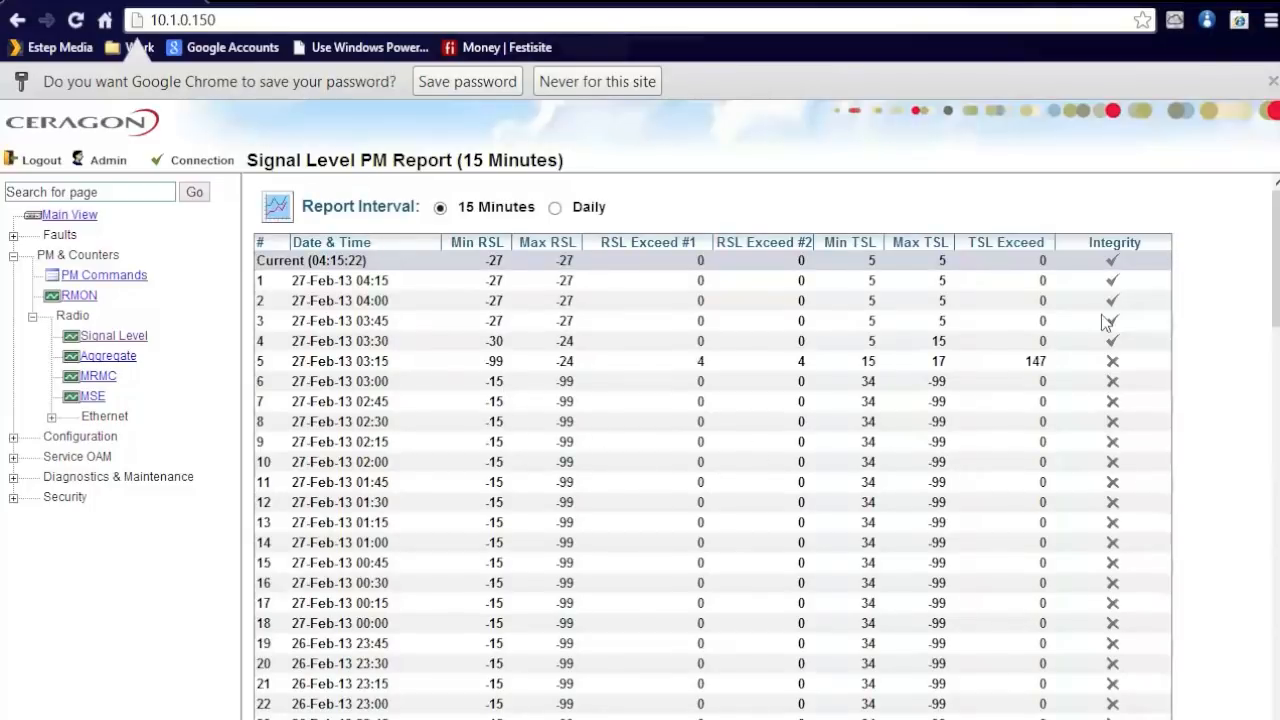
pyautogui.moveTo(1124, 352)
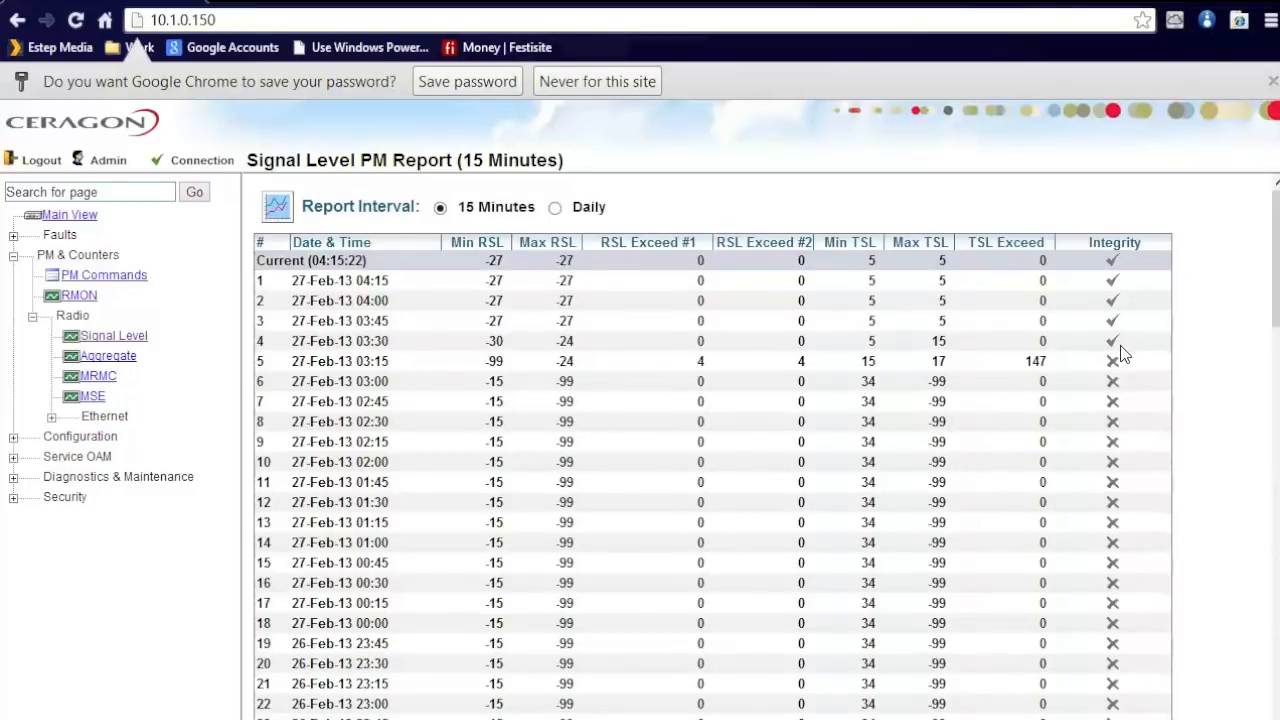
pyautogui.moveTo(1016, 350)
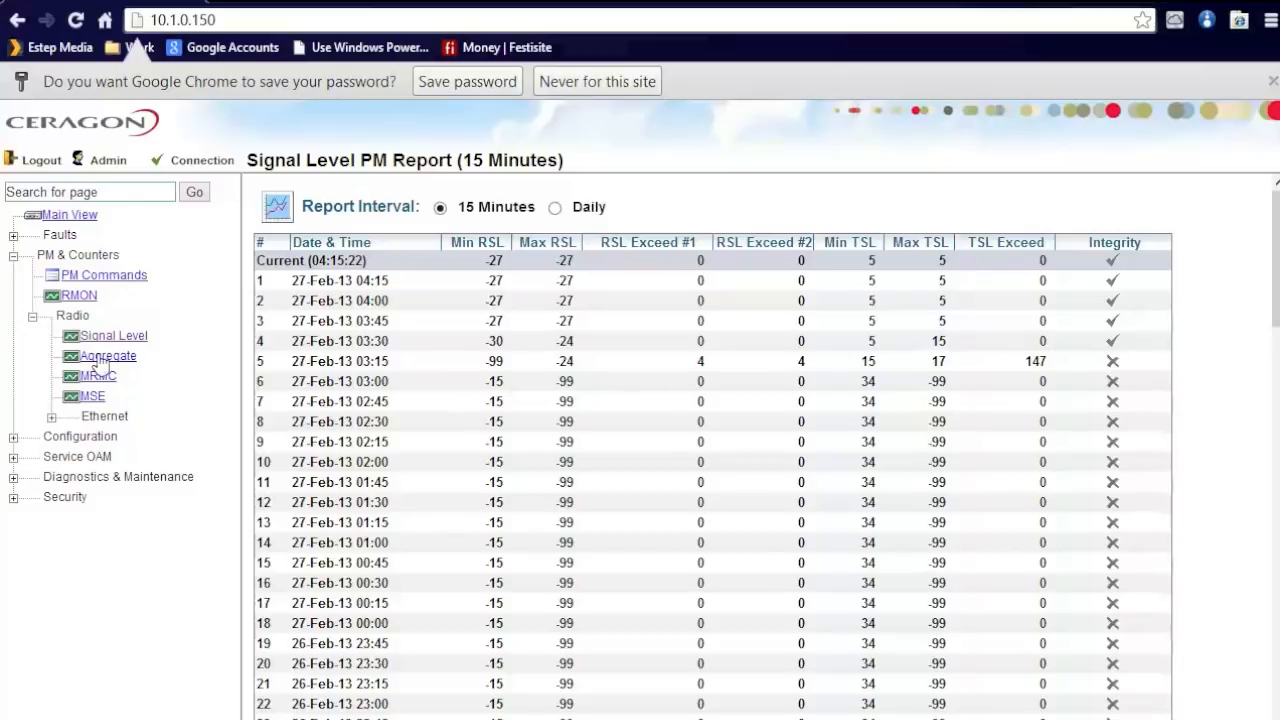
pyautogui.click(108, 356)
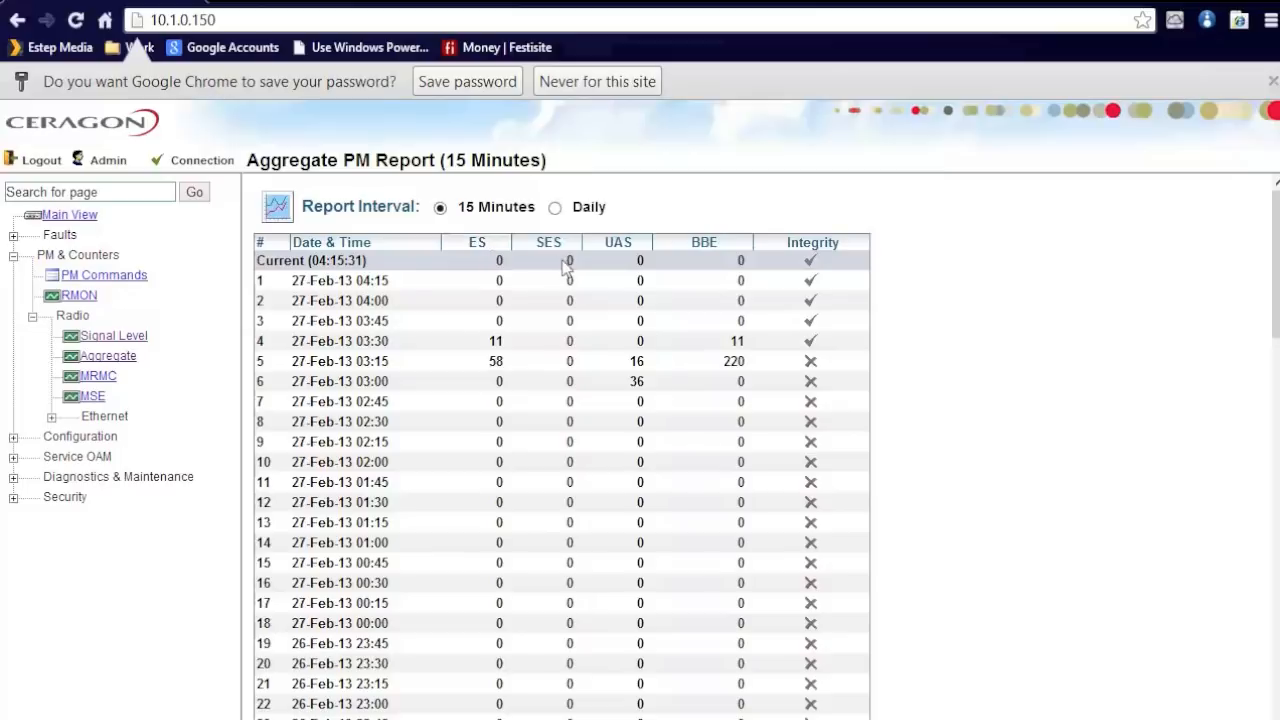
pyautogui.moveTo(704, 242)
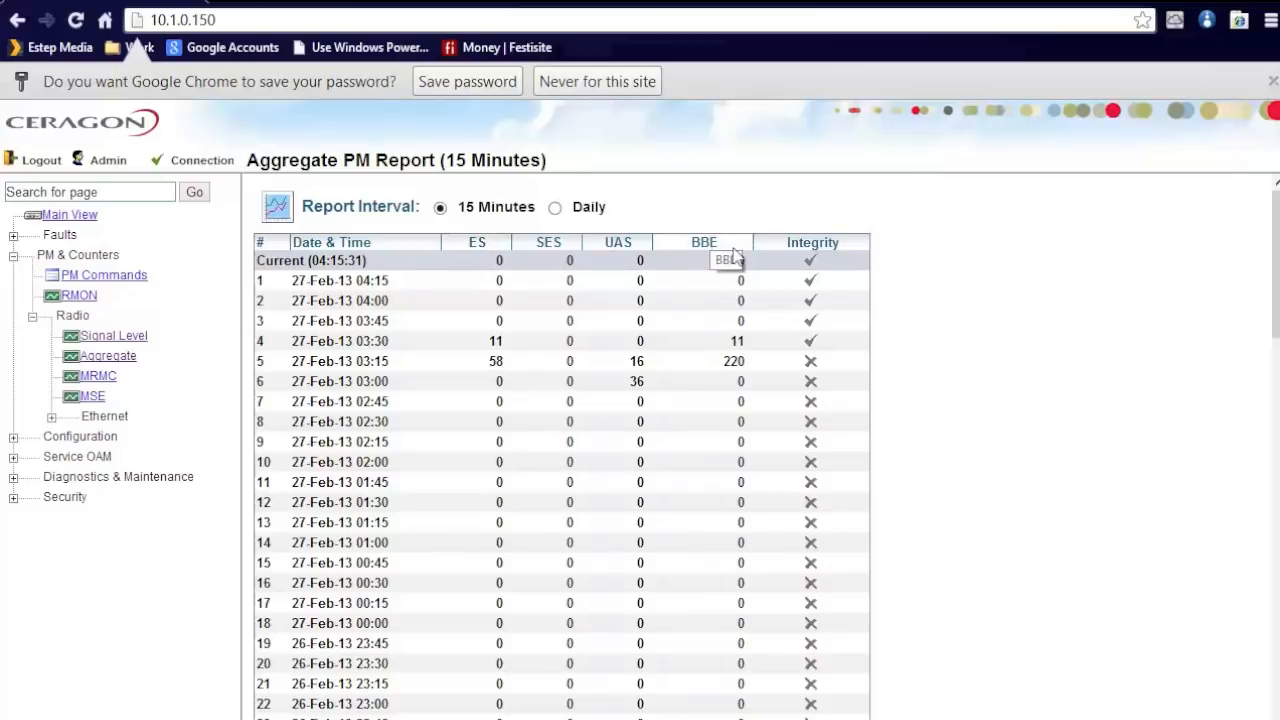
pyautogui.moveTo(588, 352)
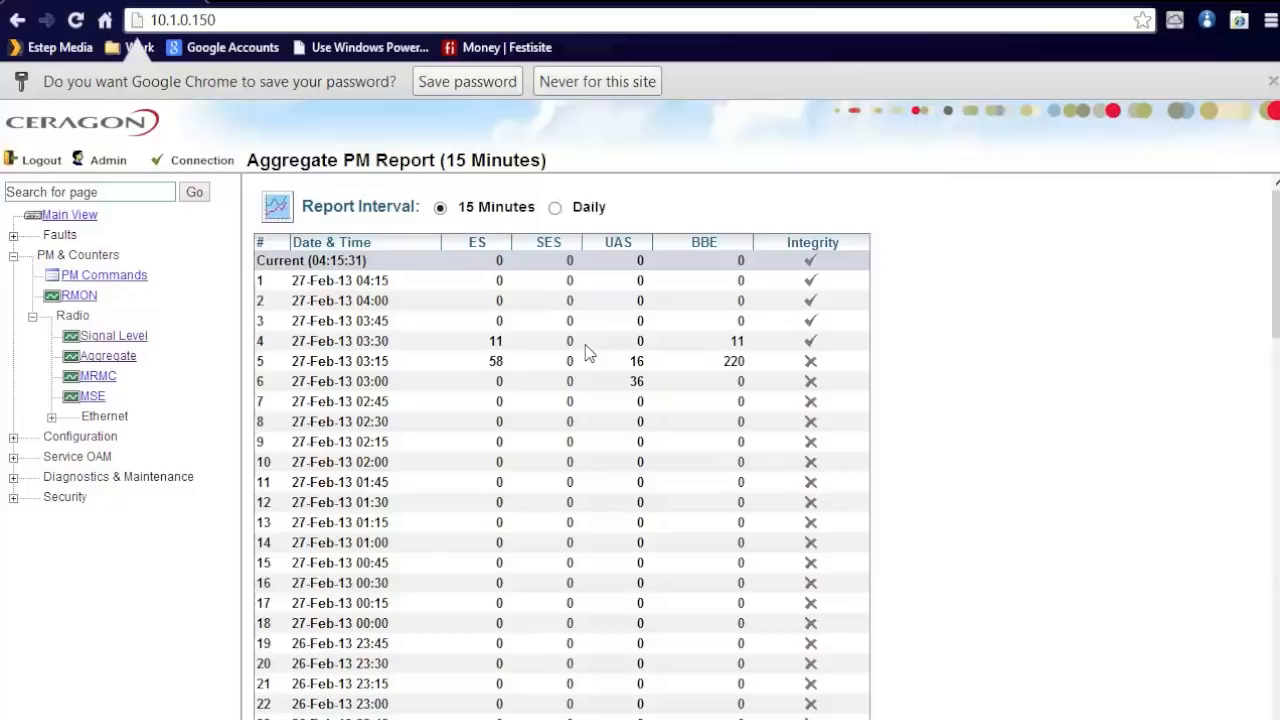
pyautogui.moveTo(496, 284)
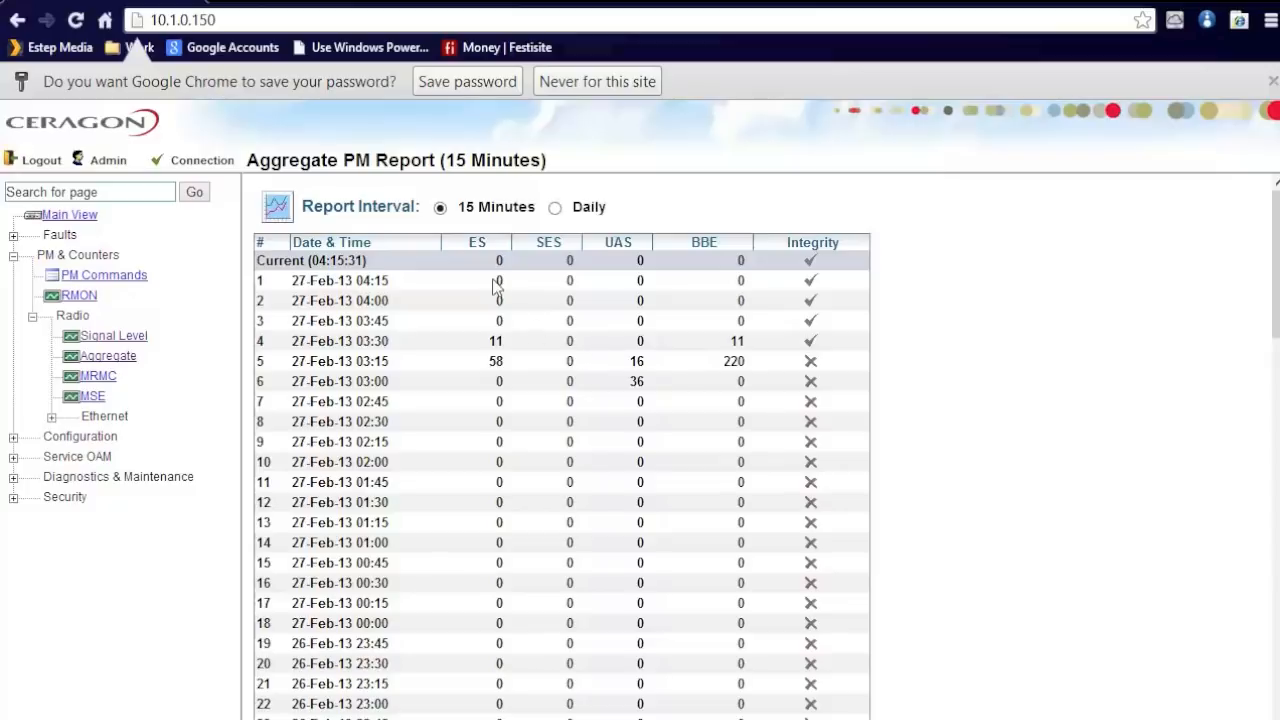
pyautogui.moveTo(576, 284)
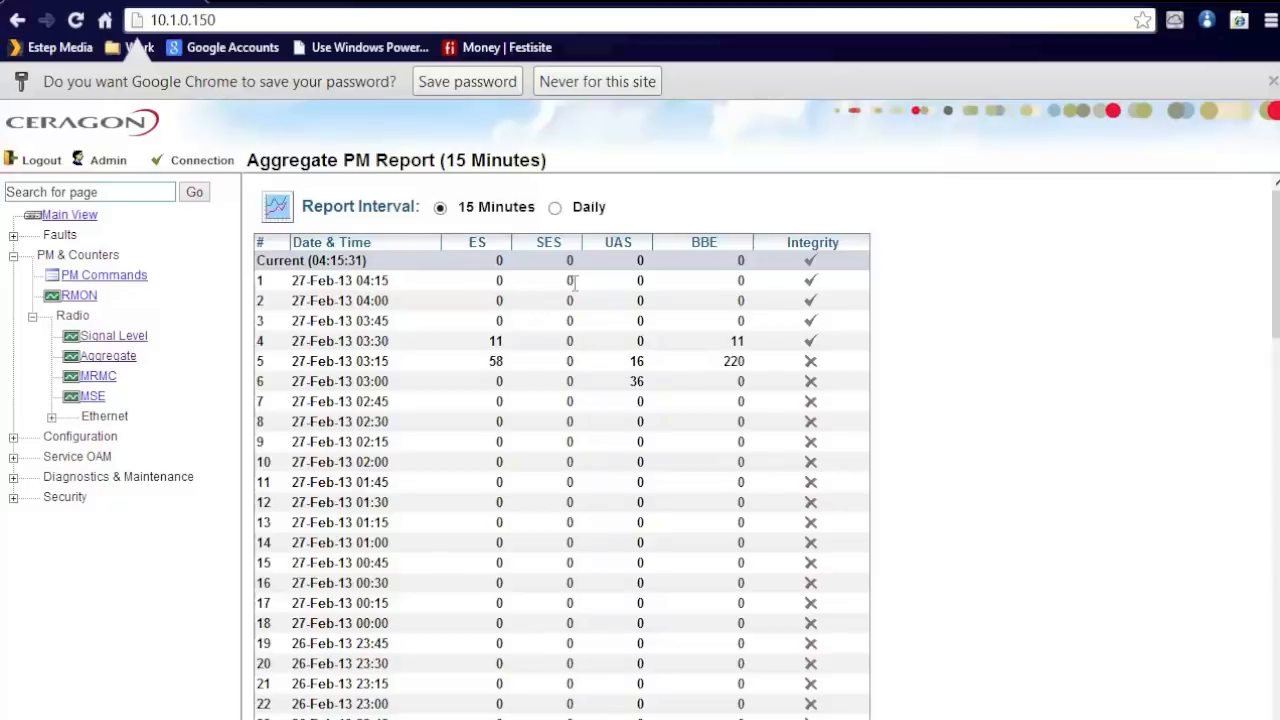
pyautogui.moveTo(640, 298)
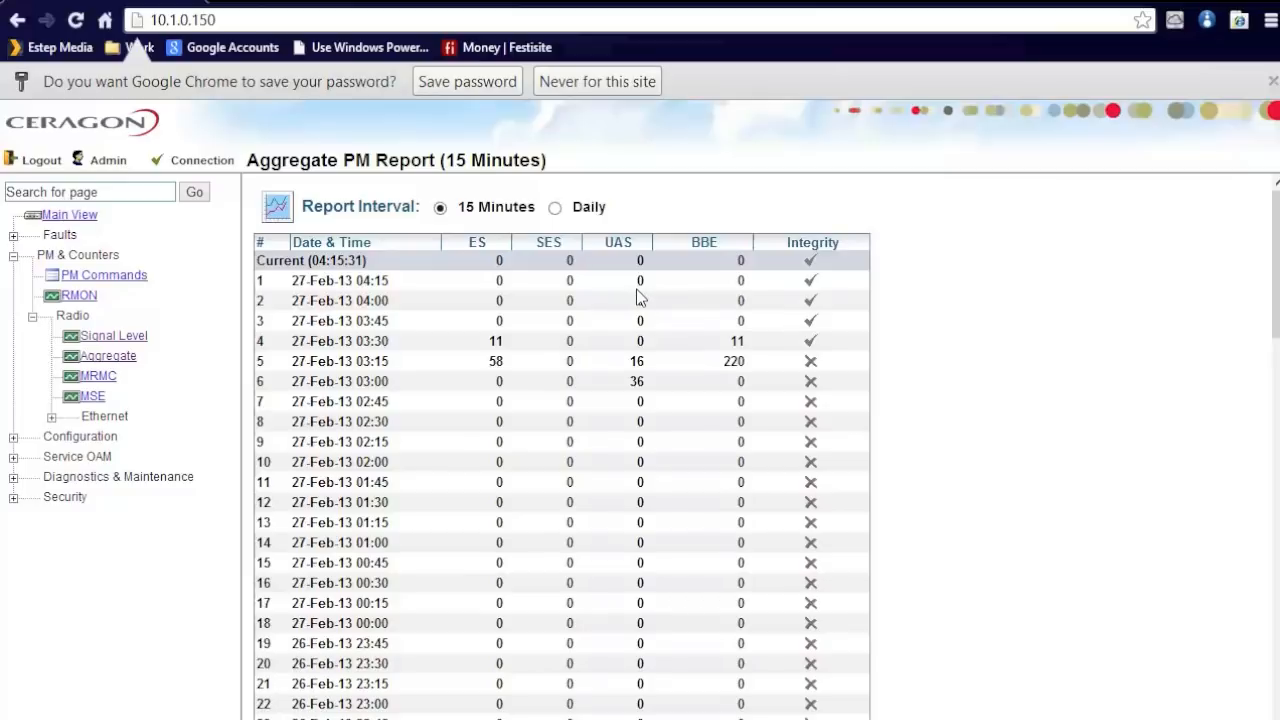
pyautogui.moveTo(108, 386)
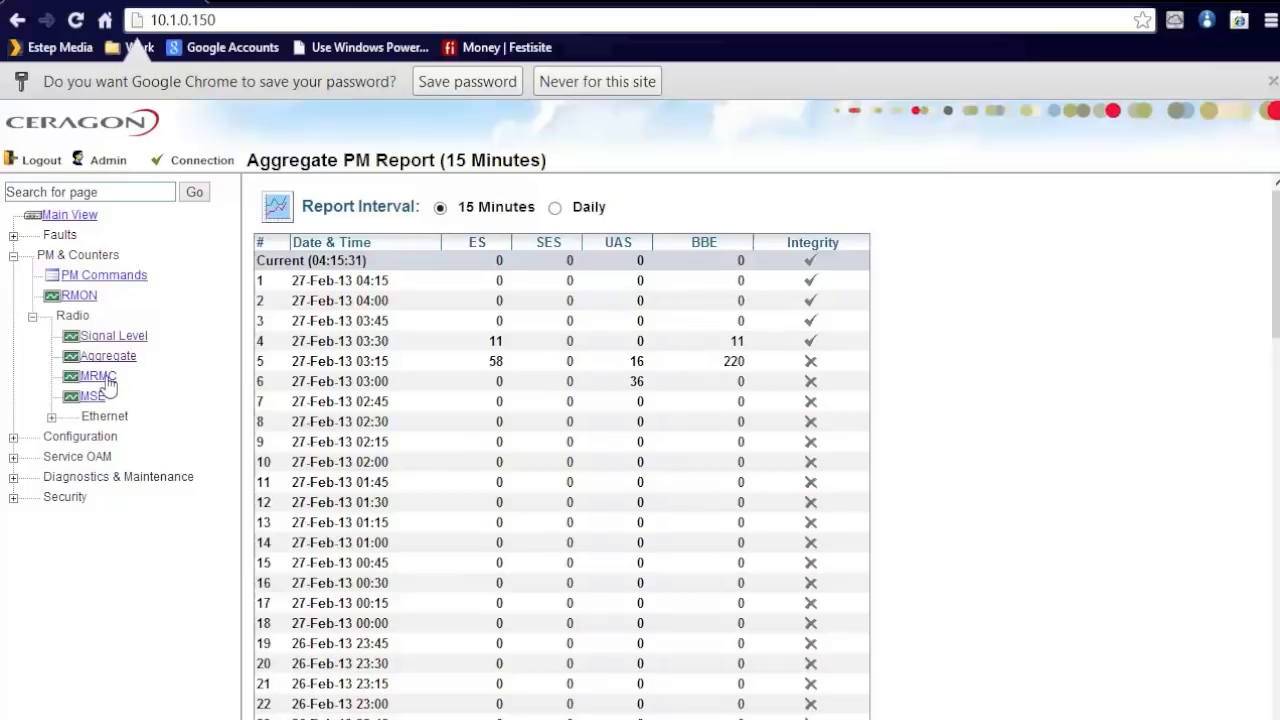
# - Show the 15-minute MRMC PM report with per-interval profiles and bitrates
pyautogui.click(96, 376)
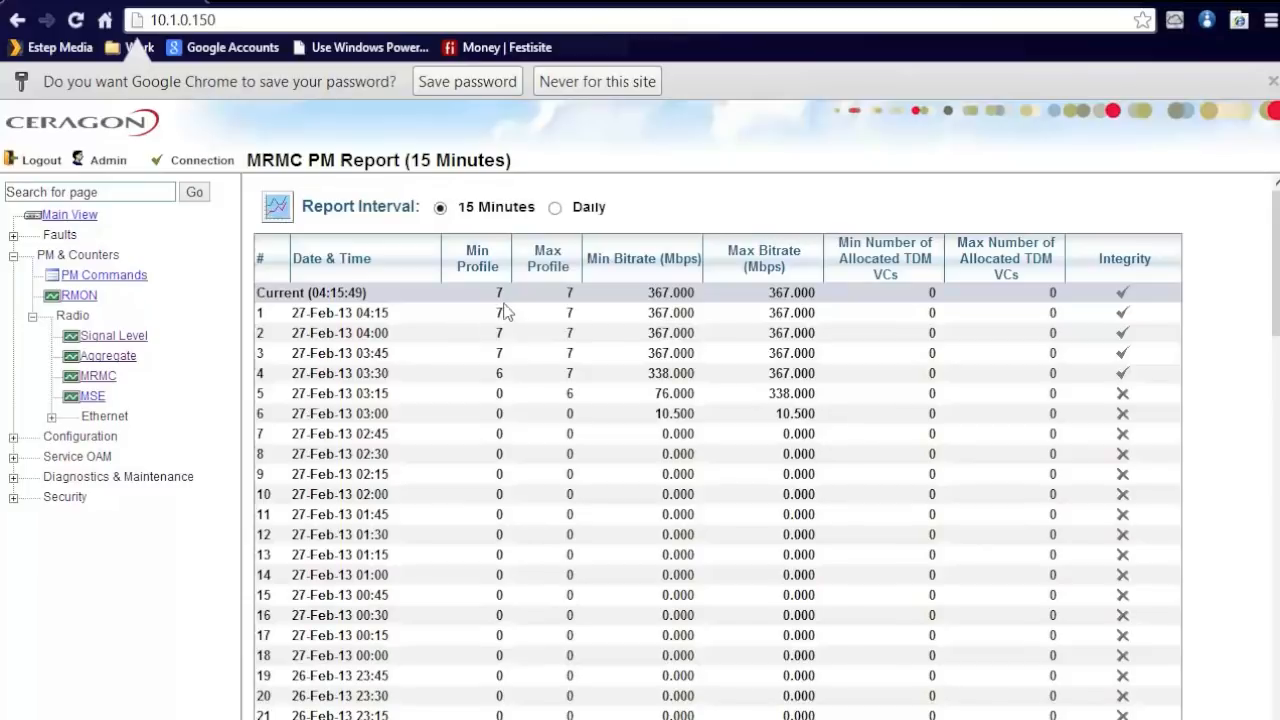
pyautogui.moveTo(616, 330)
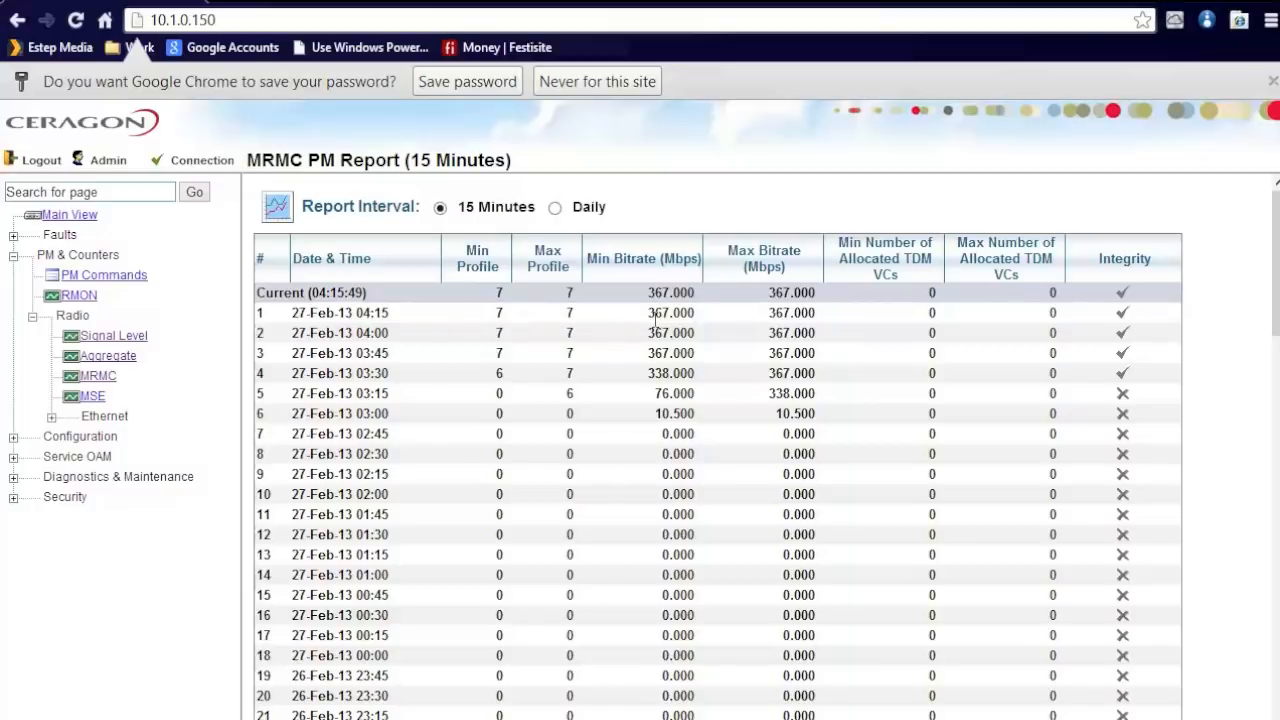
pyautogui.moveTo(484, 384)
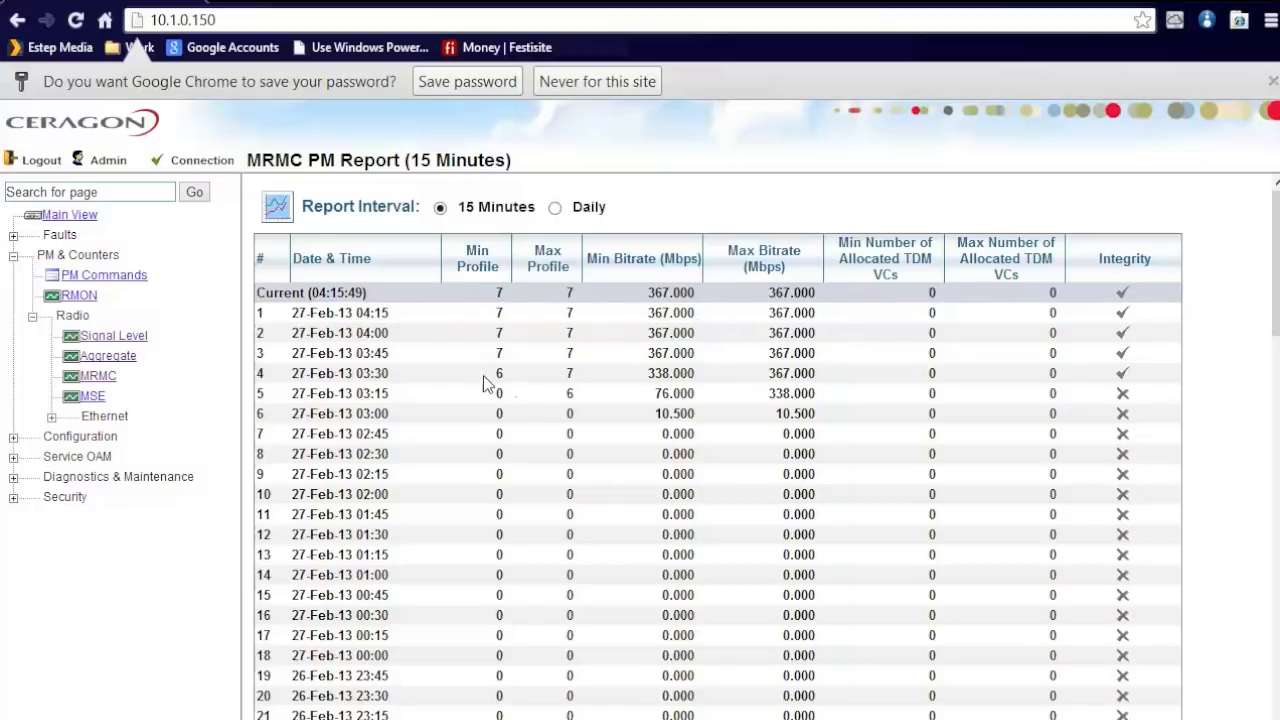
pyautogui.moveTo(490, 384)
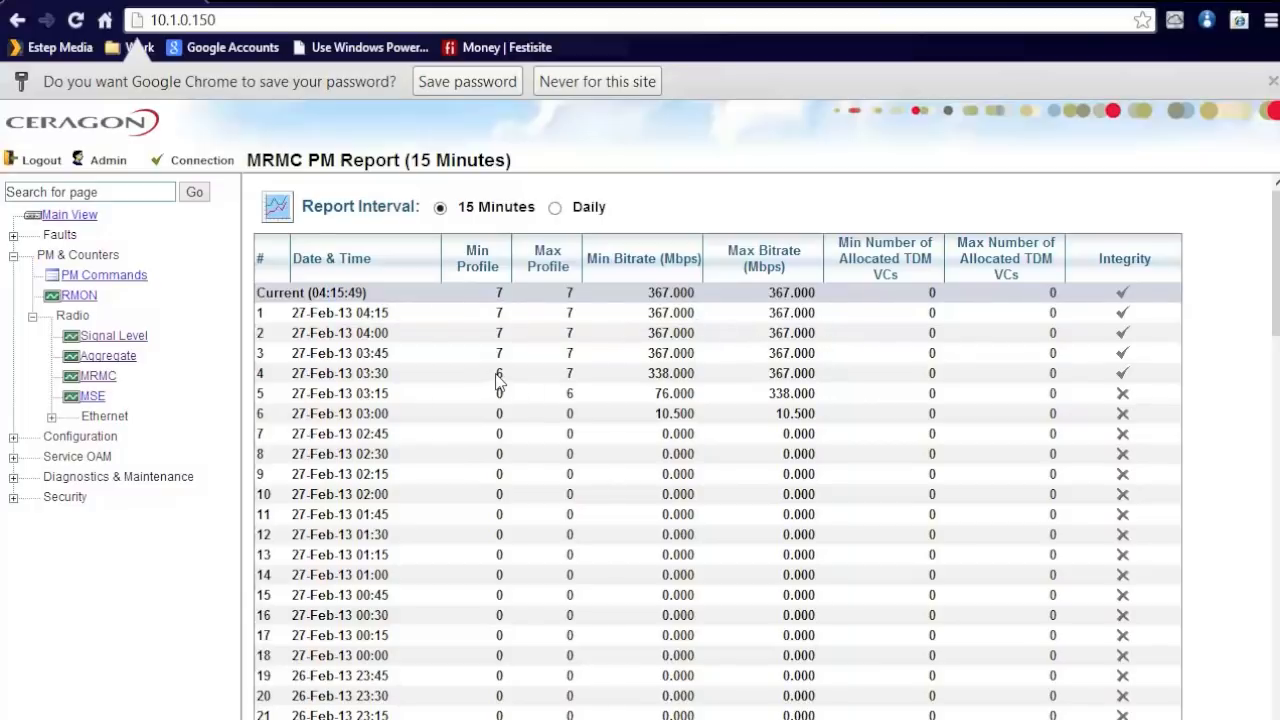
pyautogui.moveTo(538, 384)
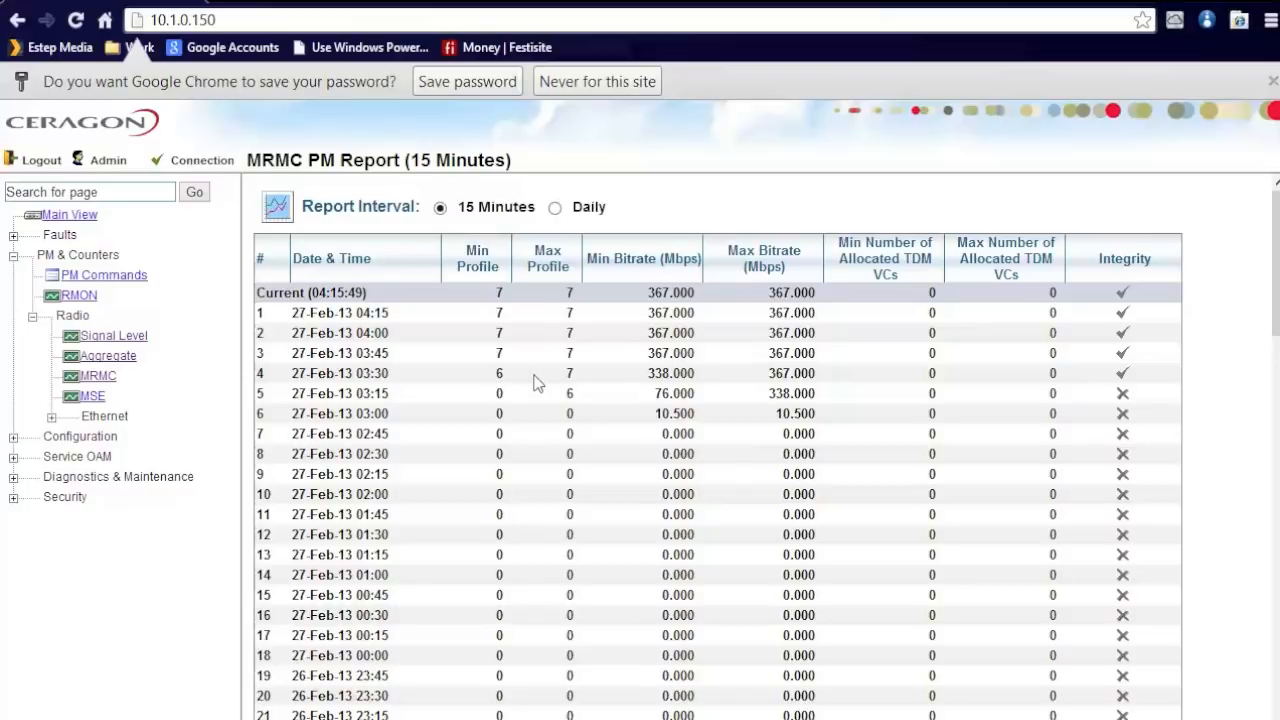
pyautogui.moveTo(204, 432)
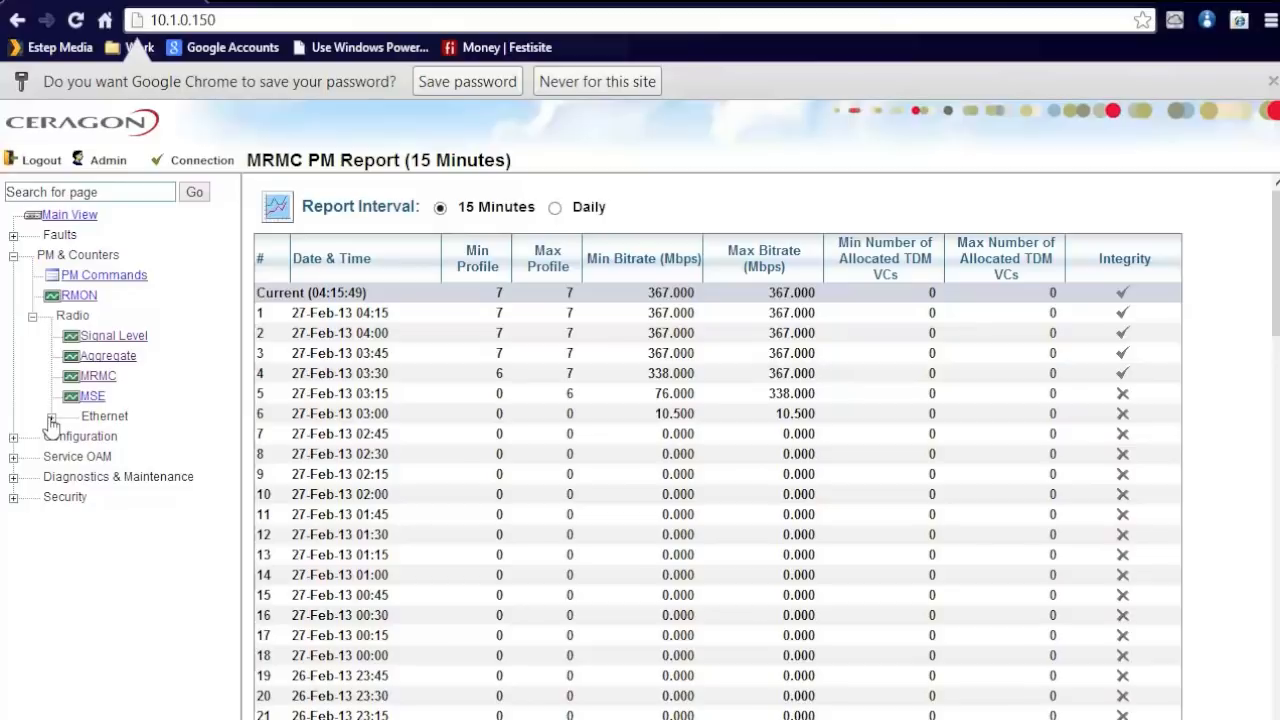
# - Expand the Ethernet counters and show the 15-minute Throughput PM report
pyautogui.click(50, 416)
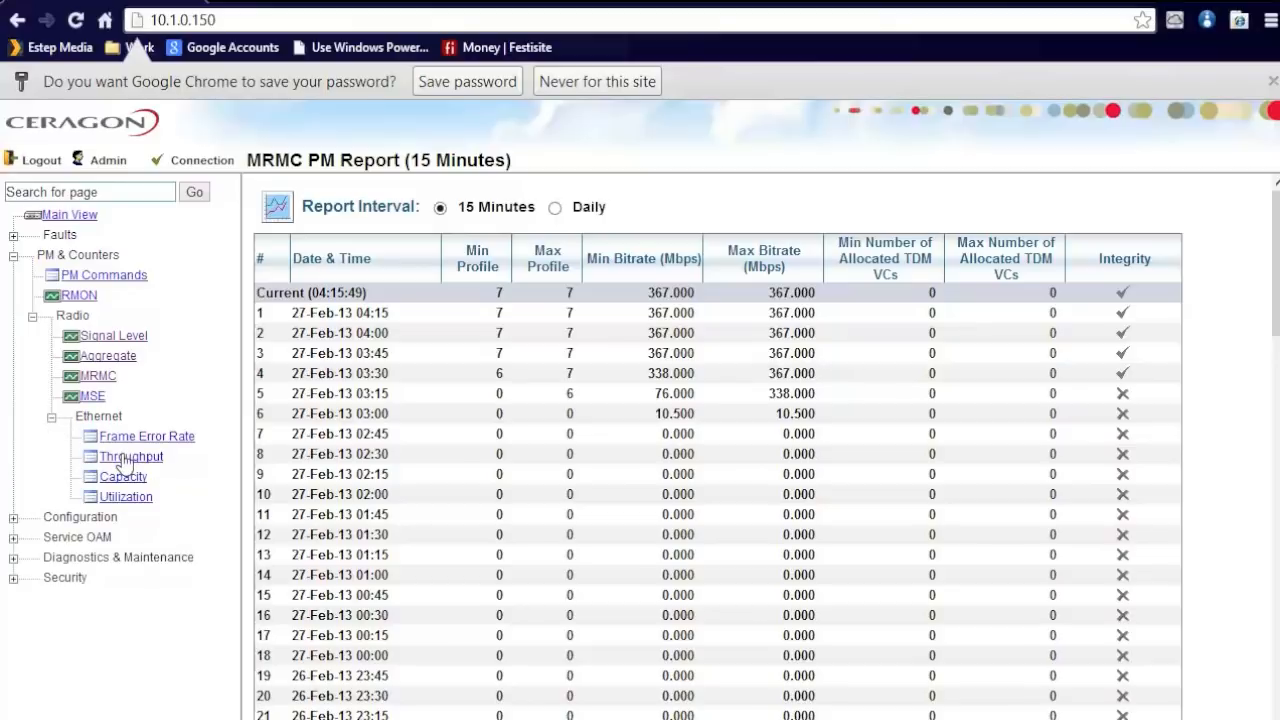
pyautogui.click(130, 456)
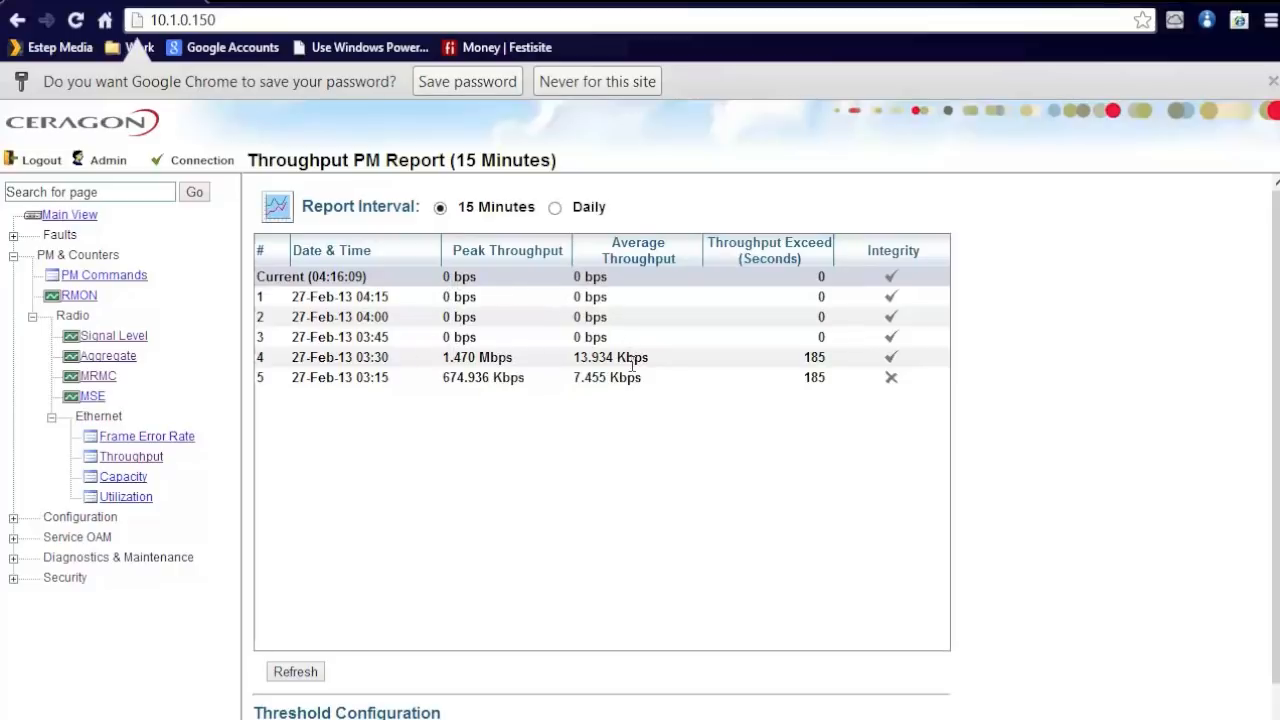
pyautogui.moveTo(444, 320)
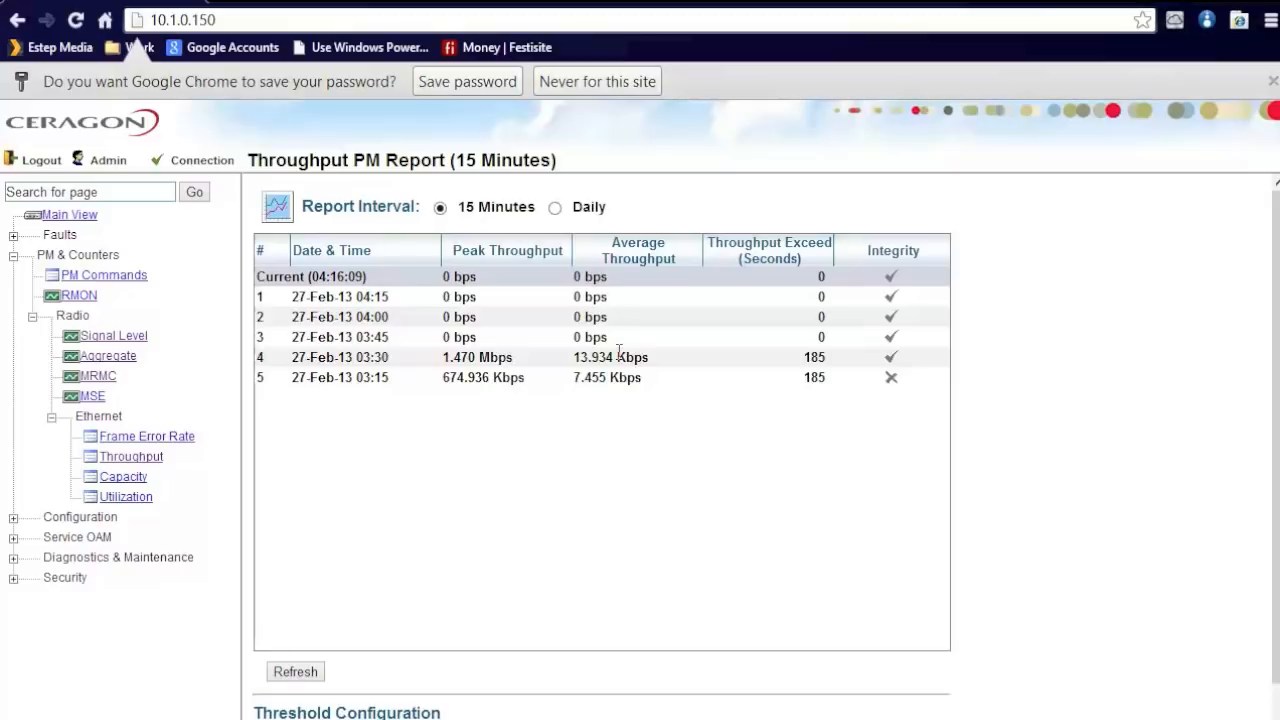
pyautogui.moveTo(448, 336)
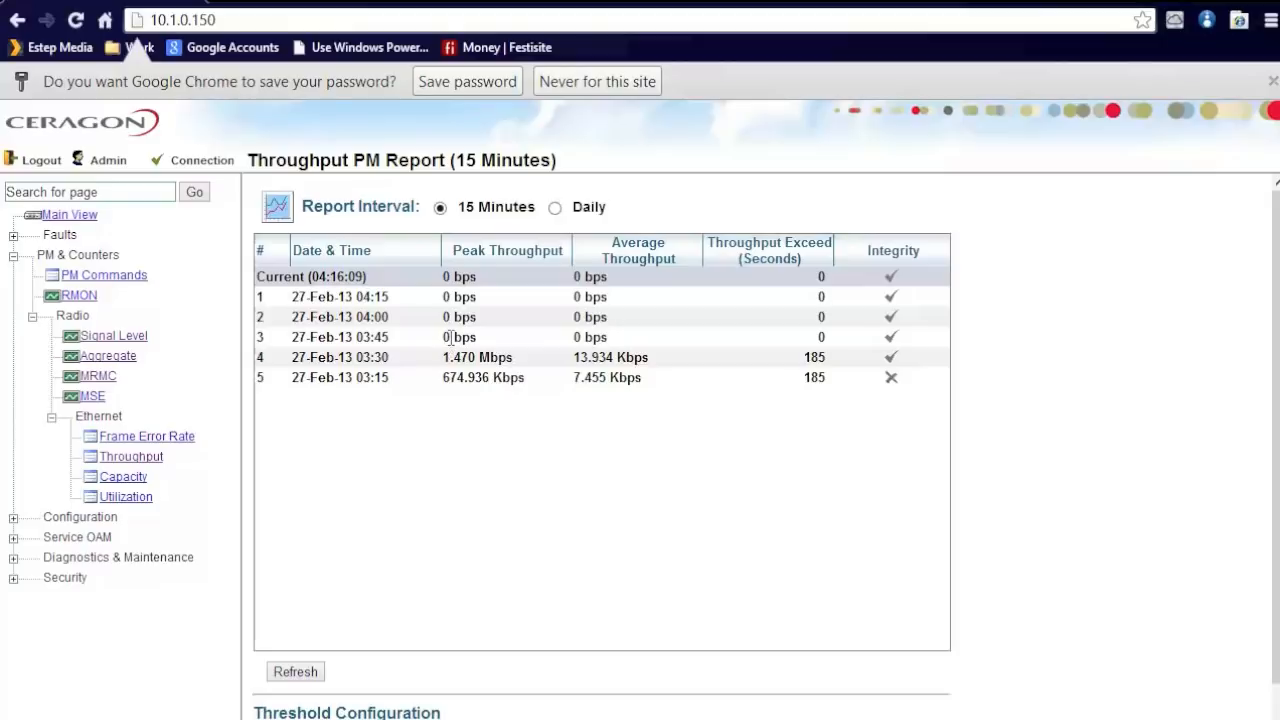
pyautogui.moveTo(36, 504)
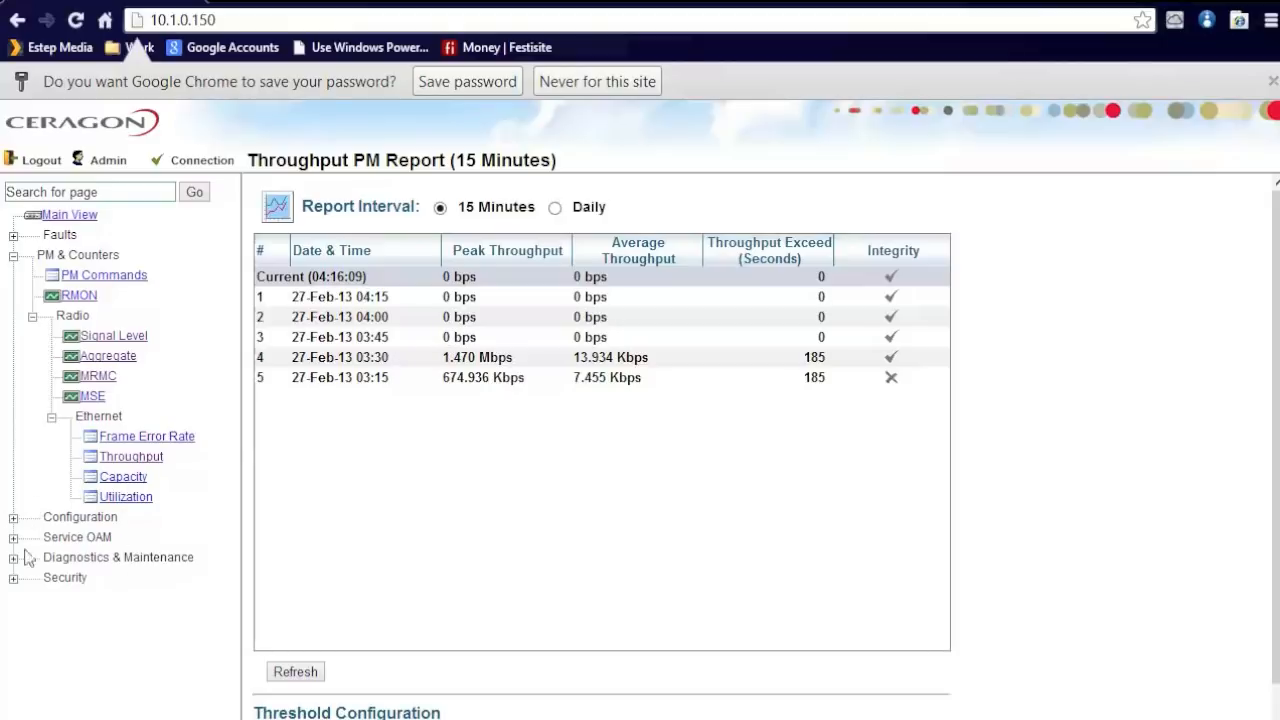
# - Collapse the PM & Counters section, leaving the Throughput report displayed
pyautogui.click(12, 254)
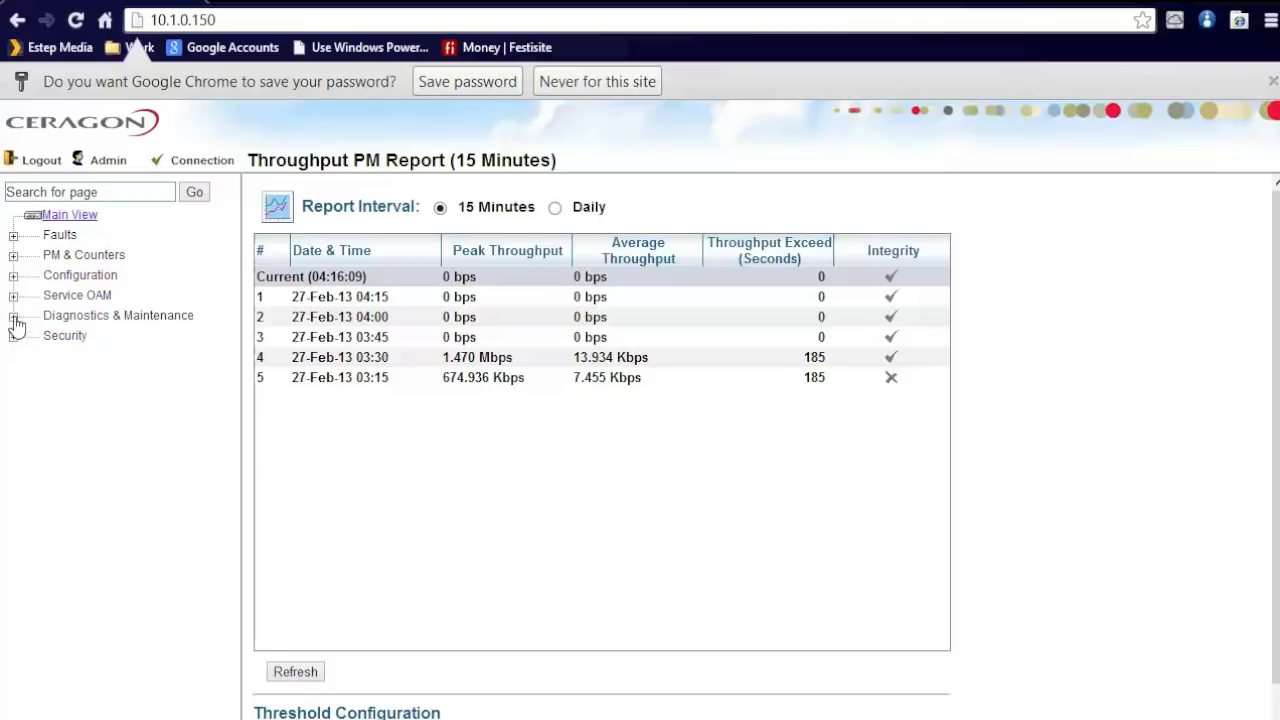
# - Reach the Radio Loopback test page under Diagnostics & Maintenance and toggle RFU RF loopback
pyautogui.click(16, 316)
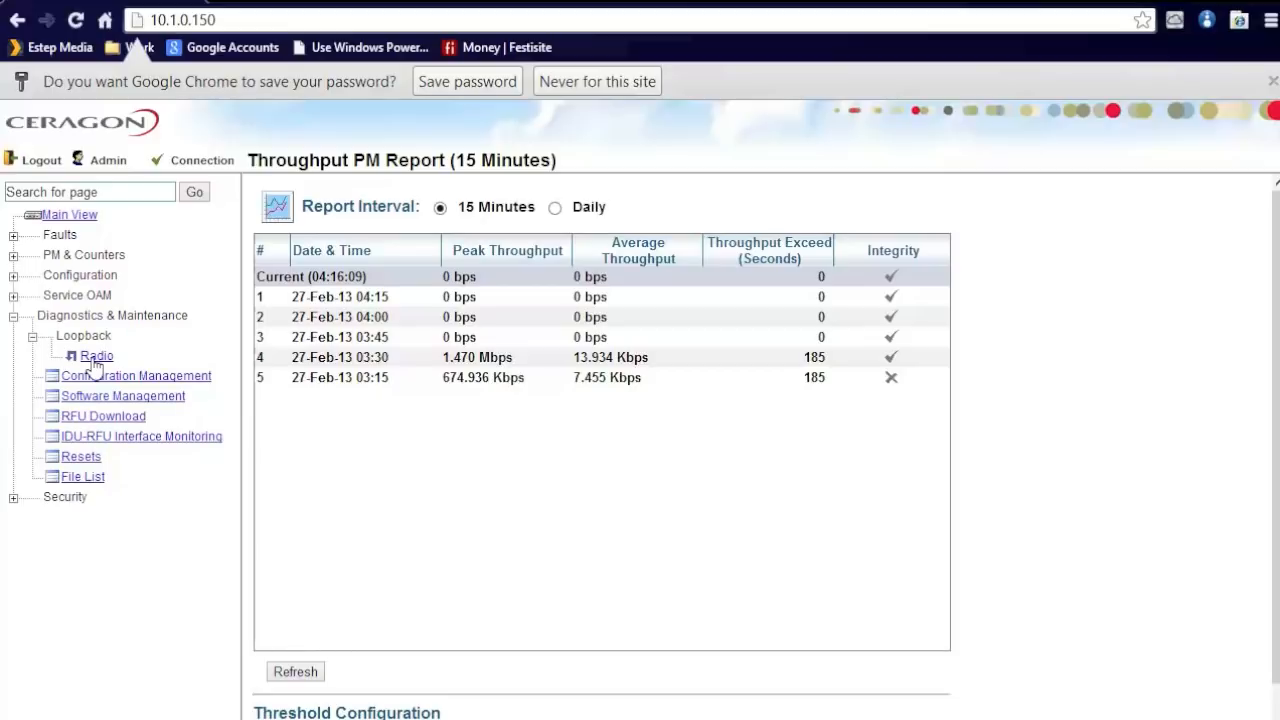
pyautogui.click(96, 356)
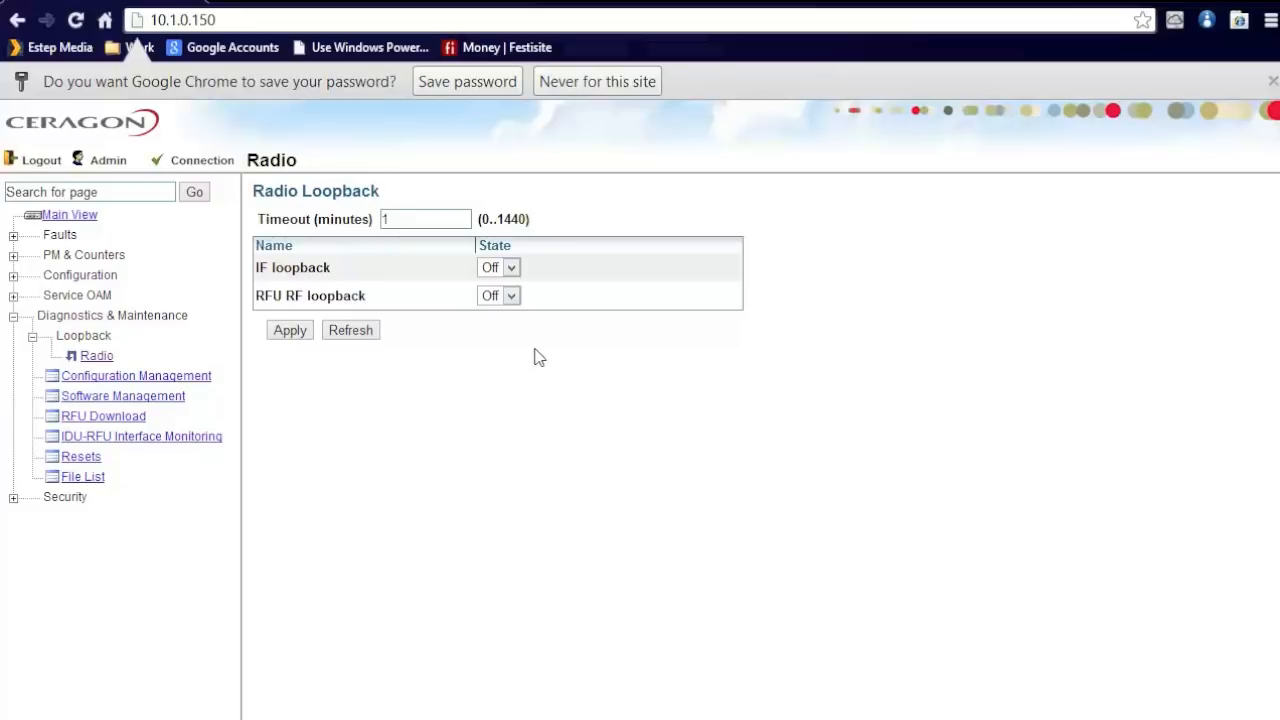
pyautogui.moveTo(480, 308)
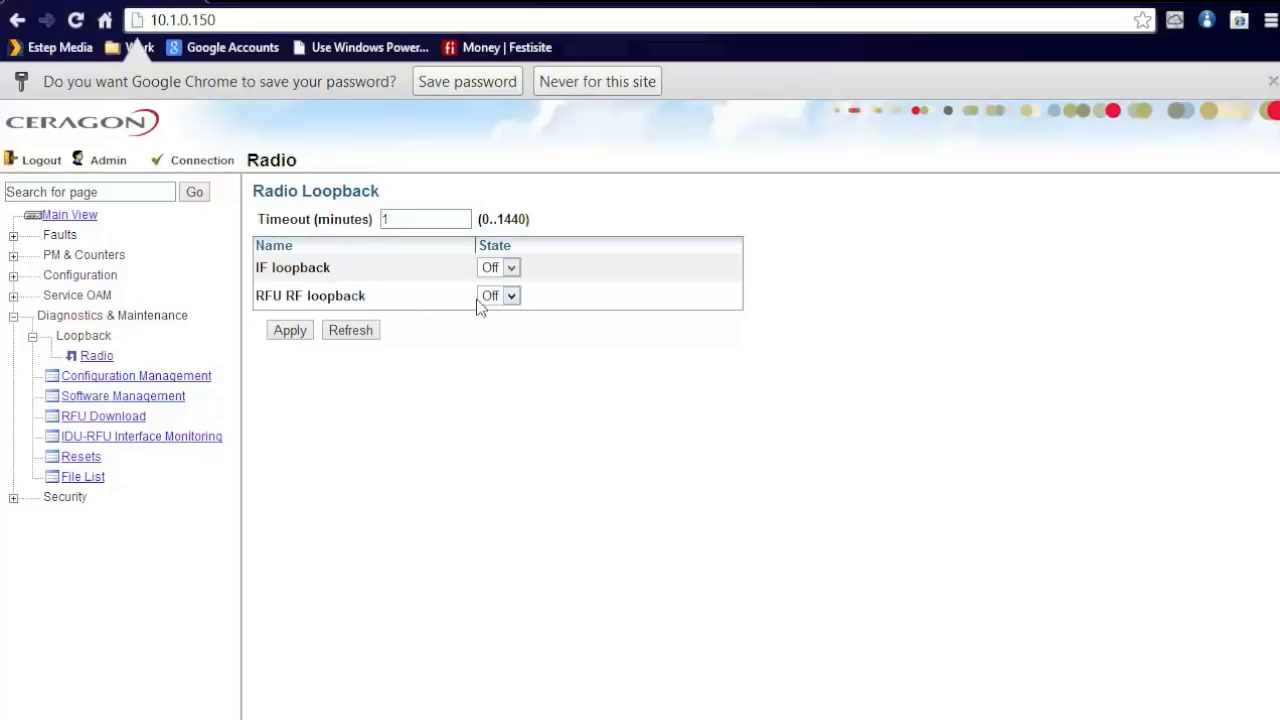
pyautogui.moveTo(472, 320)
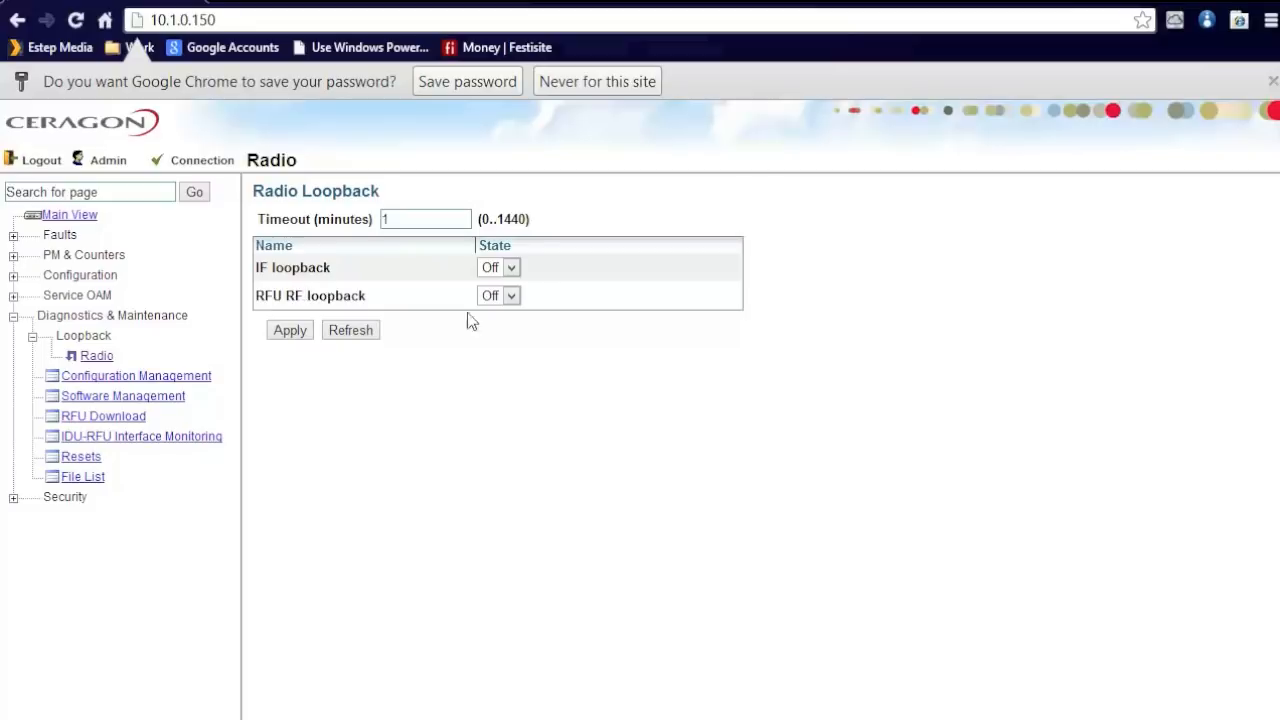
pyautogui.click(498, 296)
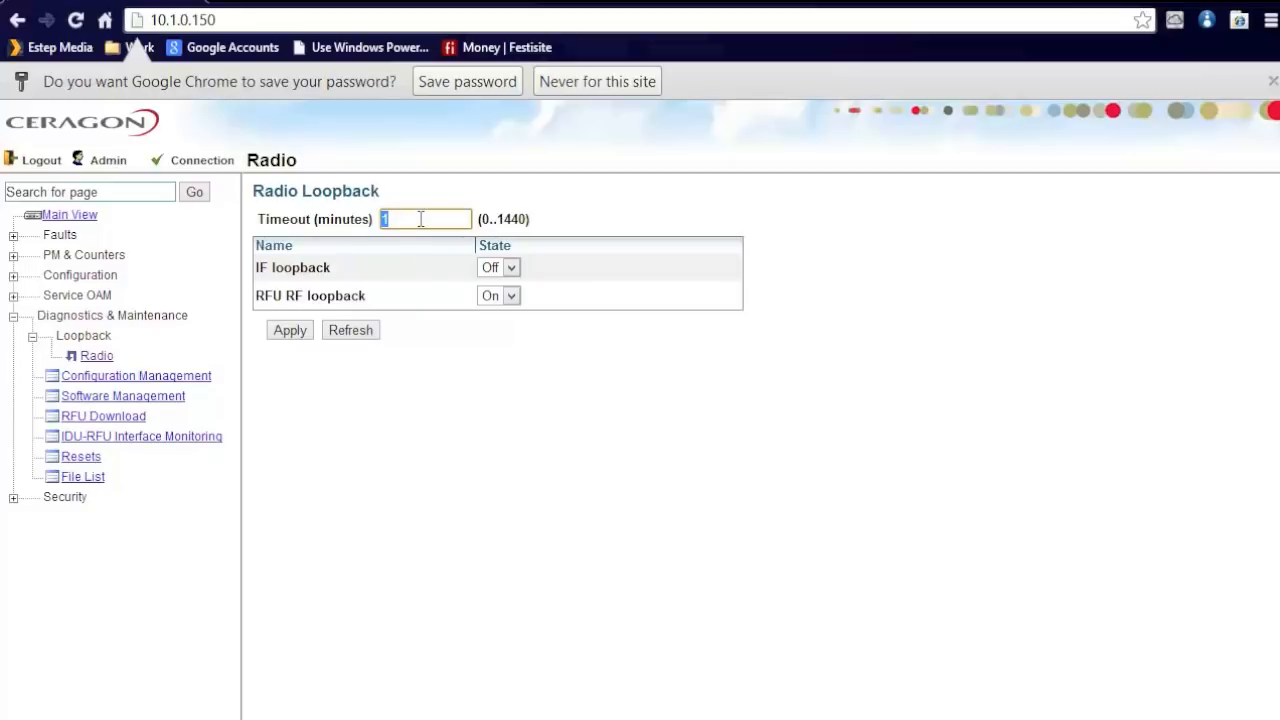
pyautogui.moveTo(436, 252)
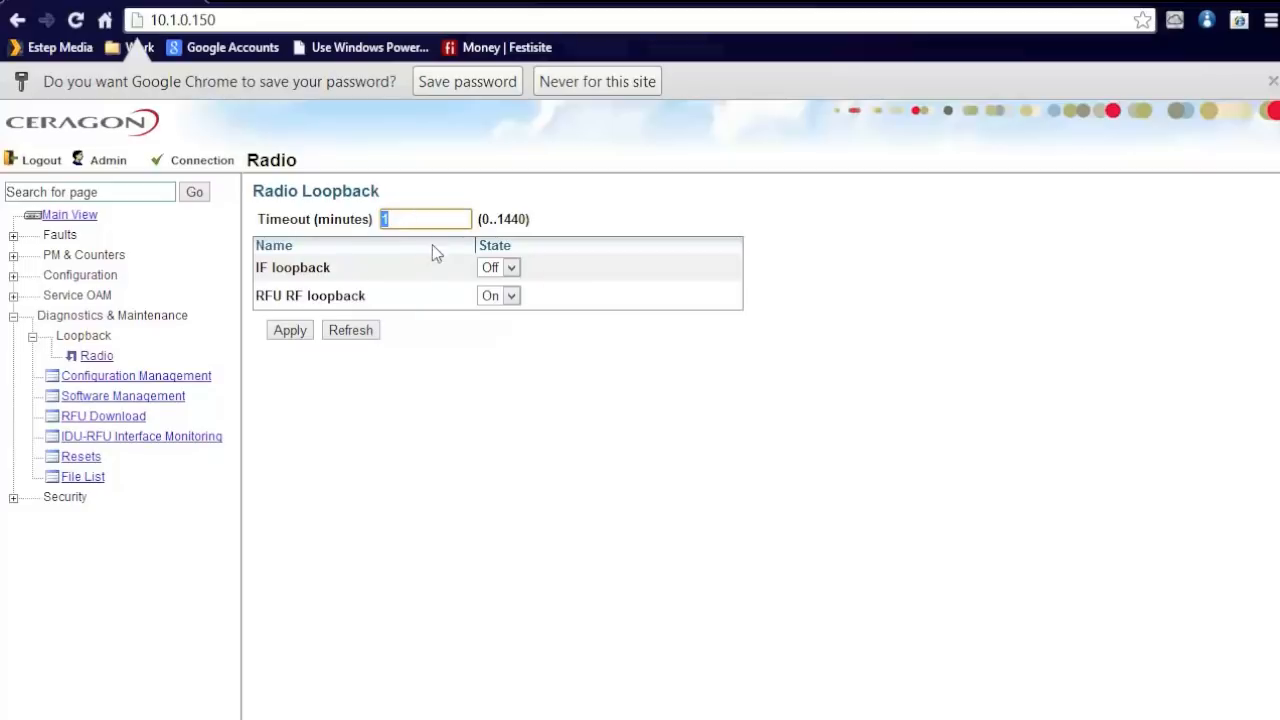
pyautogui.moveTo(504, 300)
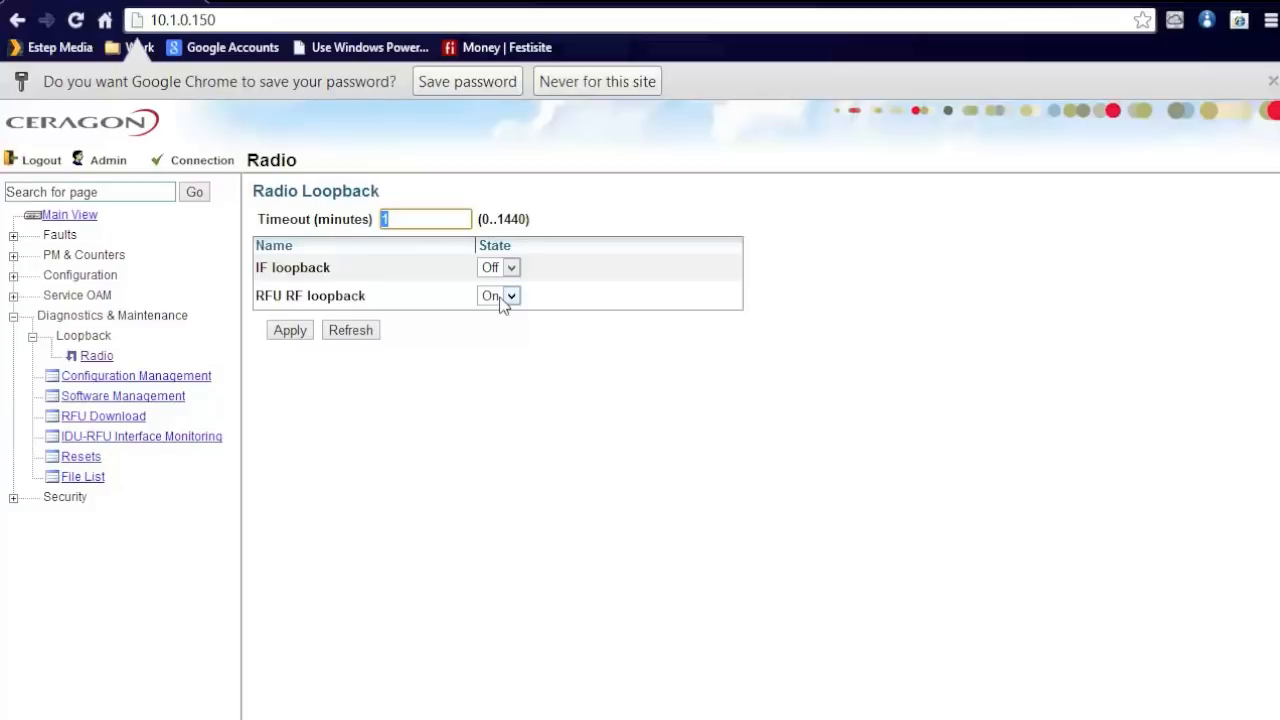
pyautogui.moveTo(156, 444)
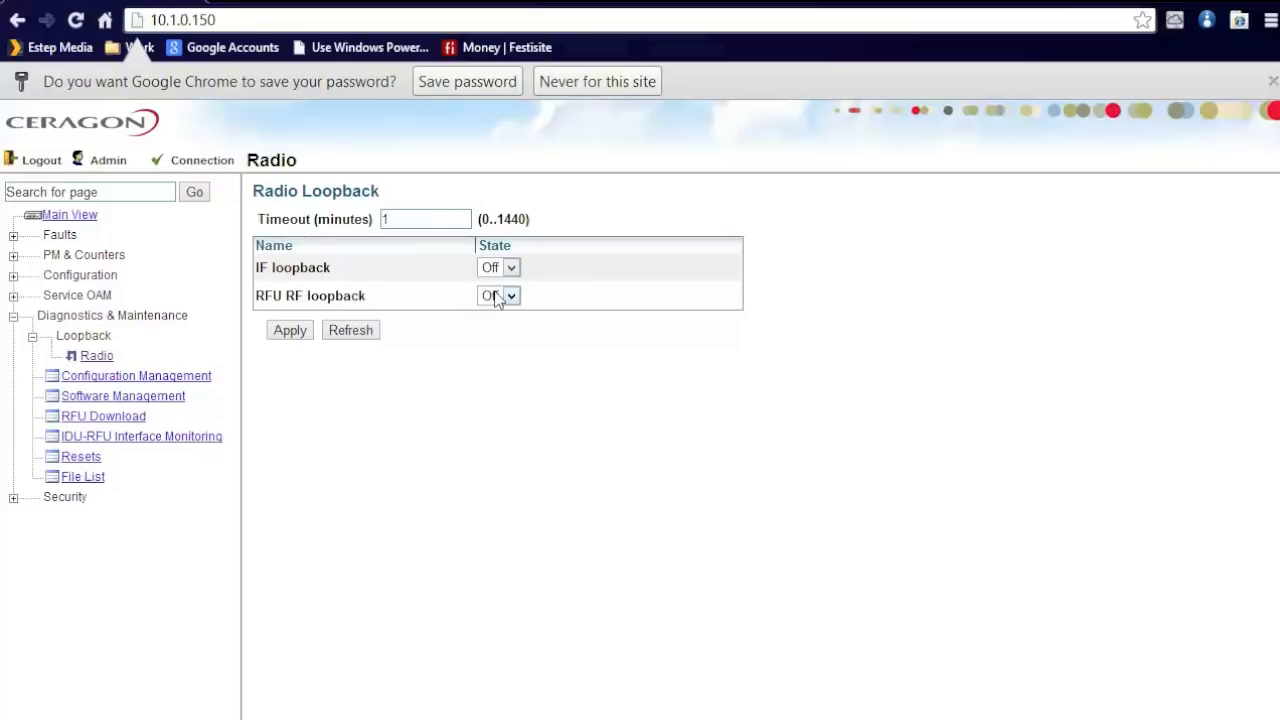
pyautogui.moveTo(140, 284)
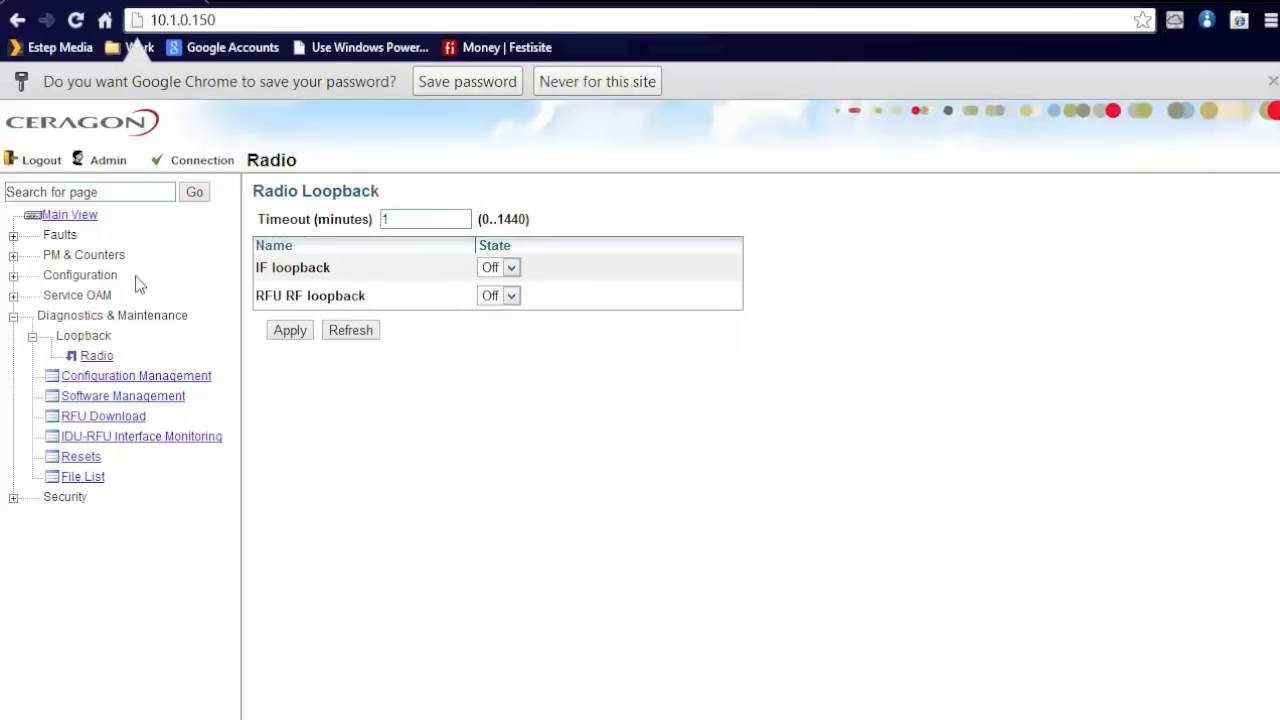
# - Revisit the Aggregate PM report, then show Radio Parameters with RFU status and frequency settings
pyautogui.click(14, 254)
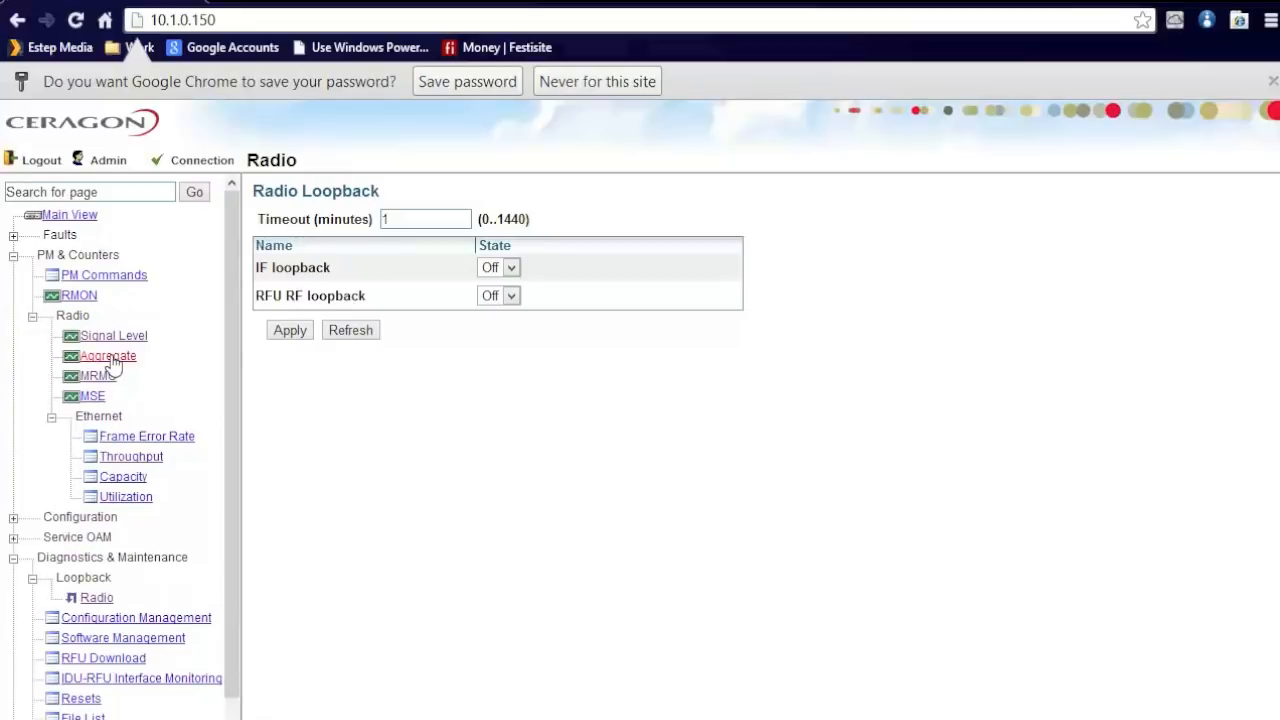
pyautogui.click(108, 356)
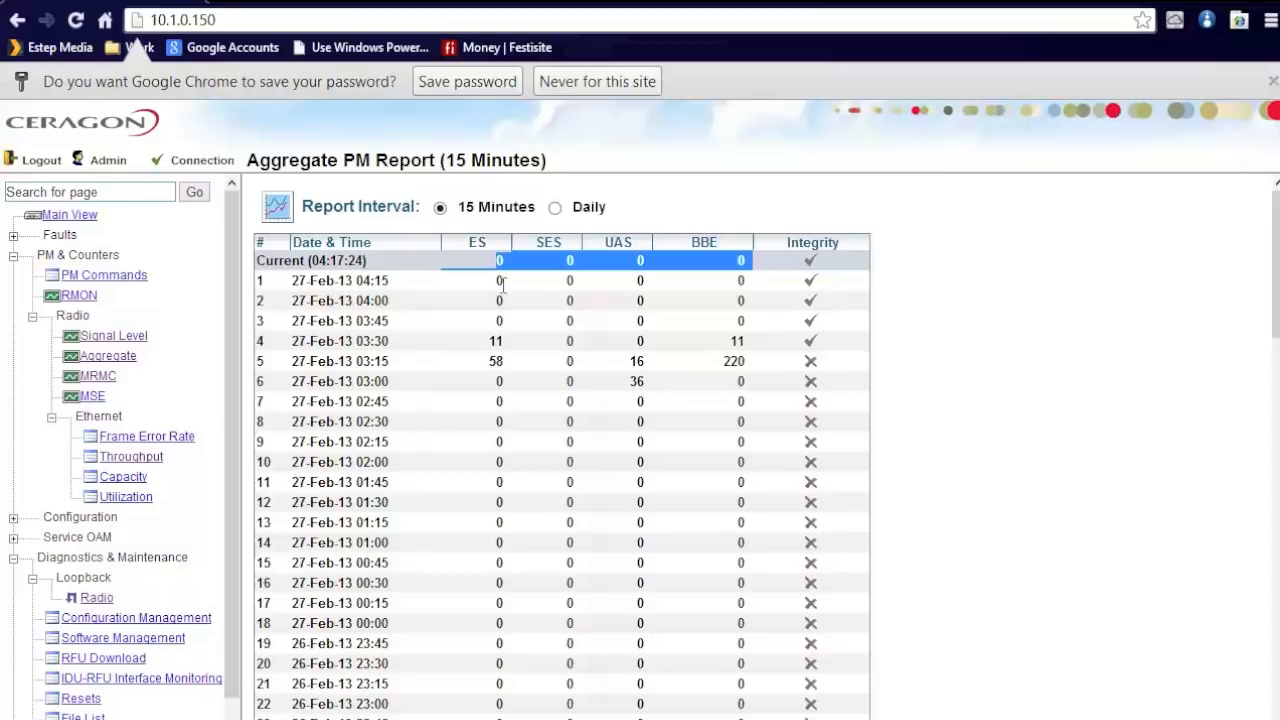
pyautogui.moveTo(298, 320)
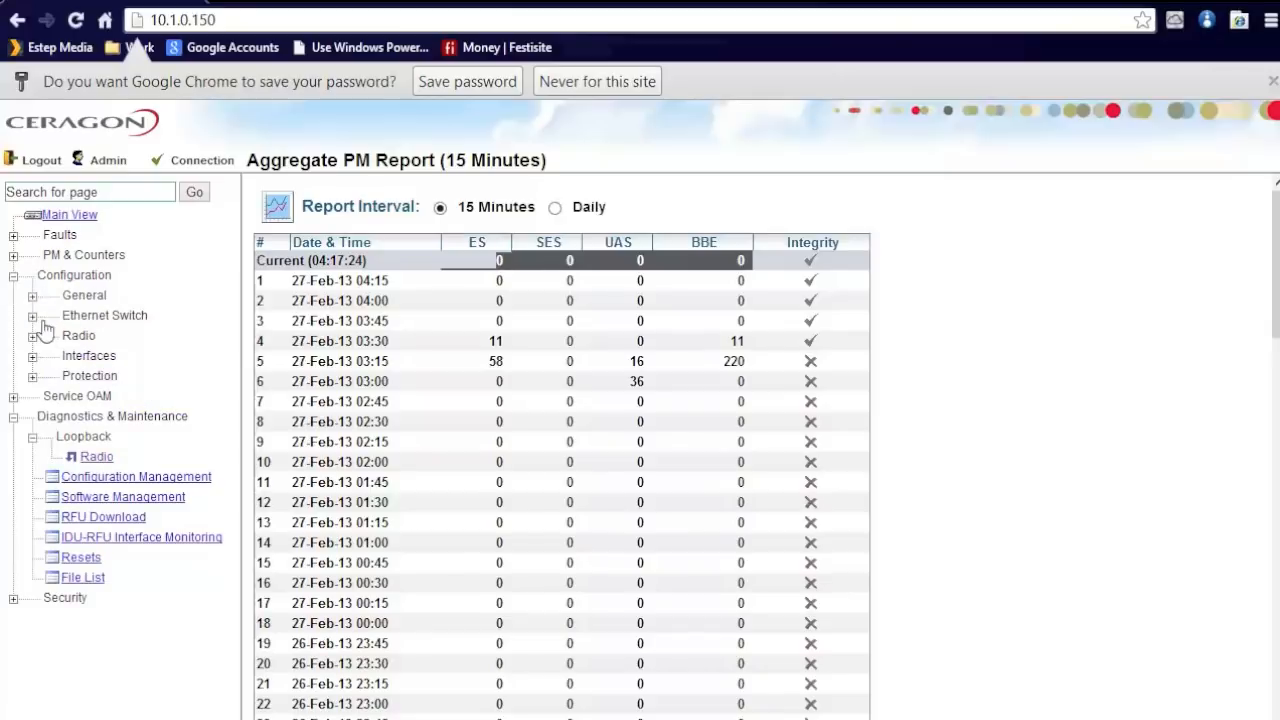
pyautogui.click(78, 336)
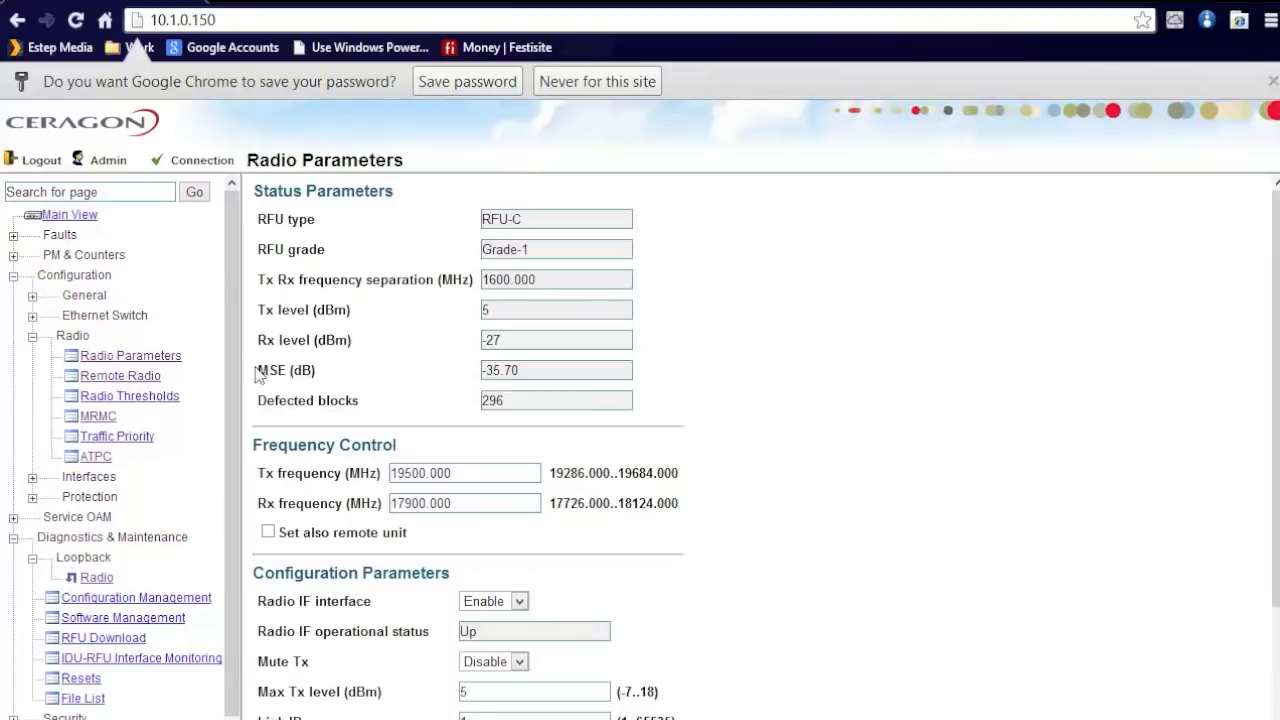